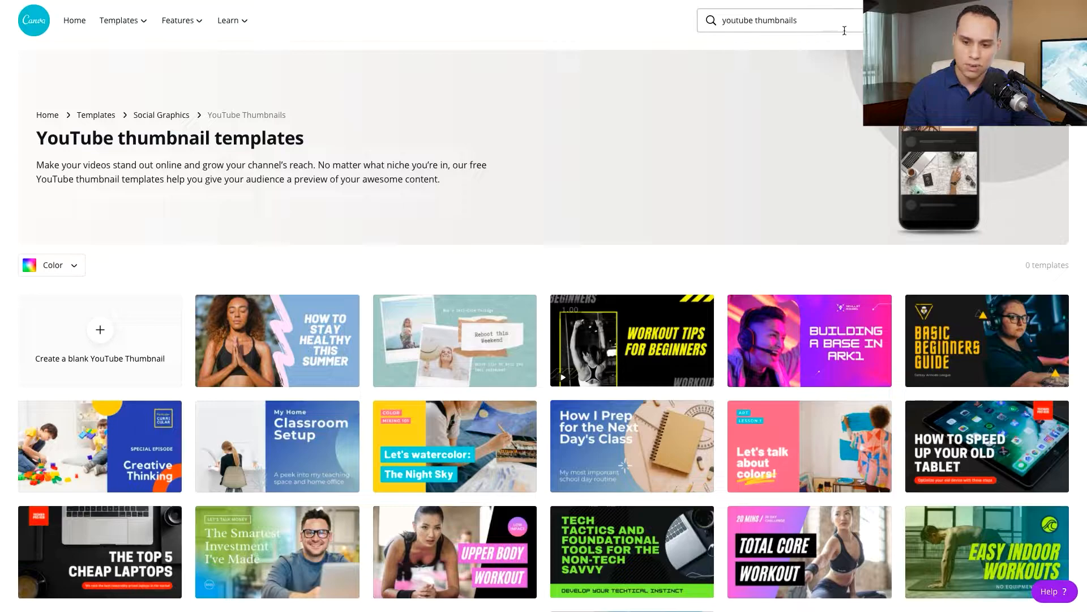
Scroll down to page 3 and bring up the Effects list for the person photo.
{"action": "left_click", "coordinate": [796, 20]}
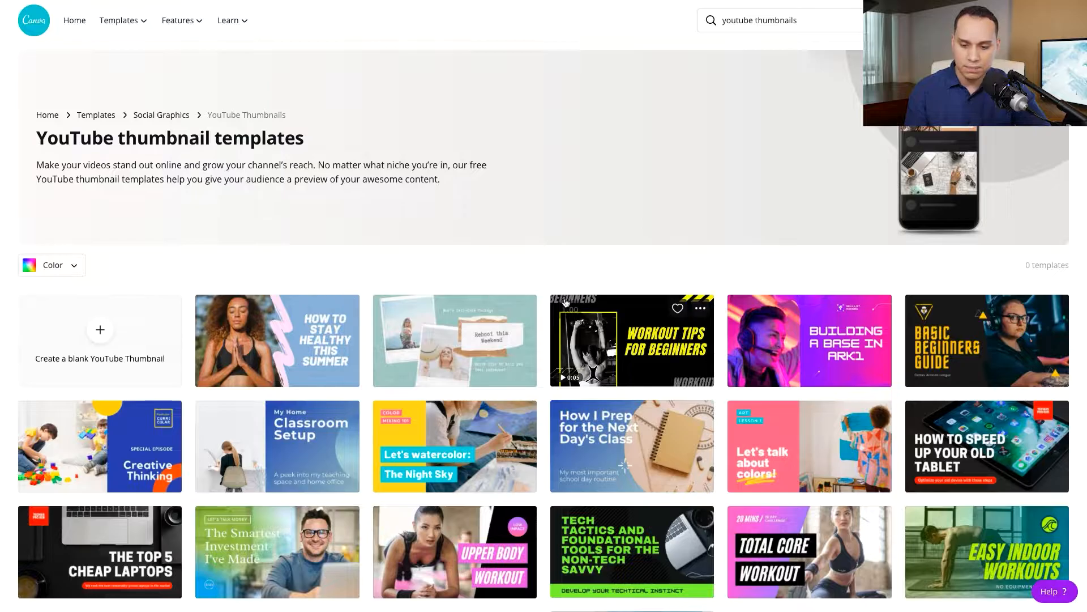
{"action": "scroll", "scroll_direction": "down", "scroll_amount": 3}
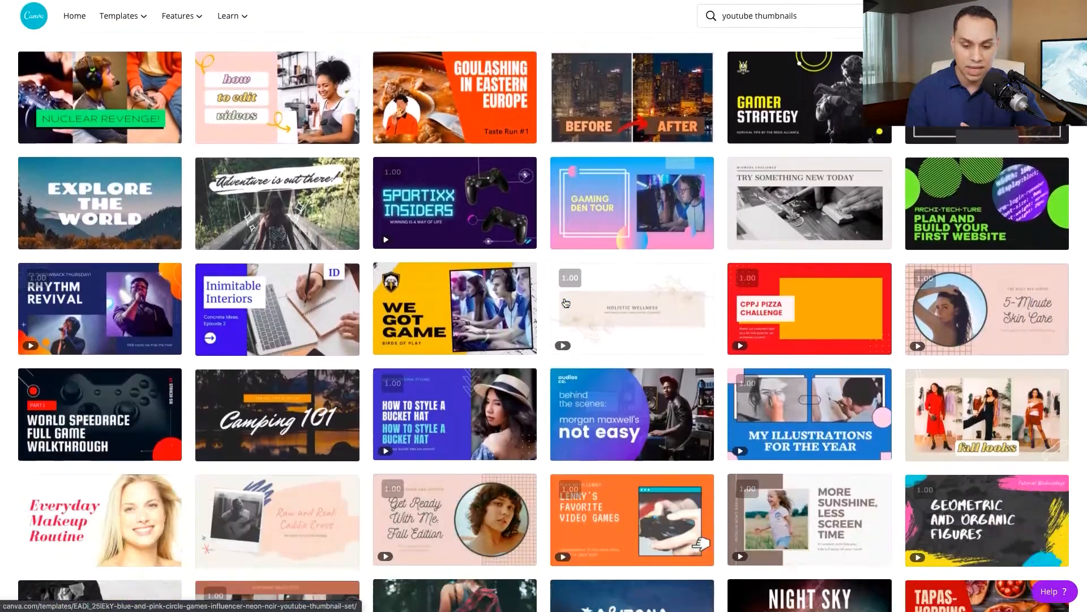
{"action": "scroll", "scroll_direction": "down", "scroll_amount": 3}
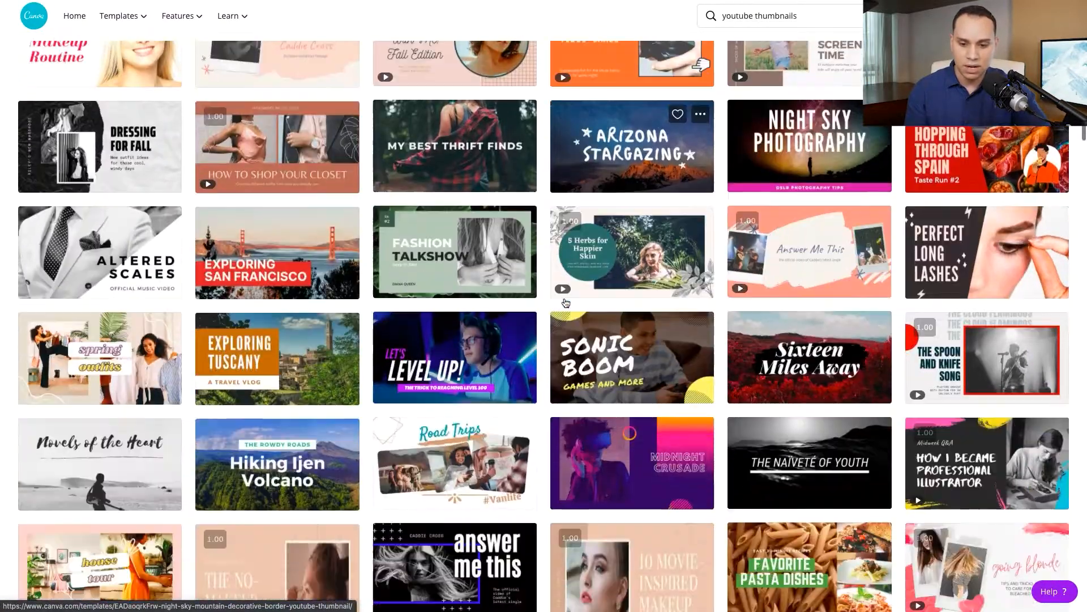
{"action": "scroll", "scroll_direction": "down", "scroll_amount": 3}
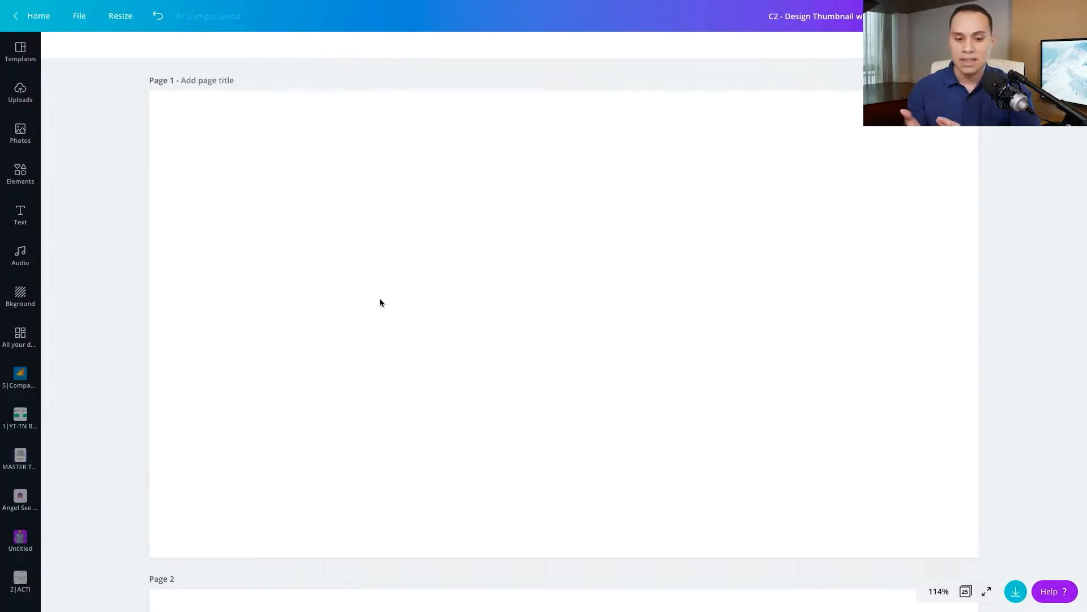
{"action": "scroll", "scroll_direction": "down", "scroll_amount": 3}
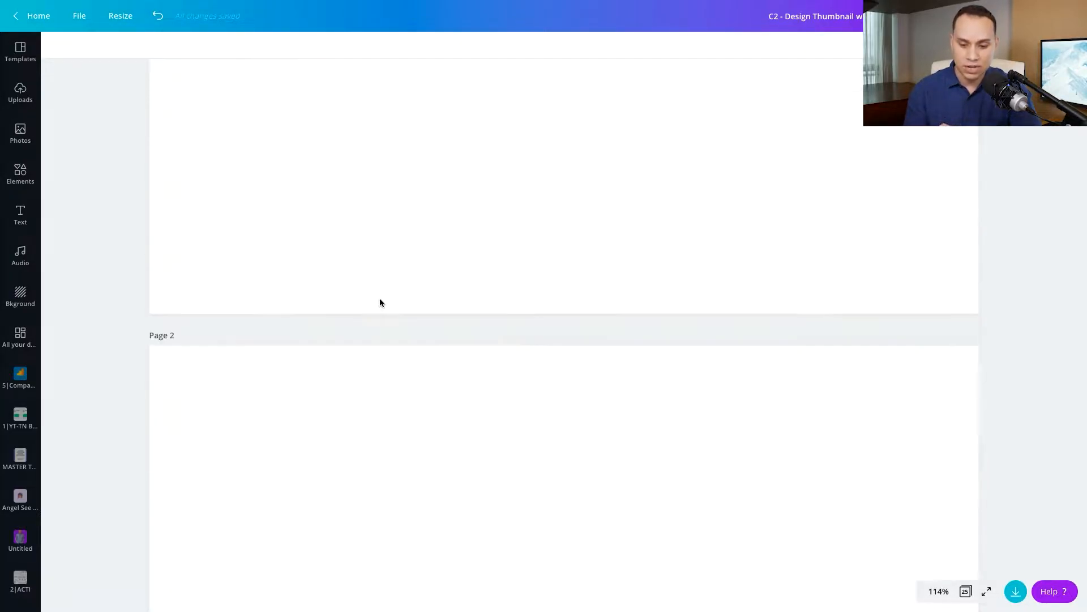
{"action": "scroll", "scroll_direction": "down", "scroll_amount": 3}
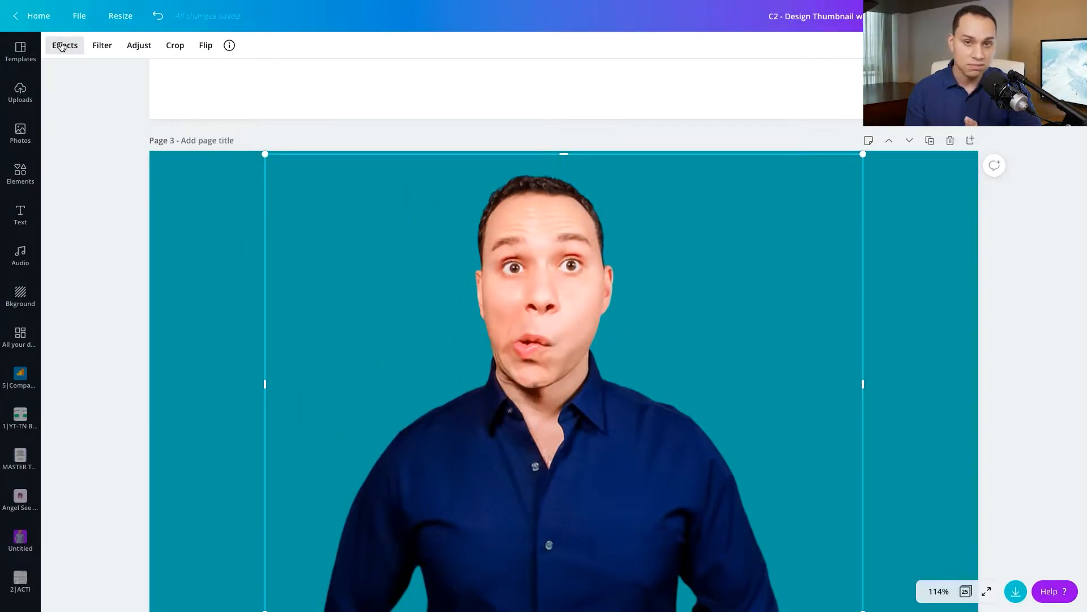
{"action": "left_click", "coordinate": [65, 46]}
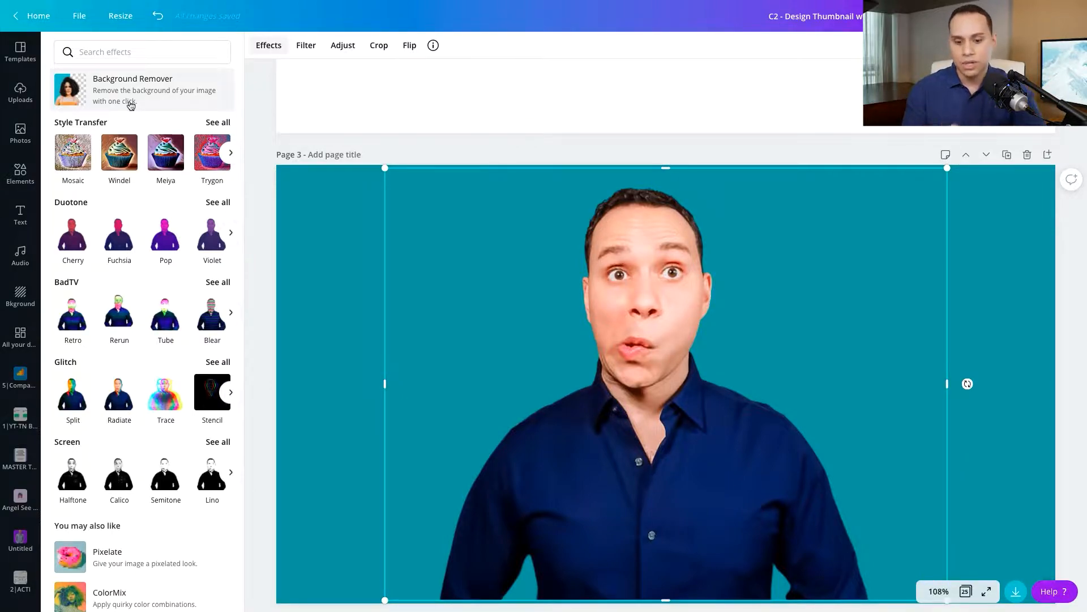
{"action": "mouse_move", "coordinate": [494, 229]}
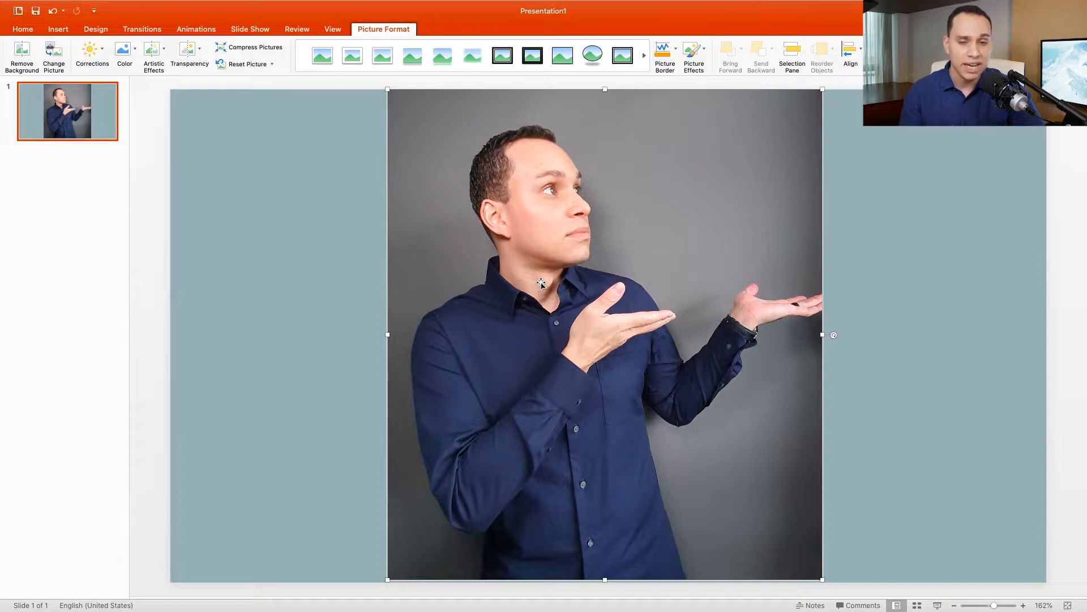
{"action": "mouse_move", "coordinate": [647, 273]}
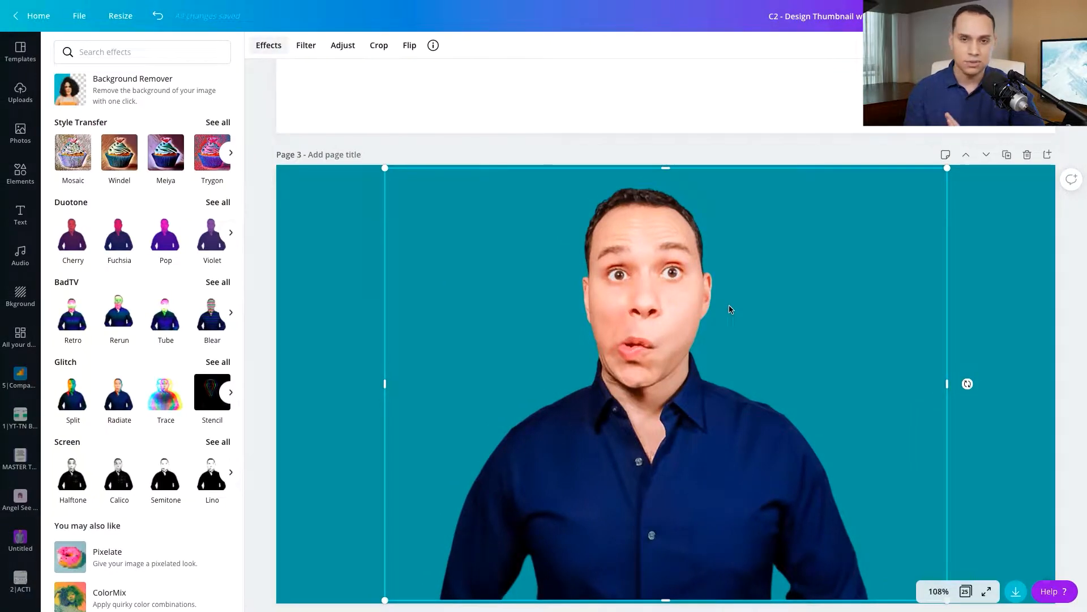
Scroll the view around page 3 while the duplicated person photo sits offset to the right.
{"action": "scroll", "scroll_direction": "up", "scroll_amount": 3}
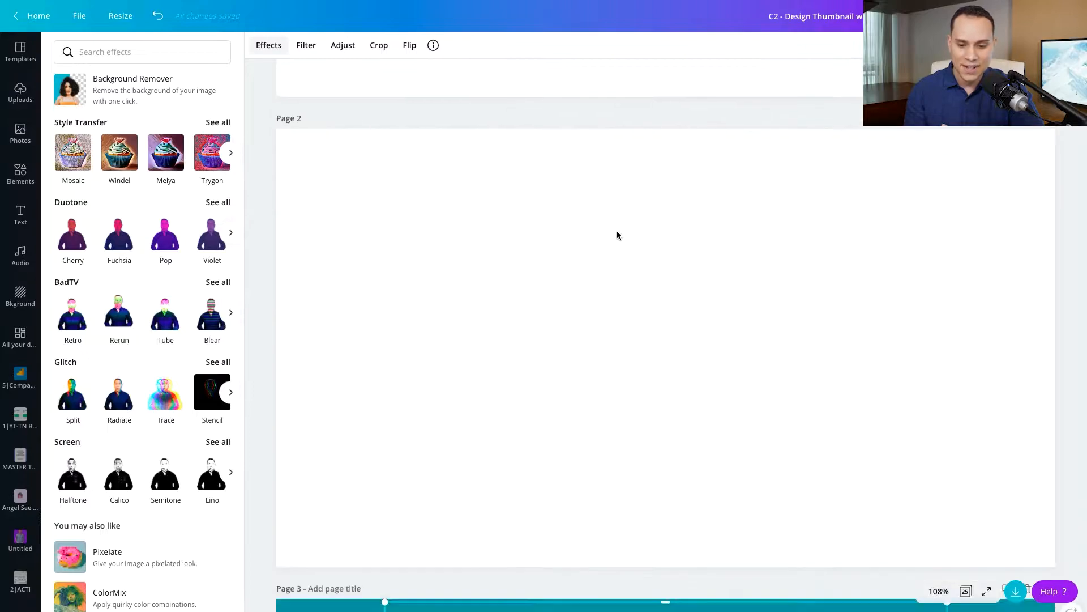
{"action": "scroll", "scroll_direction": "down", "scroll_amount": 3}
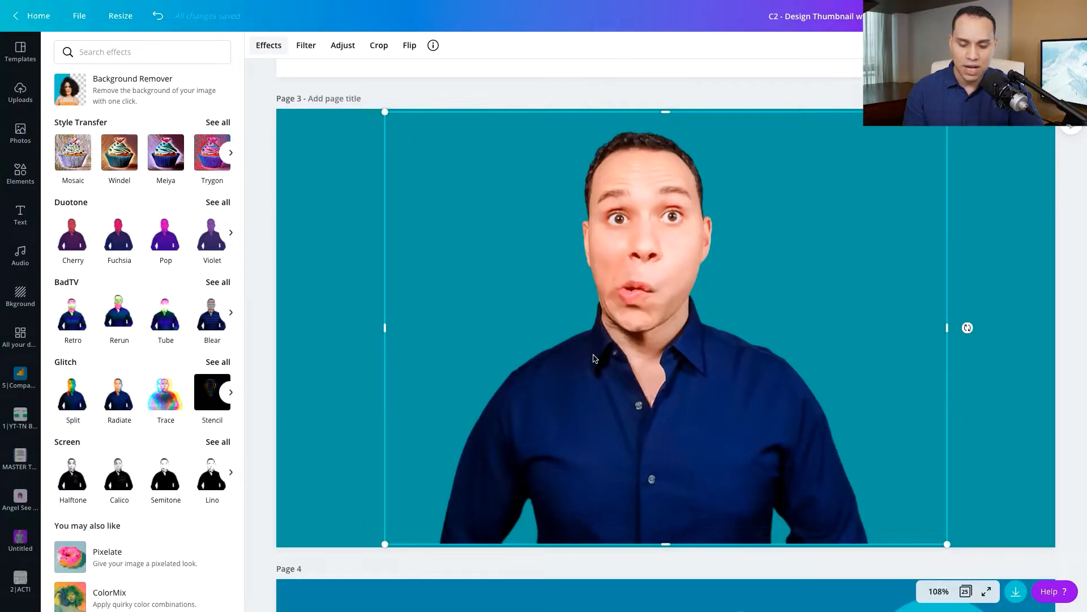
{"action": "scroll", "scroll_direction": "down", "scroll_amount": 3}
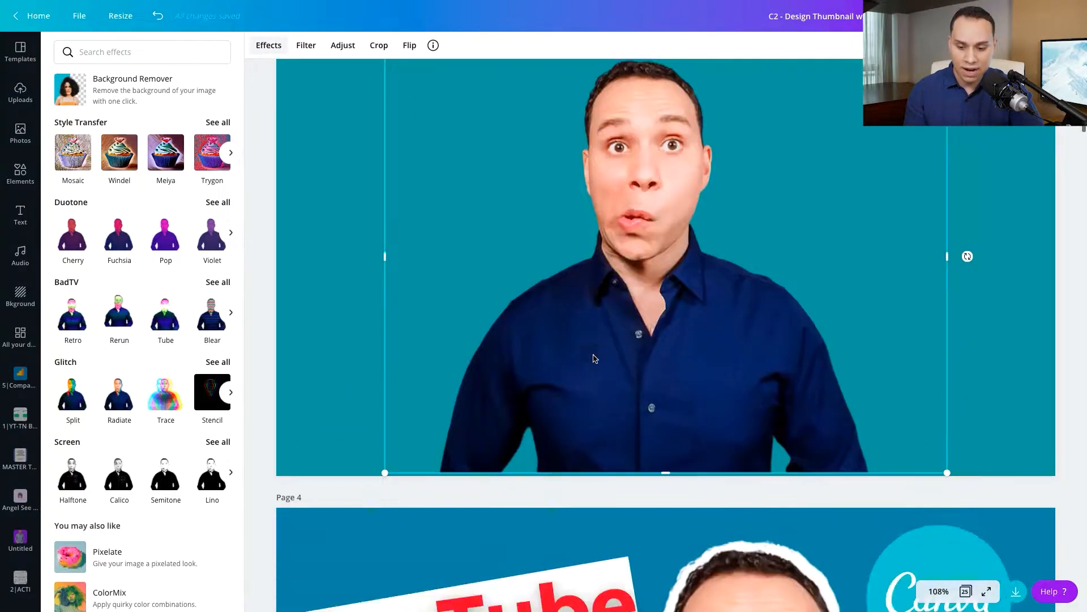
{"action": "scroll", "scroll_direction": "down", "scroll_amount": 3}
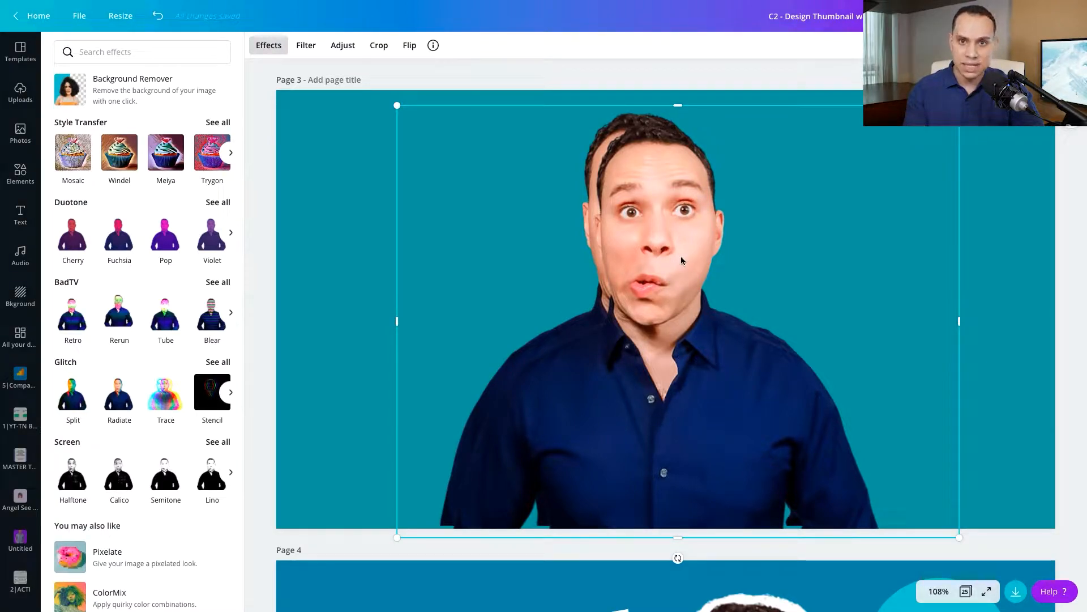
{"action": "mouse_move", "coordinate": [613, 256]}
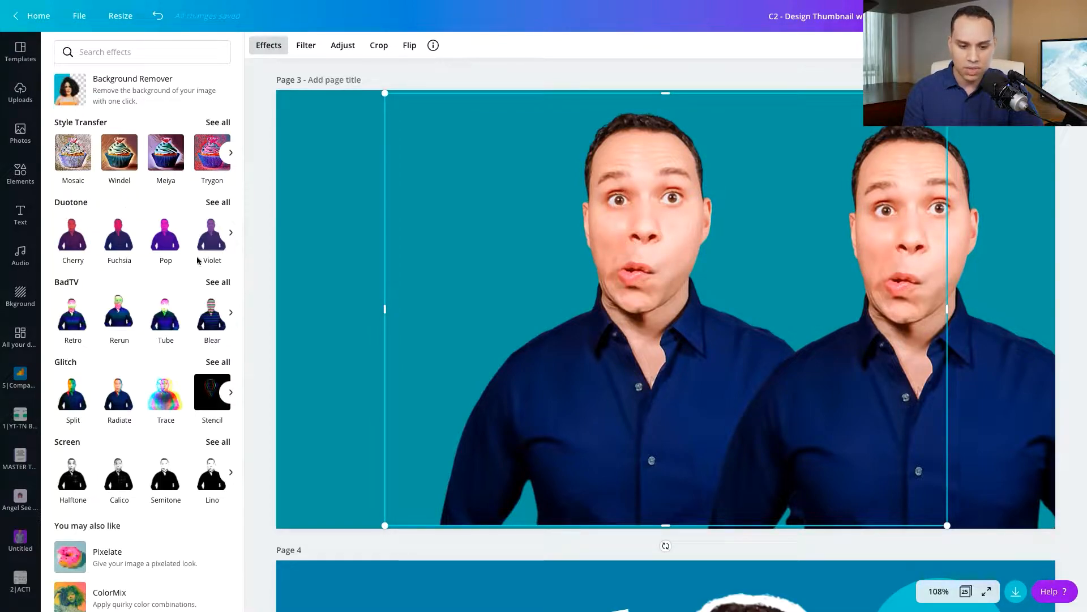
Apply the Pop duotone to the photo copy and bring up its settings.
{"action": "left_click", "coordinate": [166, 233]}
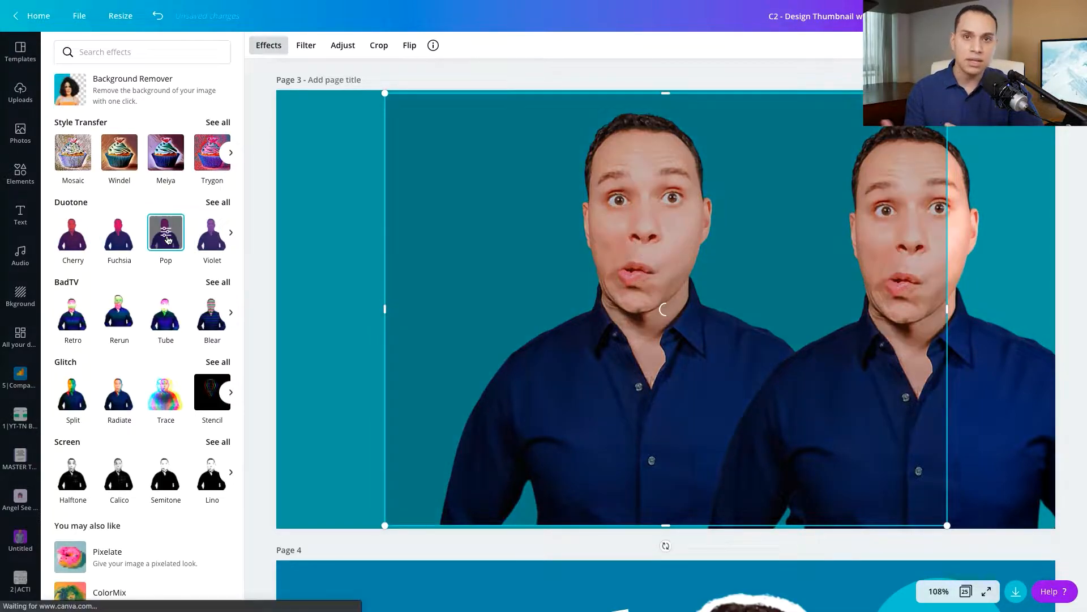
{"action": "left_click", "coordinate": [165, 234]}
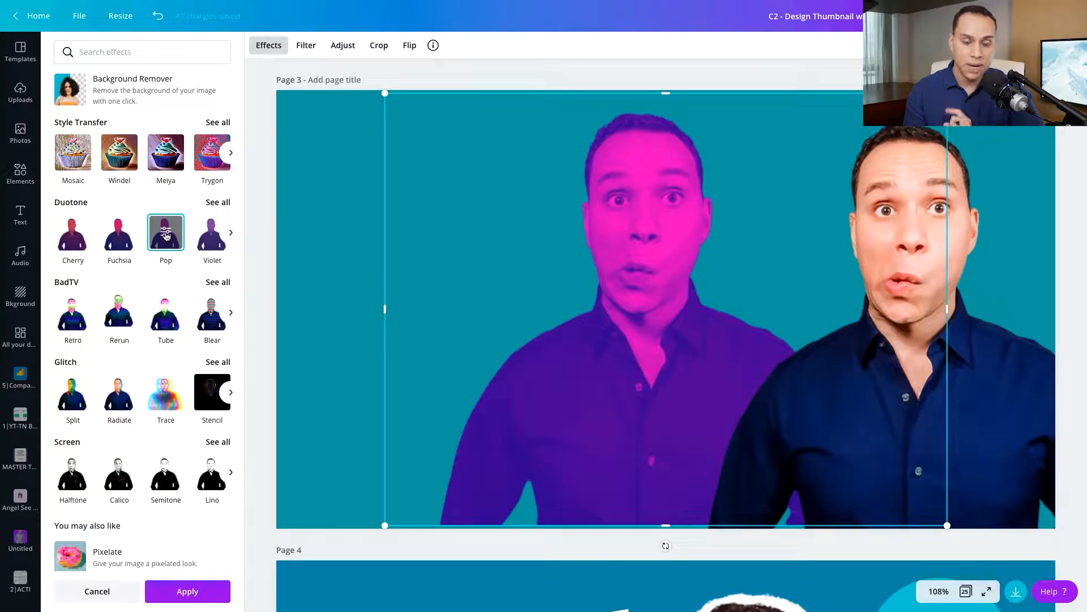
{"action": "left_click", "coordinate": [166, 232]}
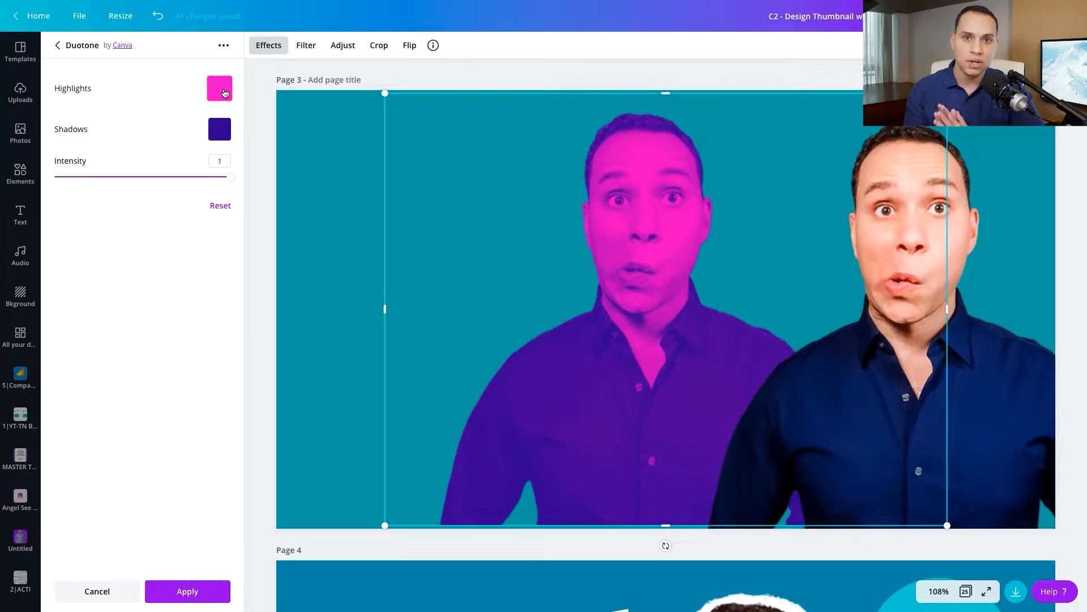
Set both the duotone Highlights and Shadows colours to pure white #FFFFFF.
{"action": "left_click", "coordinate": [219, 89]}
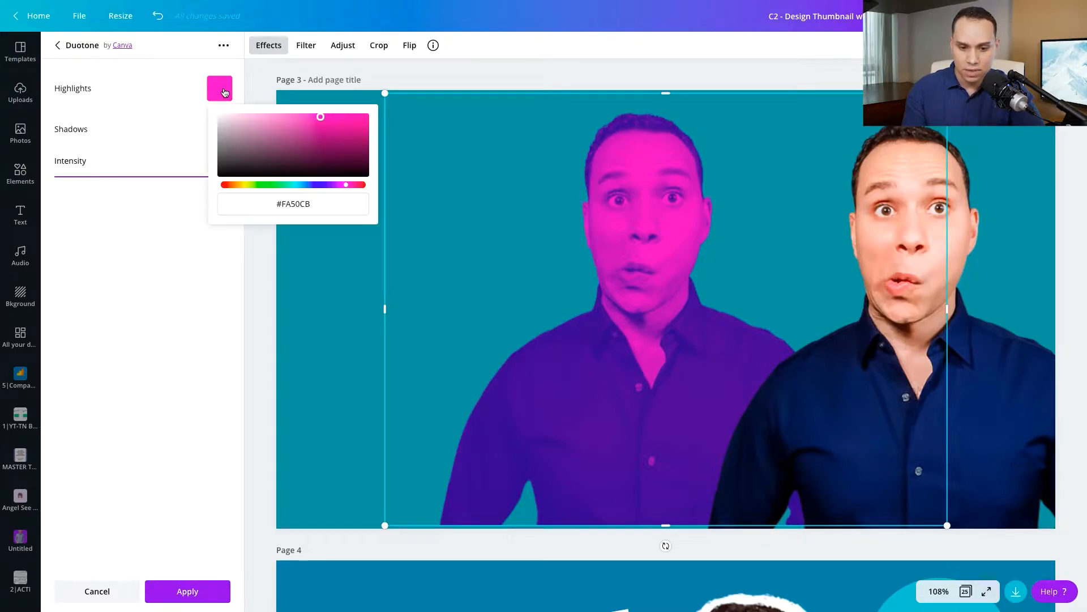
{"action": "left_click", "coordinate": [220, 123]}
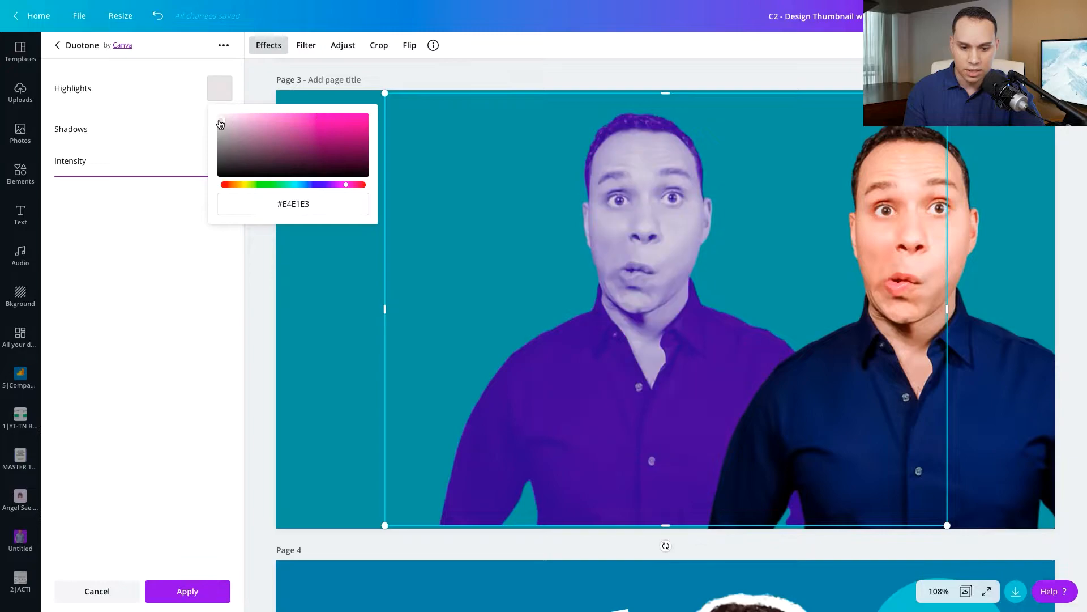
{"action": "left_click", "coordinate": [220, 116]}
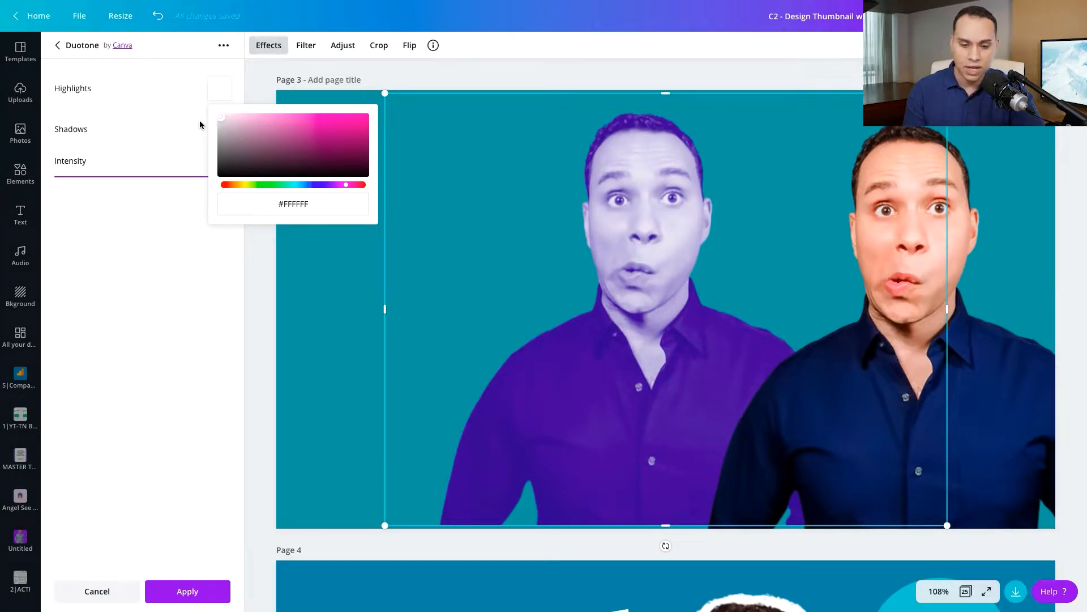
{"action": "left_click", "coordinate": [219, 129]}
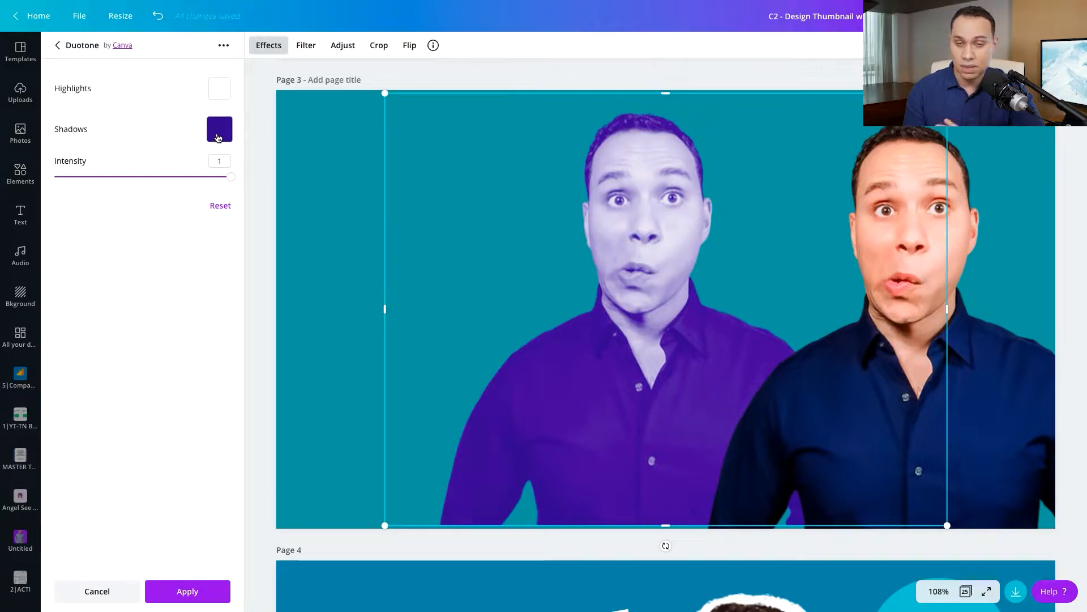
{"action": "left_click", "coordinate": [220, 129]}
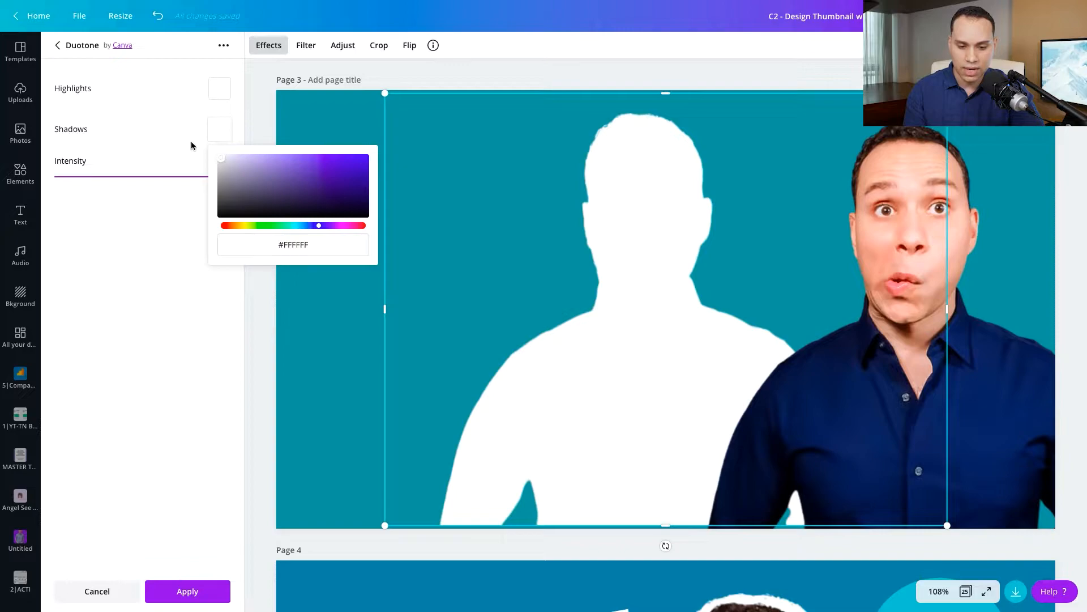
{"action": "left_click", "coordinate": [180, 154]}
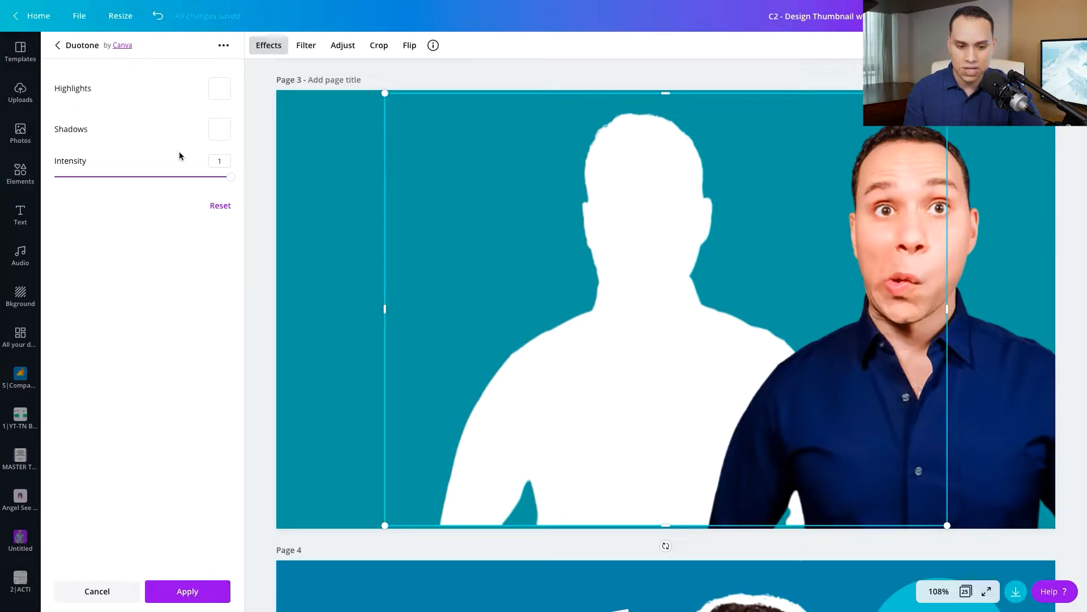
{"action": "mouse_move", "coordinate": [639, 430]}
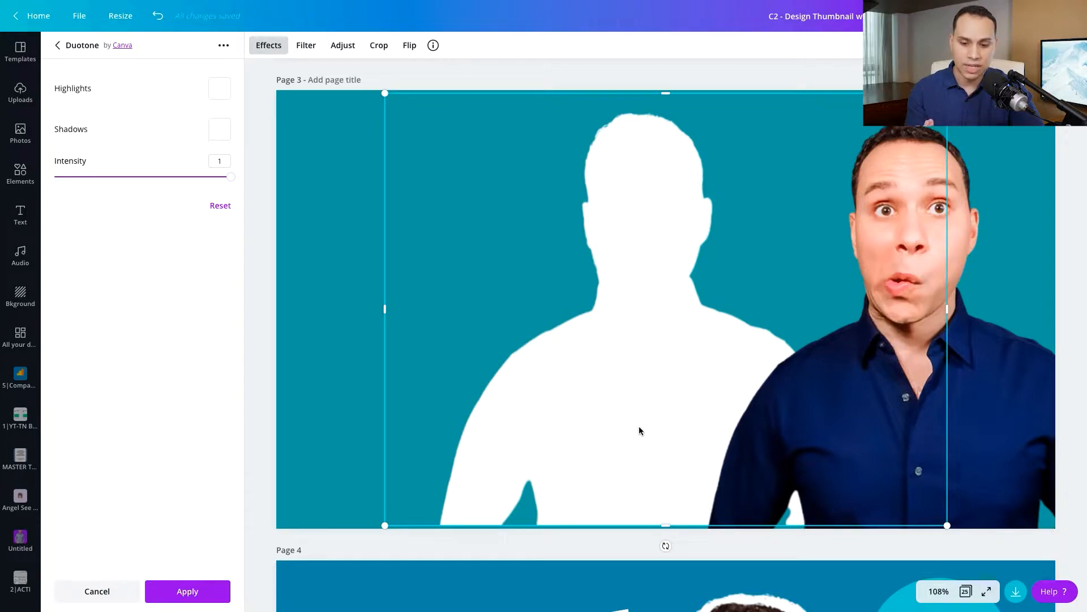
{"action": "mouse_move", "coordinate": [636, 219]}
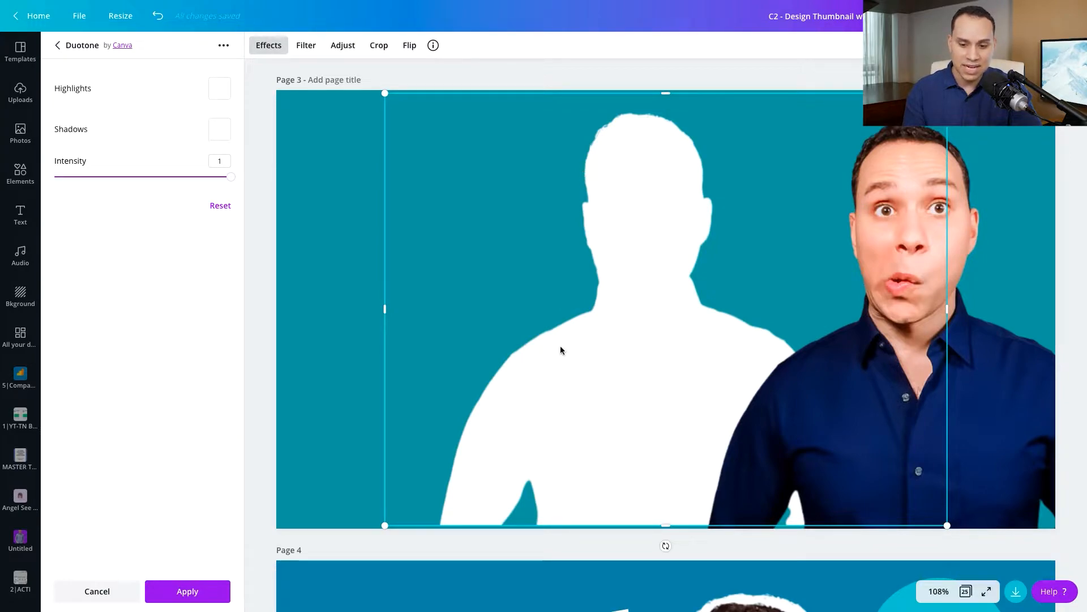
{"action": "mouse_move", "coordinate": [531, 335]}
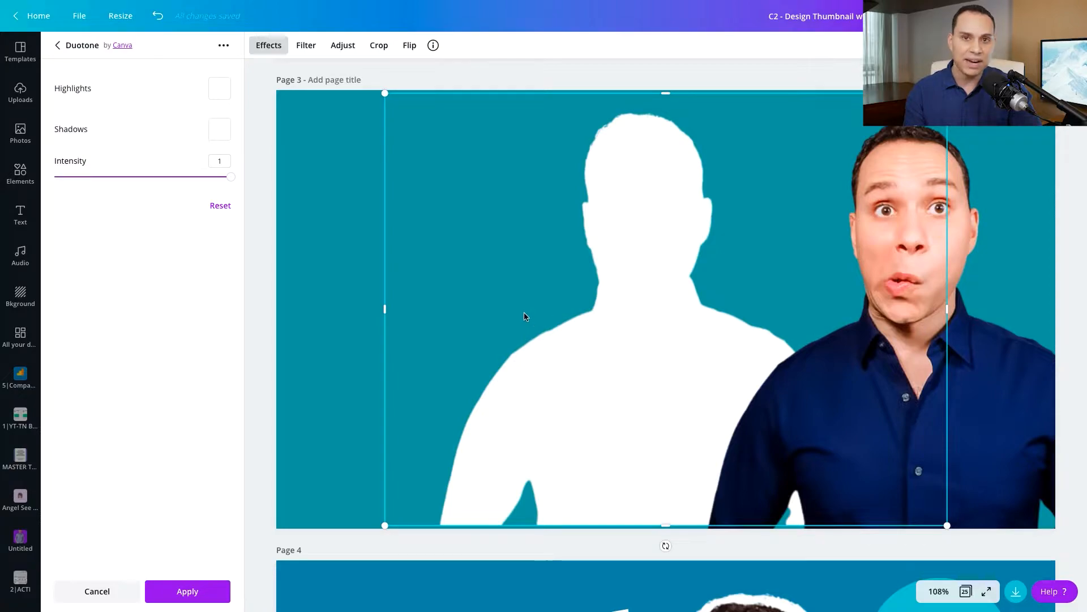
{"action": "mouse_move", "coordinate": [514, 367]}
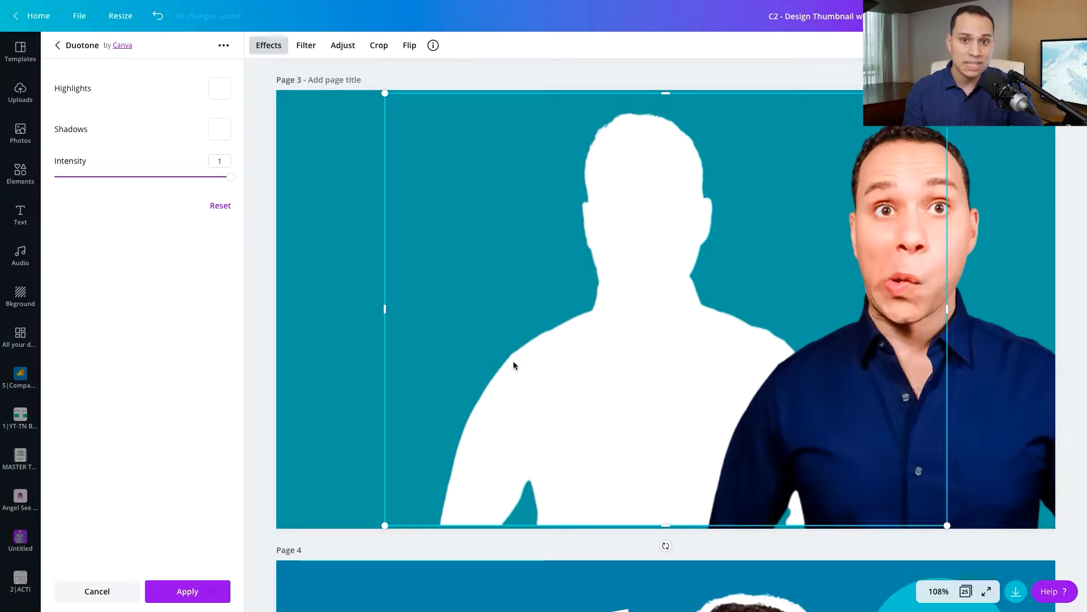
{"action": "mouse_move", "coordinate": [621, 371]}
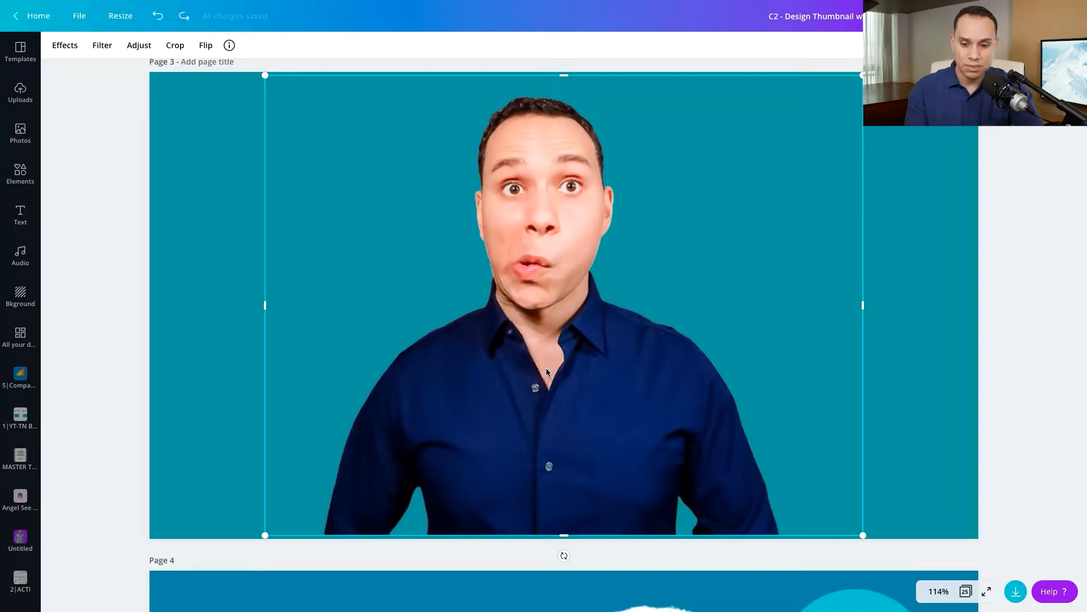
{"action": "mouse_move", "coordinate": [569, 360]}
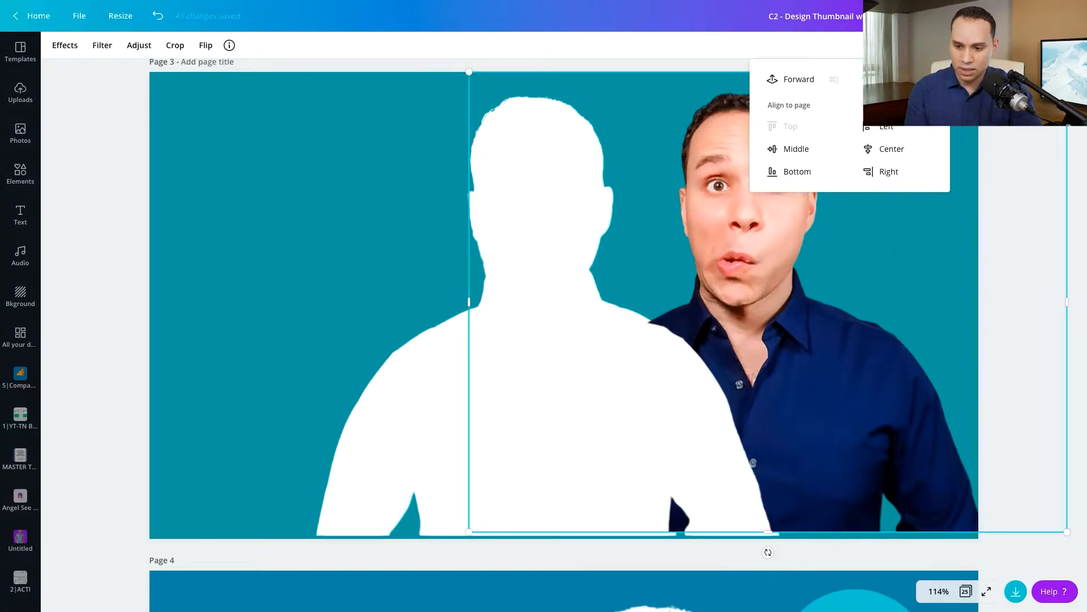
{"action": "mouse_move", "coordinate": [797, 101]}
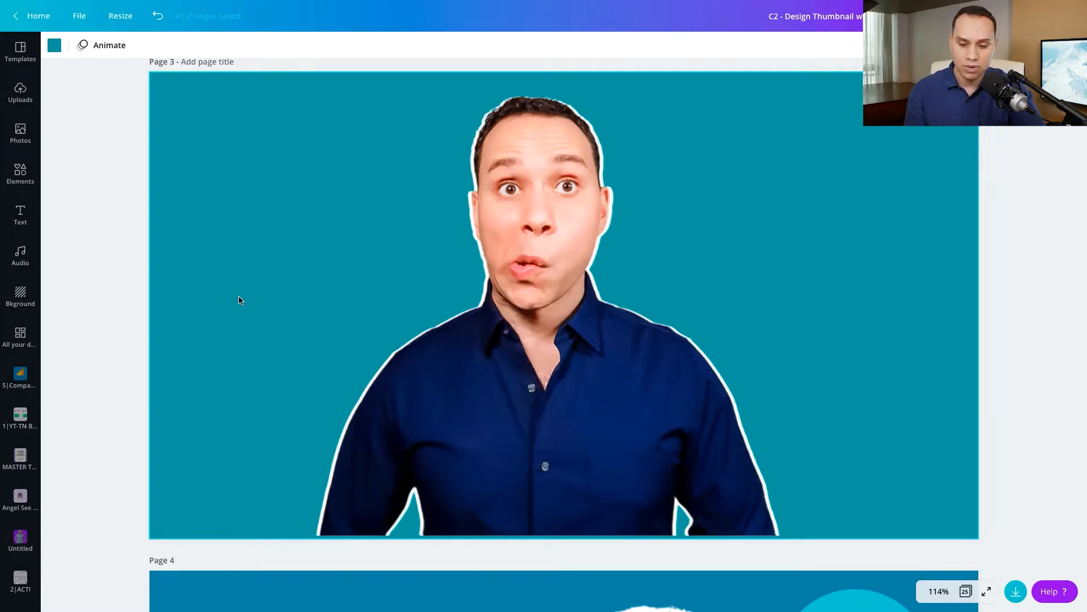
{"action": "mouse_move", "coordinate": [386, 190]}
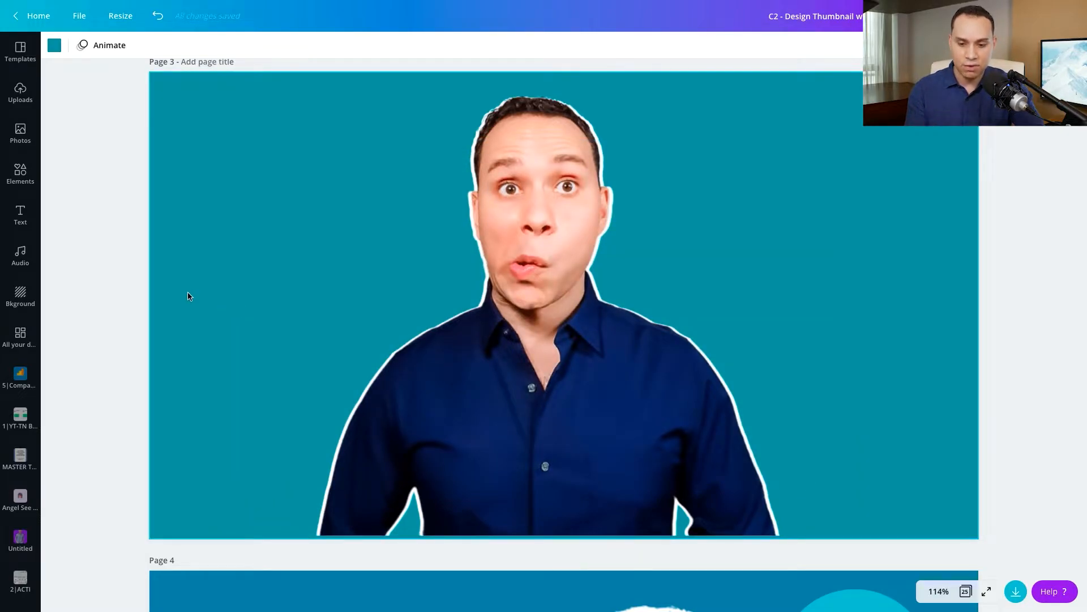
{"action": "mouse_move", "coordinate": [210, 205]}
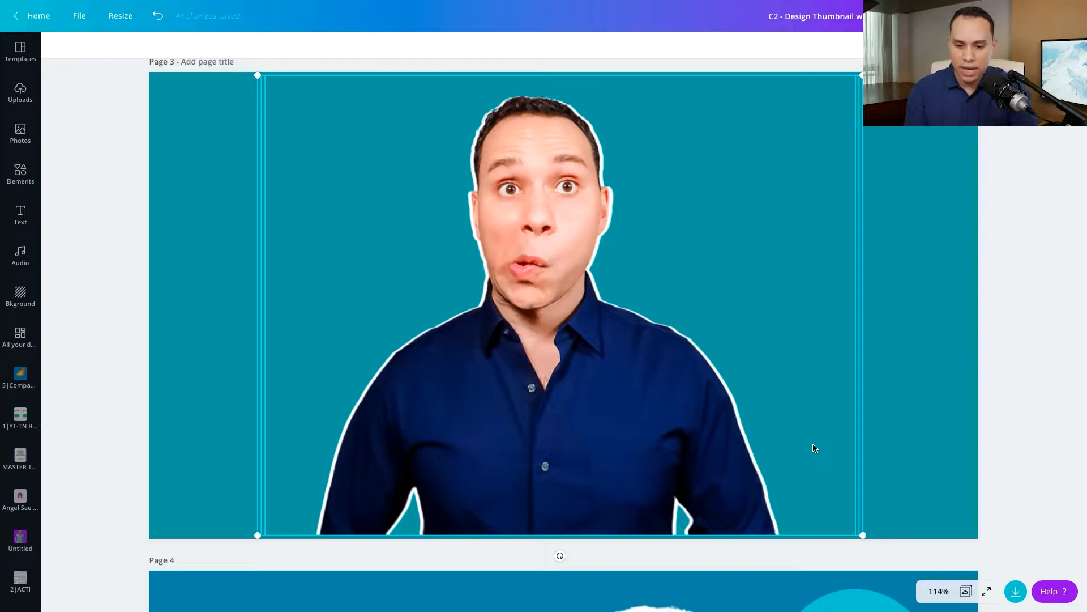
{"action": "mouse_move", "coordinate": [507, 384]}
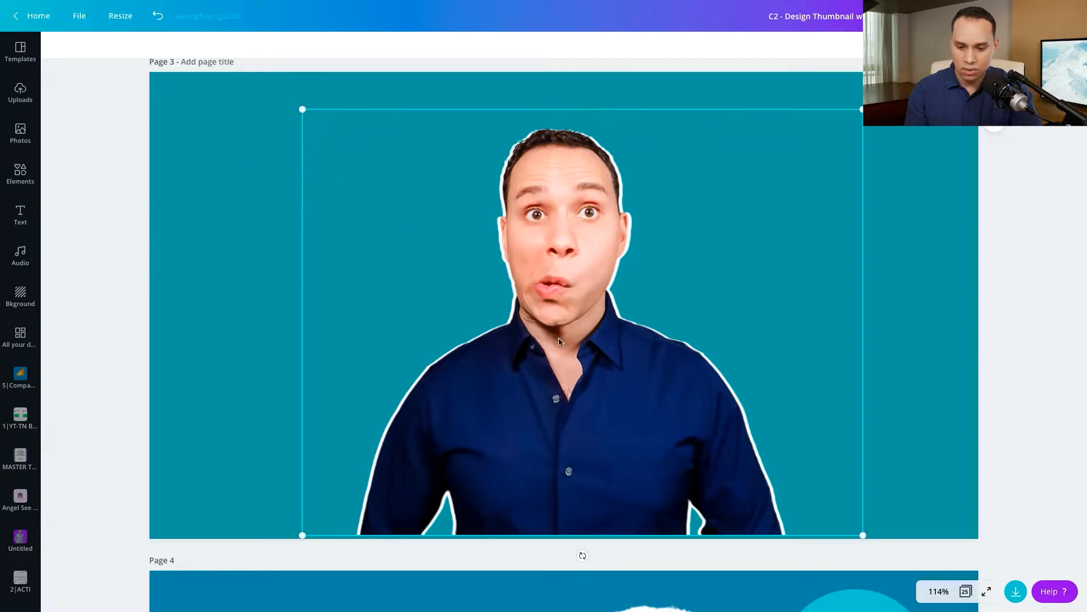
Move the outlined cut-out person to the right edge and enlarge it to fill that side.
{"action": "left_click_drag", "start_coordinate": [558, 343], "coordinate": [755, 349]}
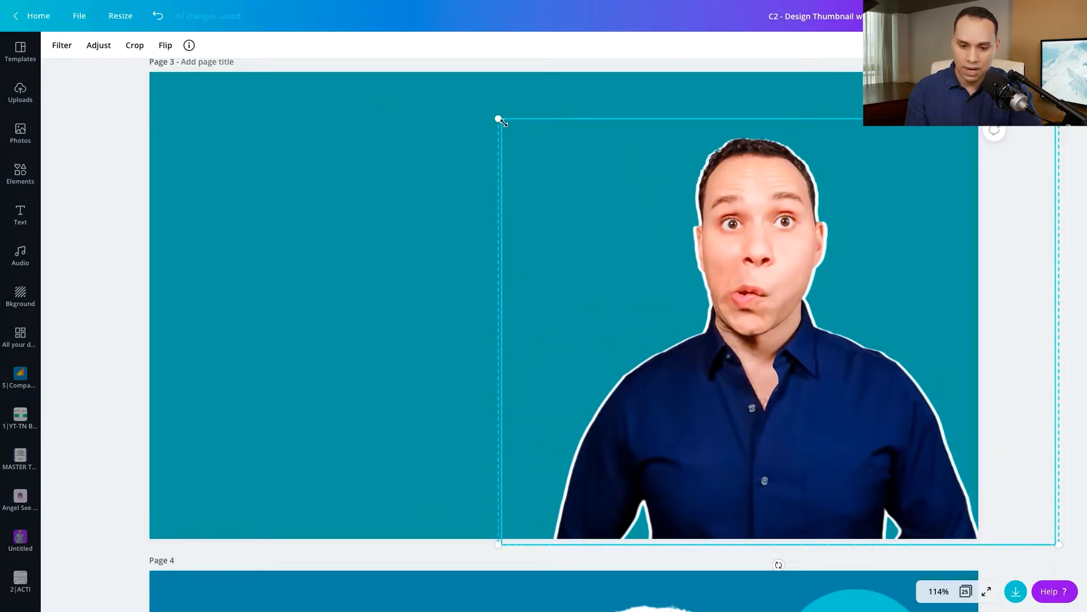
{"action": "left_click_drag", "start_coordinate": [498, 119], "coordinate": [441, 78]}
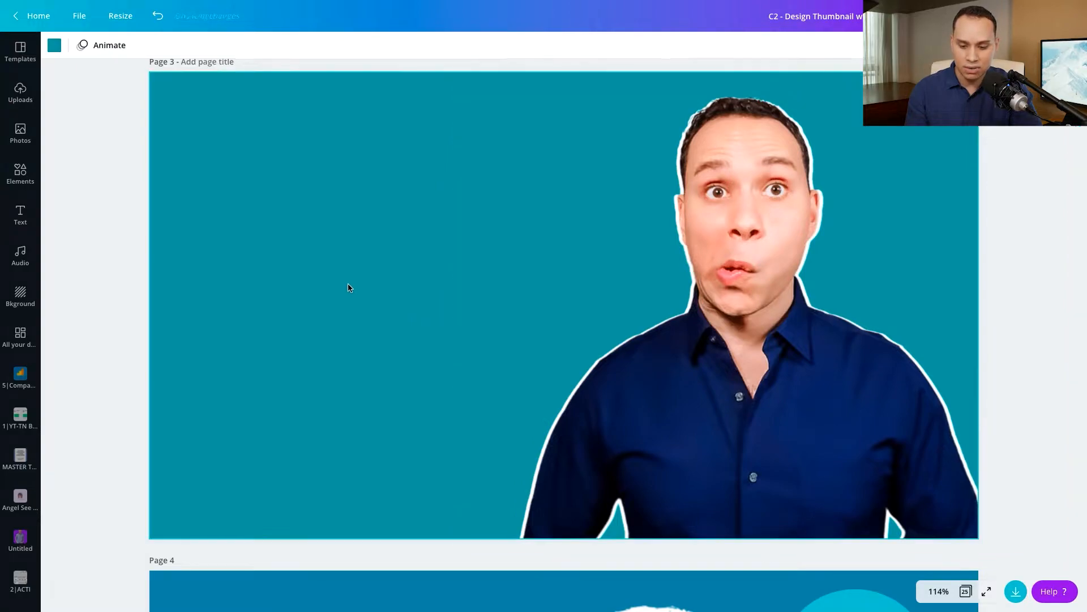
{"action": "scroll", "scroll_direction": "down", "scroll_amount": 3}
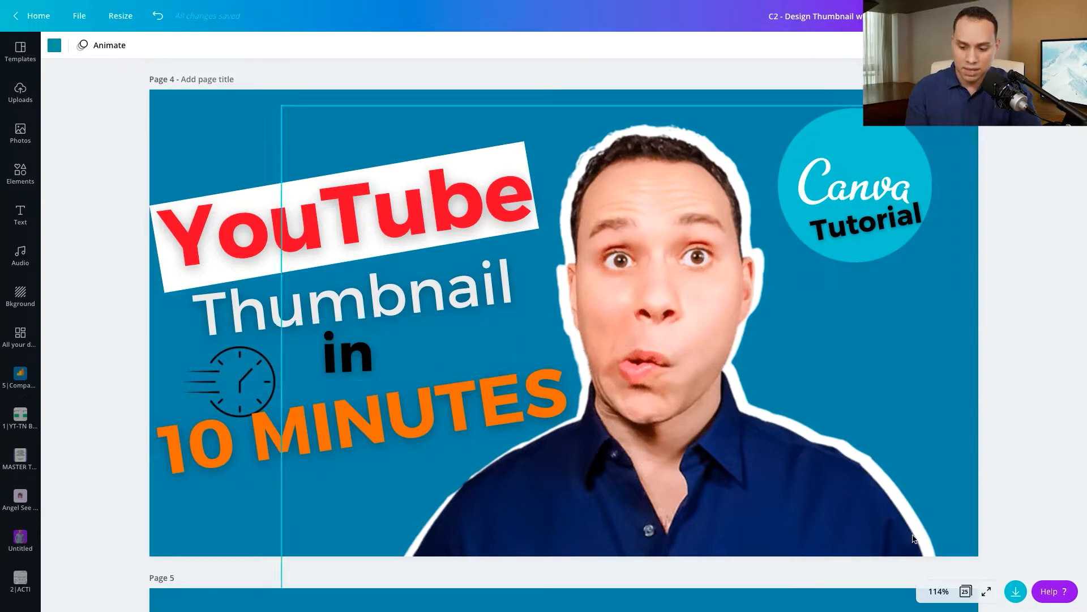
{"action": "mouse_move", "coordinate": [748, 340]}
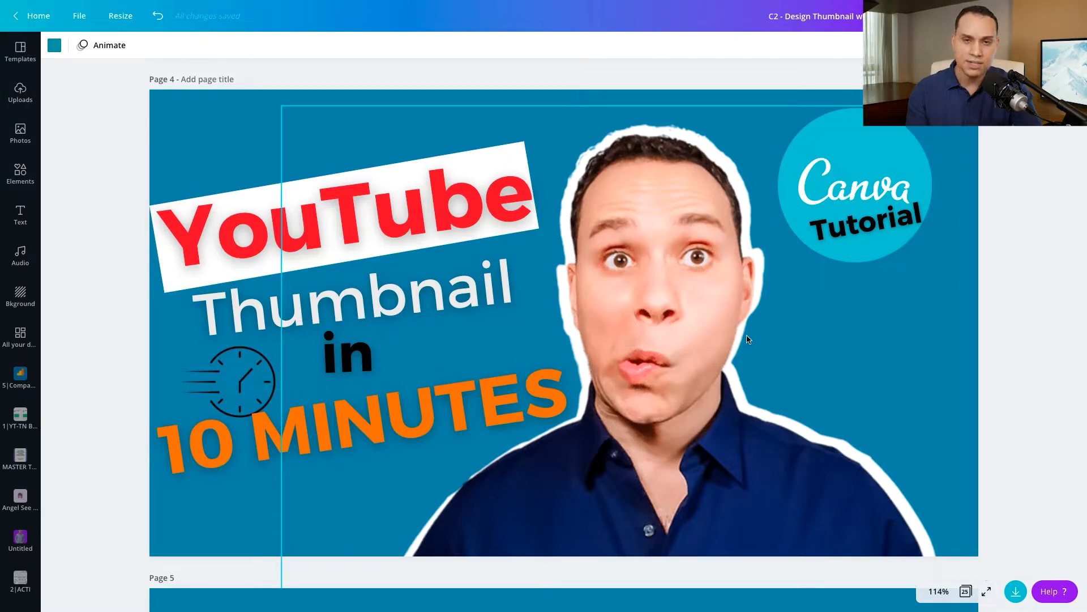
{"action": "mouse_move", "coordinate": [705, 343]}
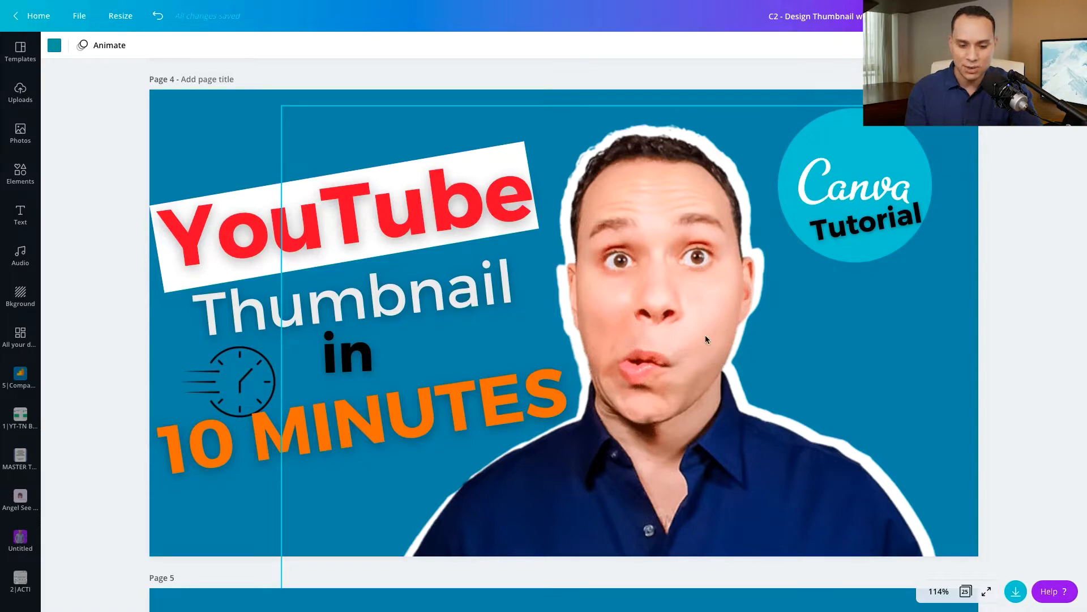
{"action": "left_click", "coordinate": [356, 222]}
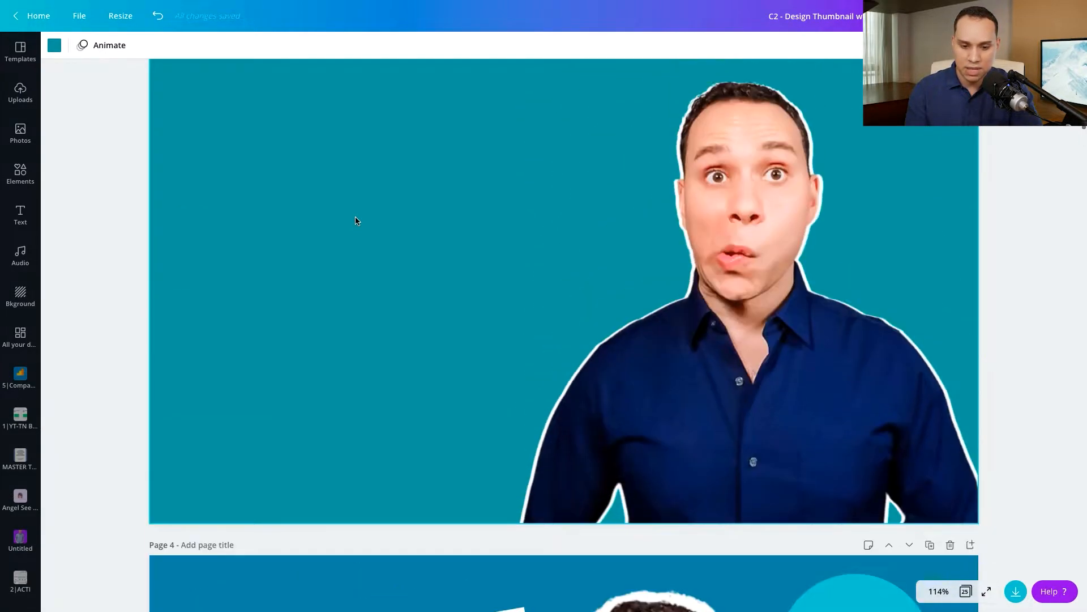
{"action": "scroll", "scroll_direction": "down", "scroll_amount": 3}
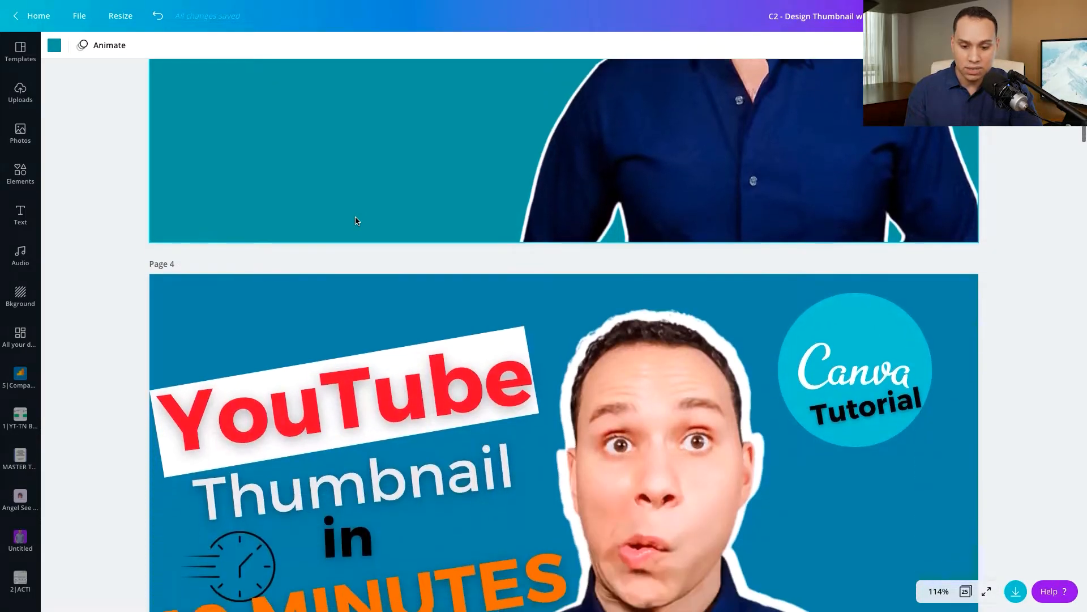
{"action": "scroll", "scroll_direction": "down", "scroll_amount": 3}
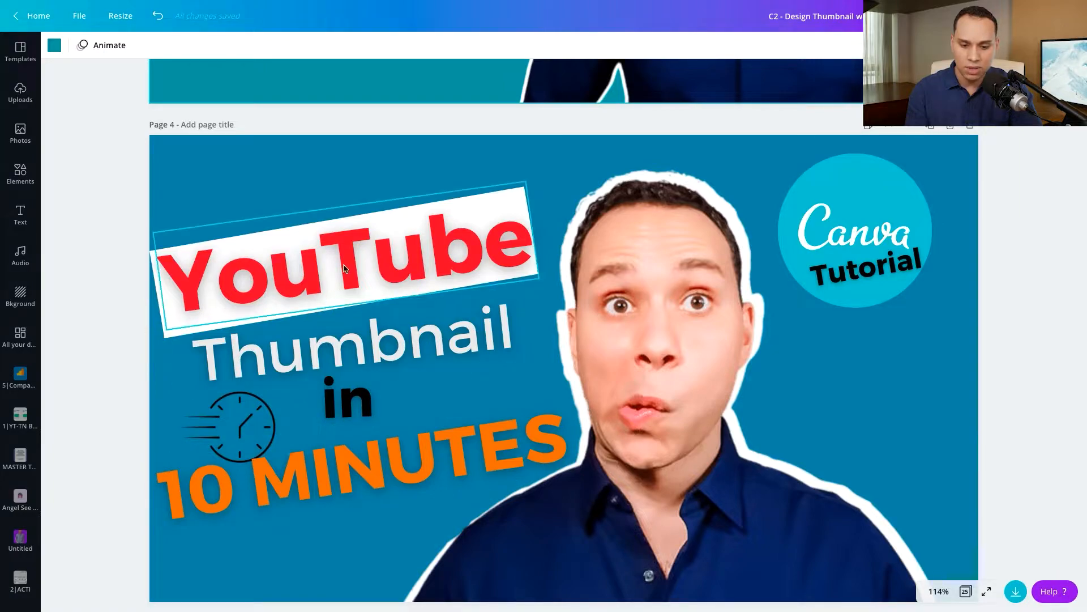
{"action": "left_click", "coordinate": [346, 480]}
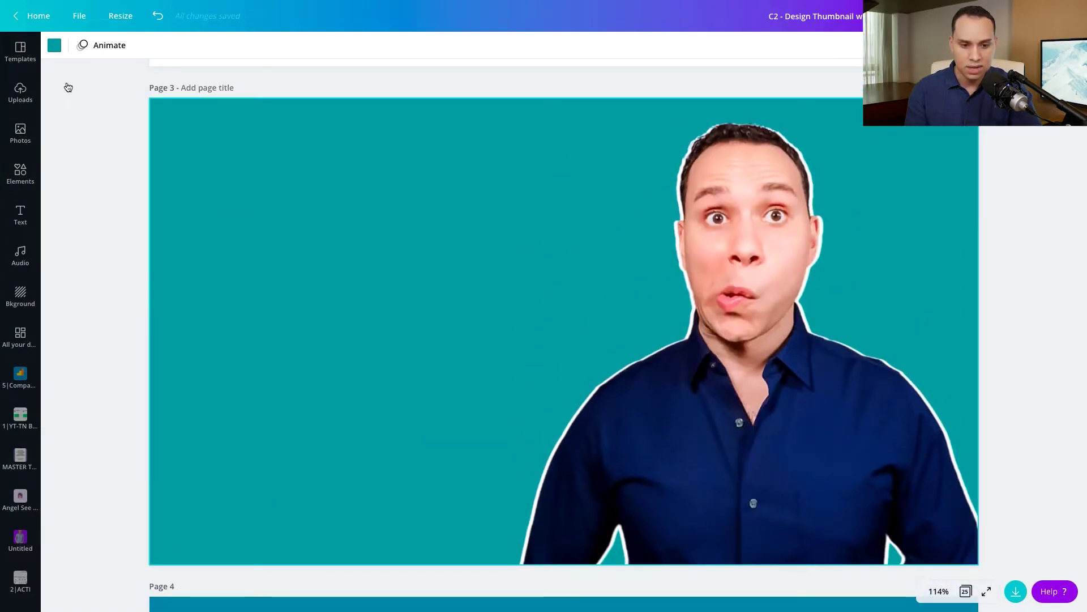
{"action": "mouse_move", "coordinate": [21, 216]}
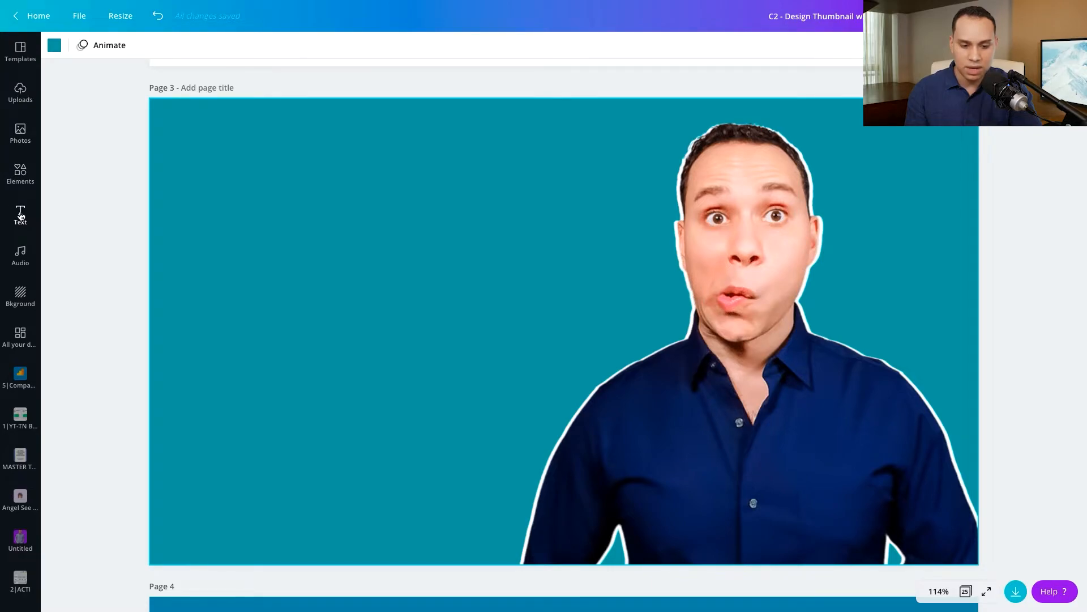
Browse the Text panel's font combinations, then bring up the zoom level choices.
{"action": "left_click", "coordinate": [21, 215]}
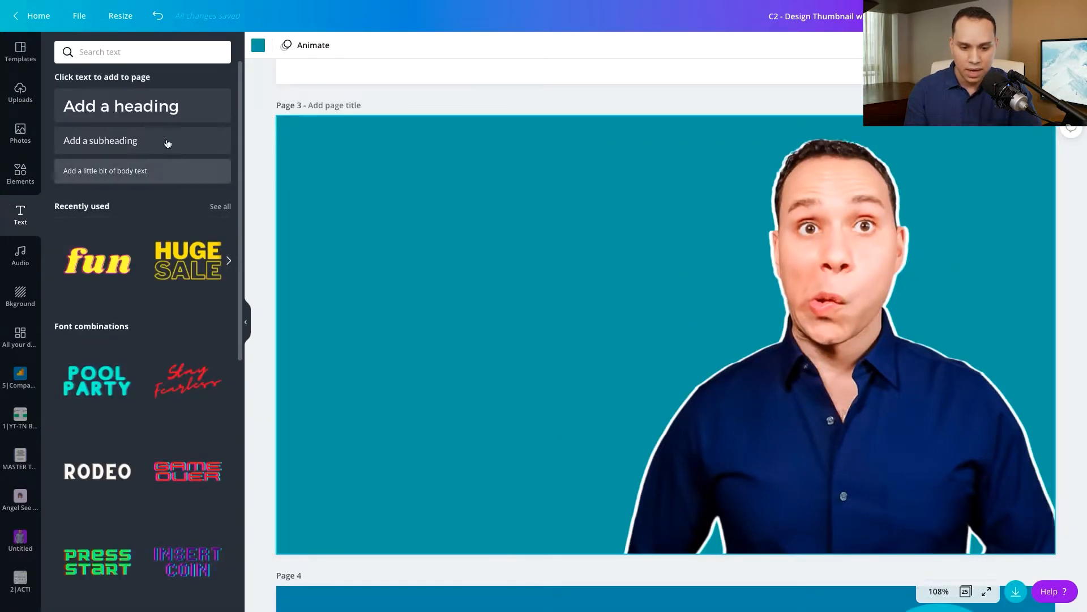
{"action": "mouse_move", "coordinate": [160, 272]}
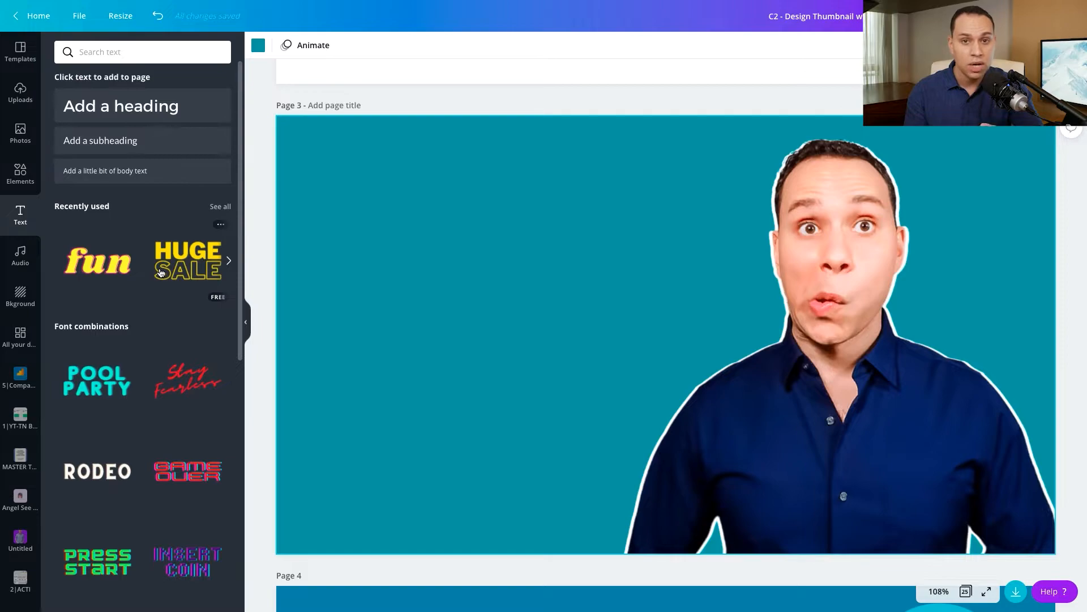
{"action": "scroll", "scroll_direction": "down", "scroll_amount": 3}
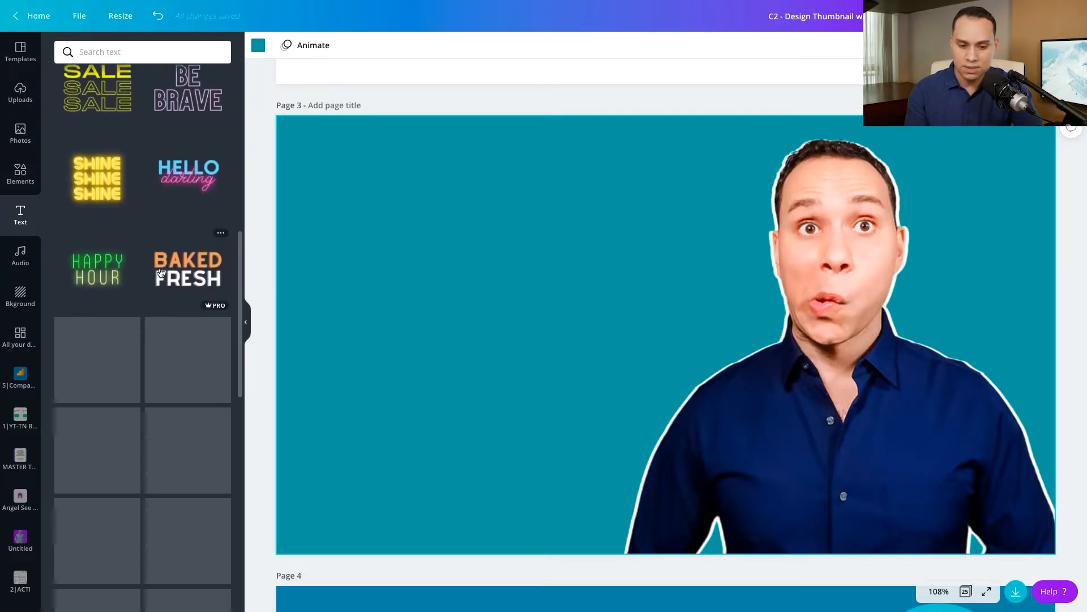
{"action": "scroll", "scroll_direction": "down", "scroll_amount": 3}
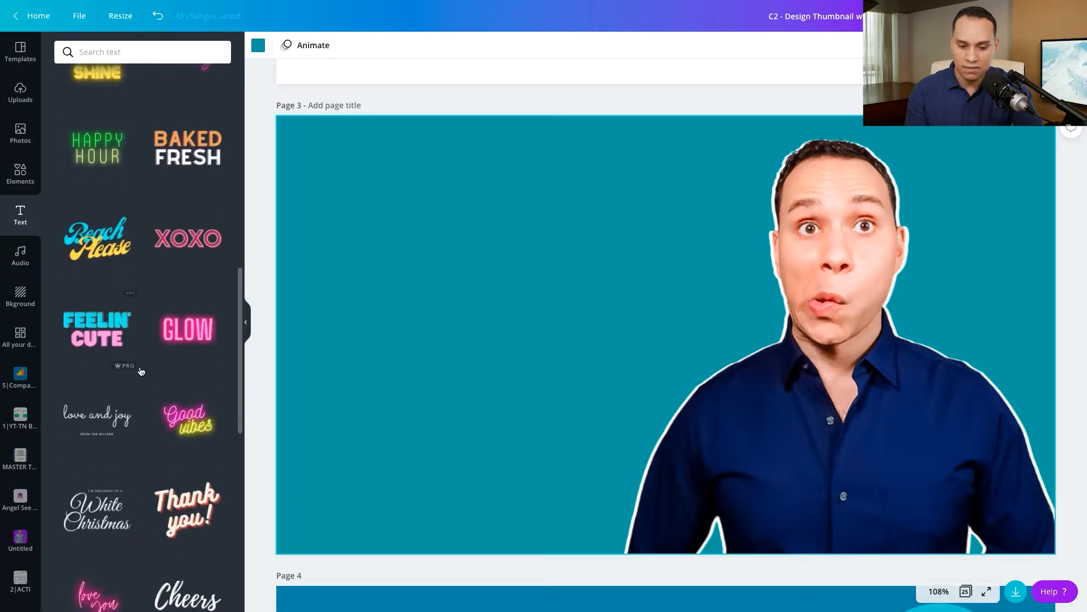
{"action": "scroll", "scroll_direction": "down", "scroll_amount": 3}
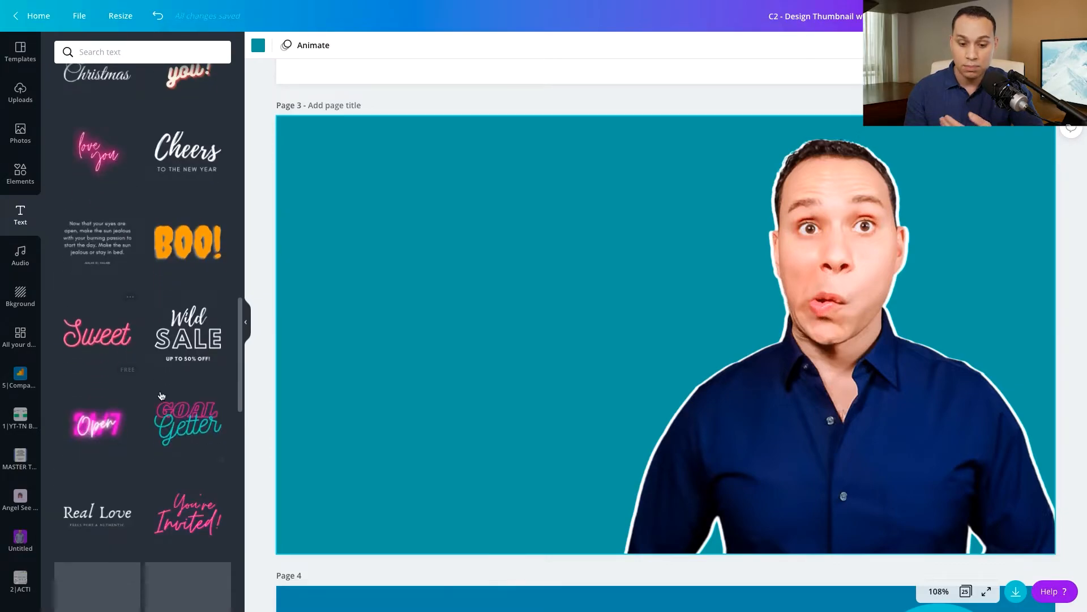
{"action": "scroll", "scroll_direction": "down", "scroll_amount": 3}
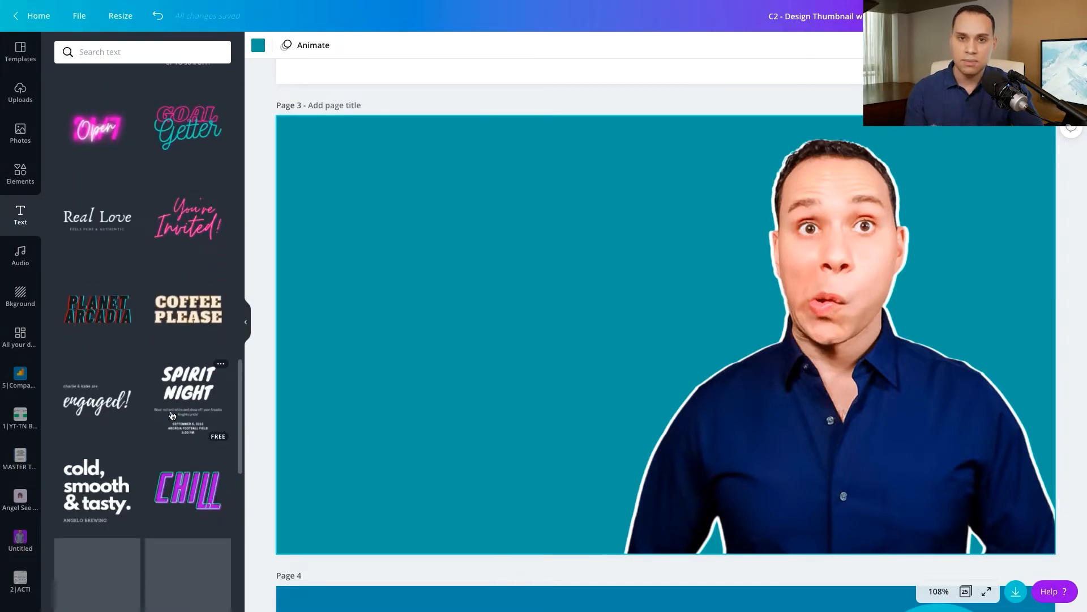
{"action": "scroll", "scroll_direction": "down", "scroll_amount": 3}
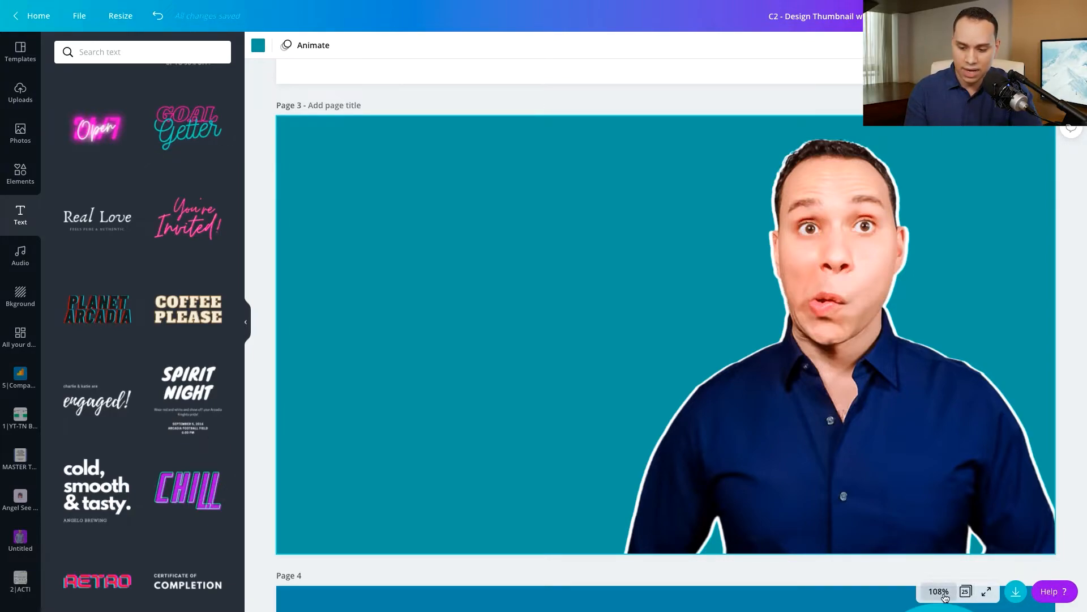
{"action": "left_click", "coordinate": [938, 591]}
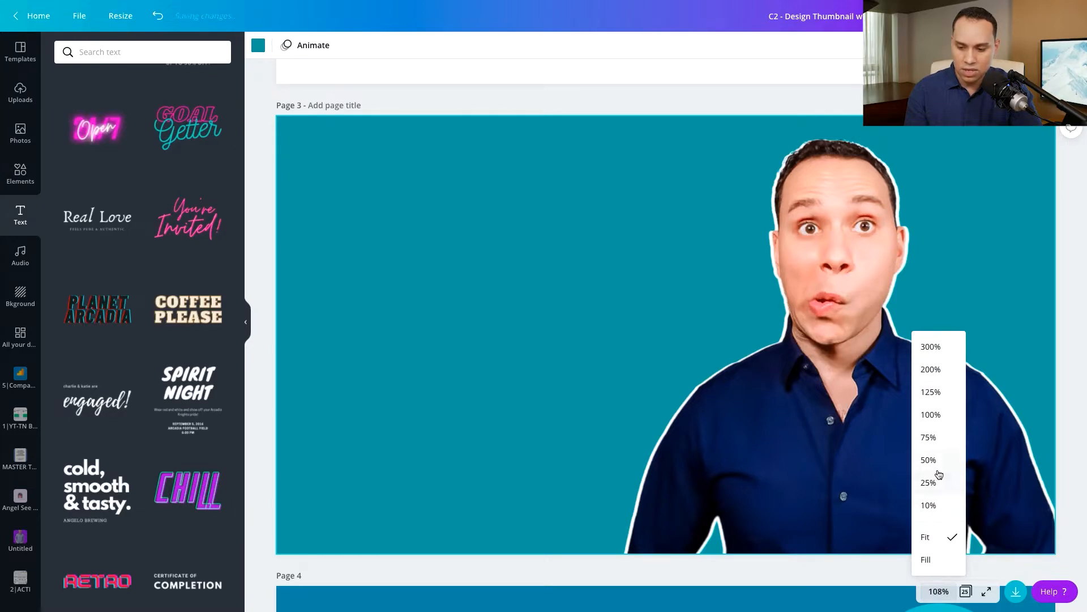
{"action": "left_click", "coordinate": [928, 482]}
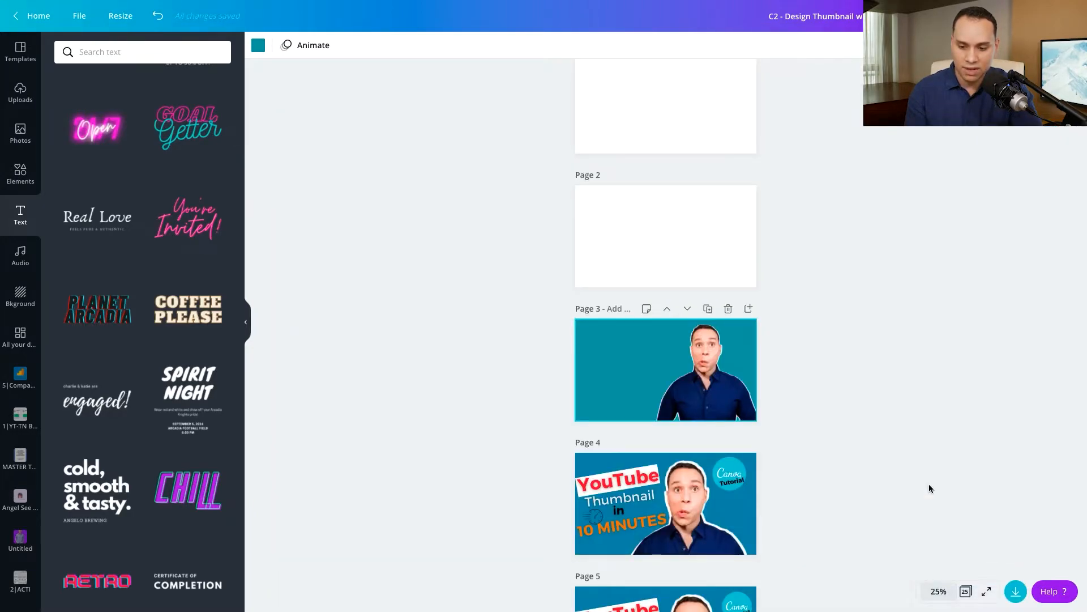
{"action": "scroll", "scroll_direction": "down", "scroll_amount": 3}
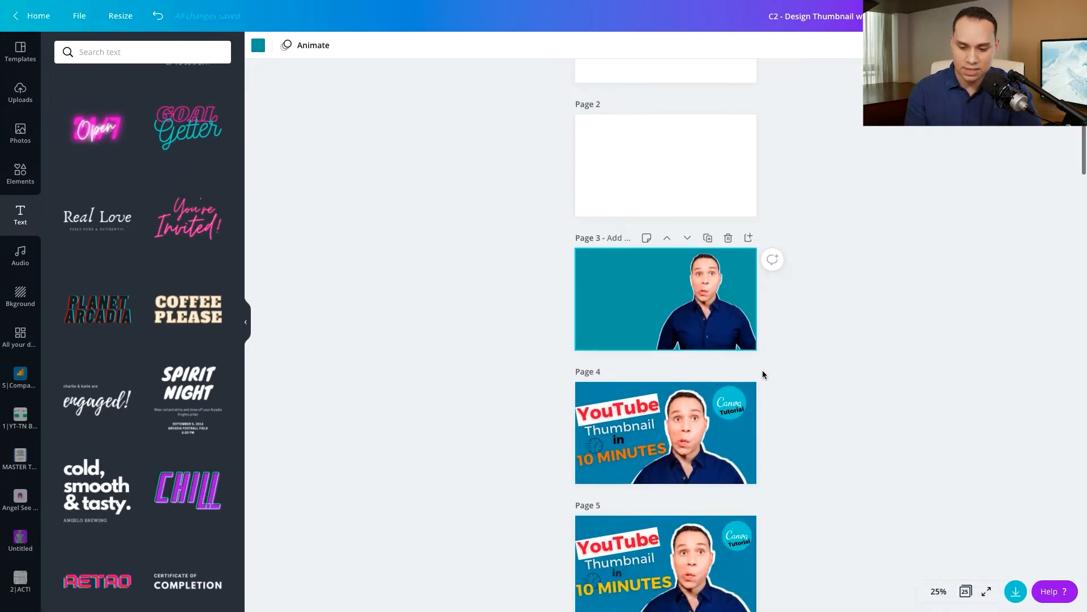
{"action": "scroll", "scroll_direction": "down", "scroll_amount": 3}
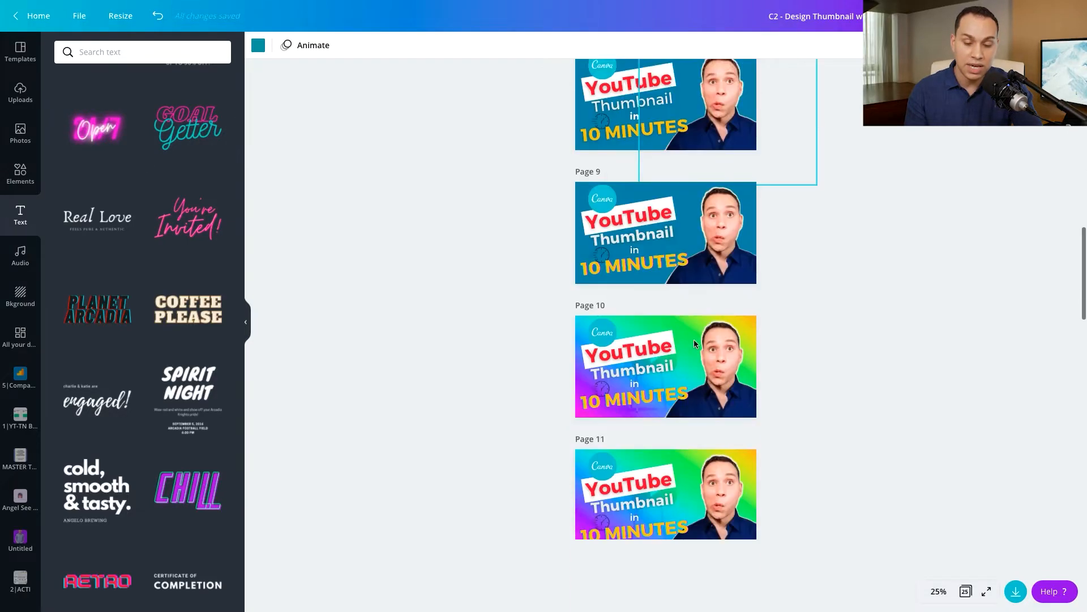
{"action": "scroll", "scroll_direction": "up", "scroll_amount": 3}
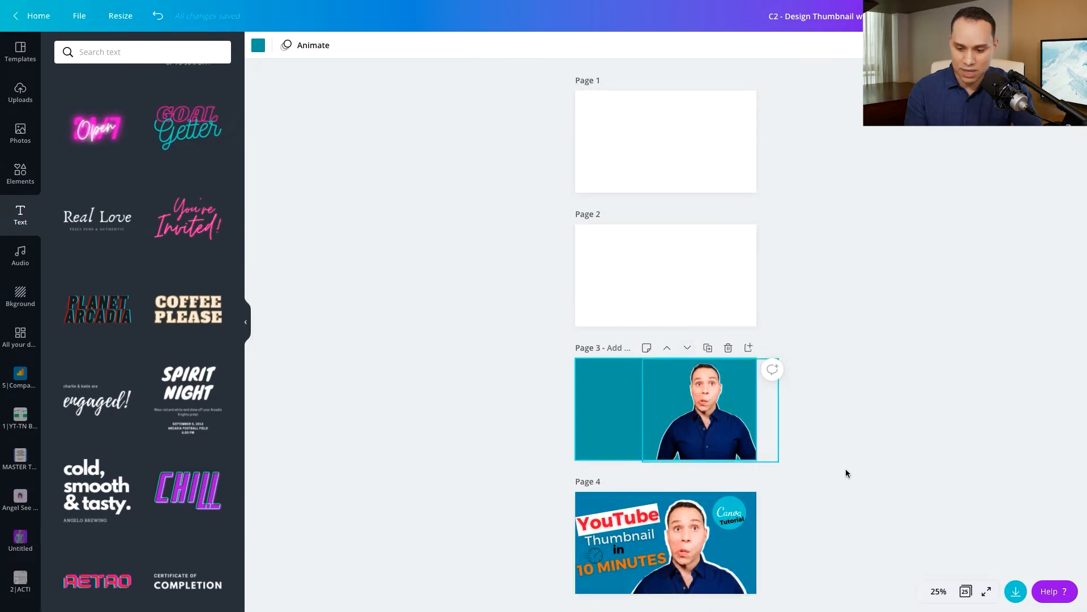
{"action": "mouse_move", "coordinate": [986, 591]}
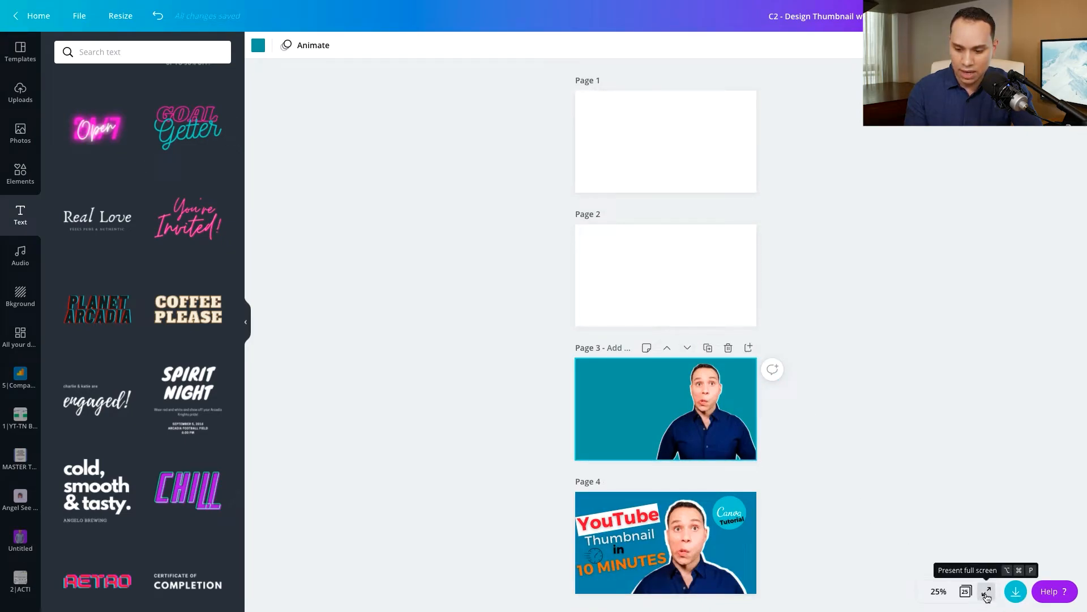
{"action": "left_click", "coordinate": [938, 591]}
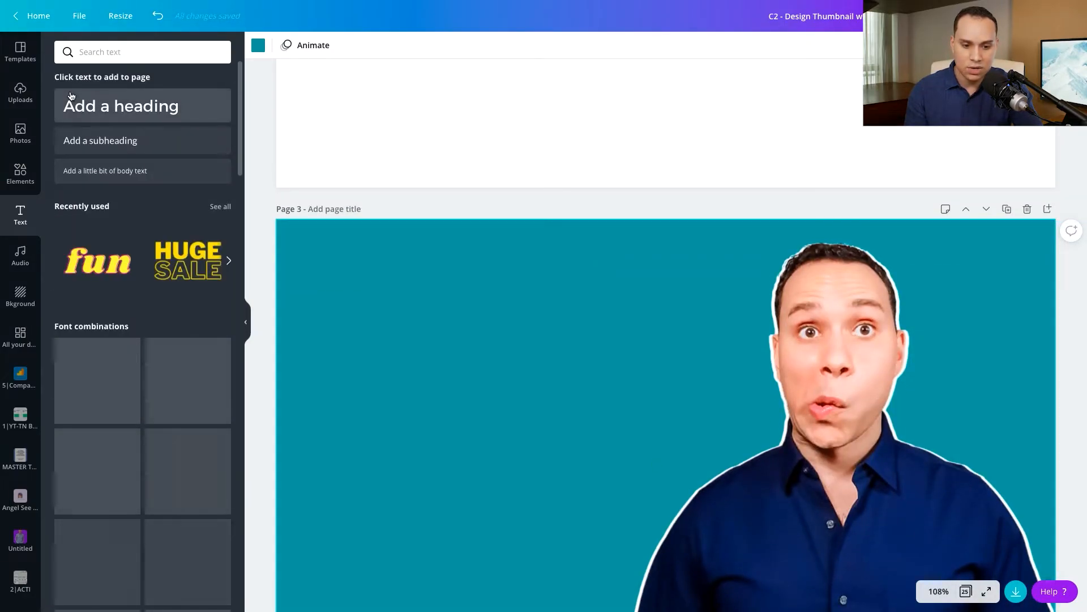
Add a heading text box to page 3 and start editing its text.
{"action": "left_click", "coordinate": [120, 105]}
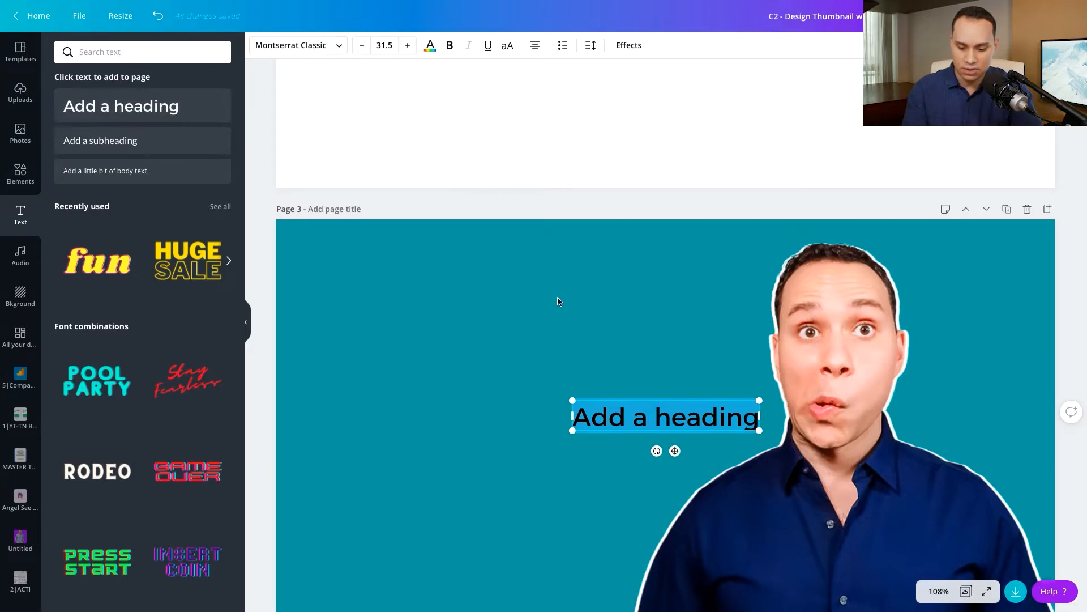
{"action": "left_click", "coordinate": [681, 417]}
{"action": "type", "text": "YouTube Thumbnails In 10 Minutes"}
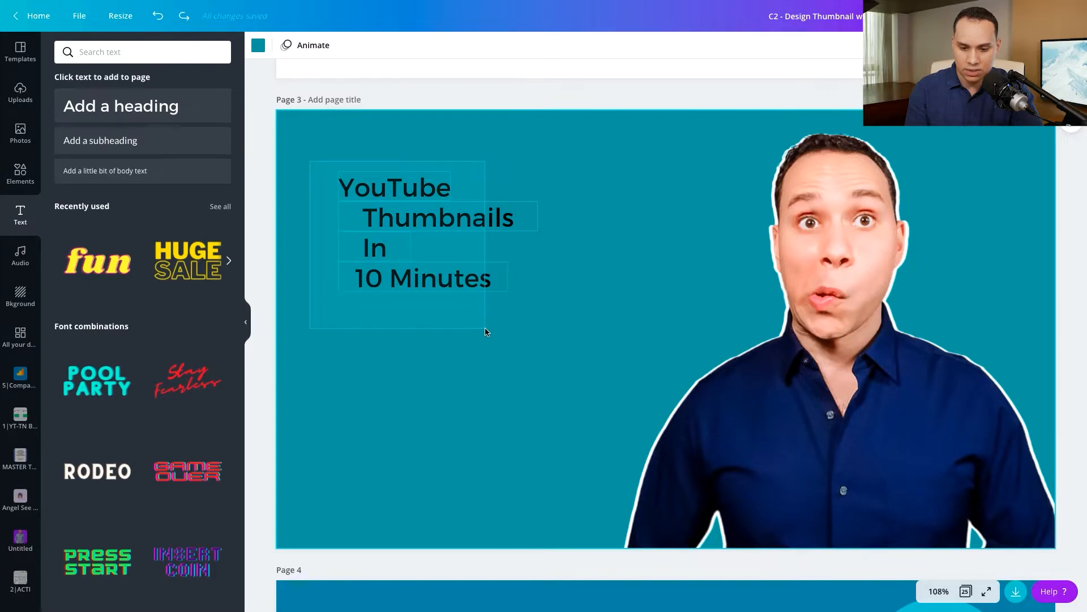
Enlarge the title block, set one line's font size to 90, and select the YouTube line.
{"action": "left_click_drag", "start_coordinate": [486, 332], "coordinate": [737, 409]}
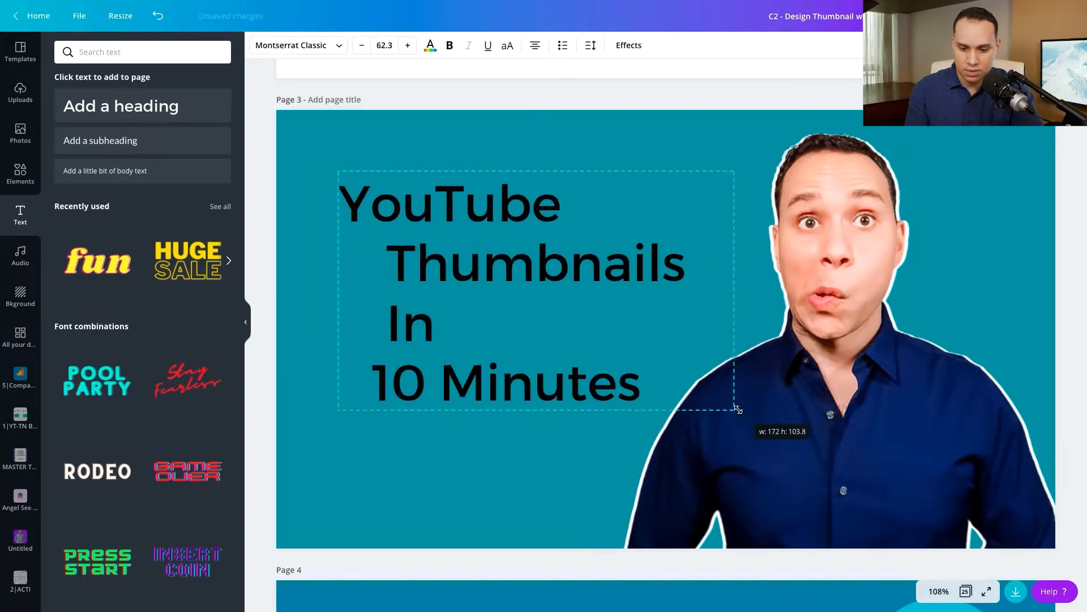
{"action": "left_click_drag", "start_coordinate": [737, 408], "coordinate": [771, 430]}
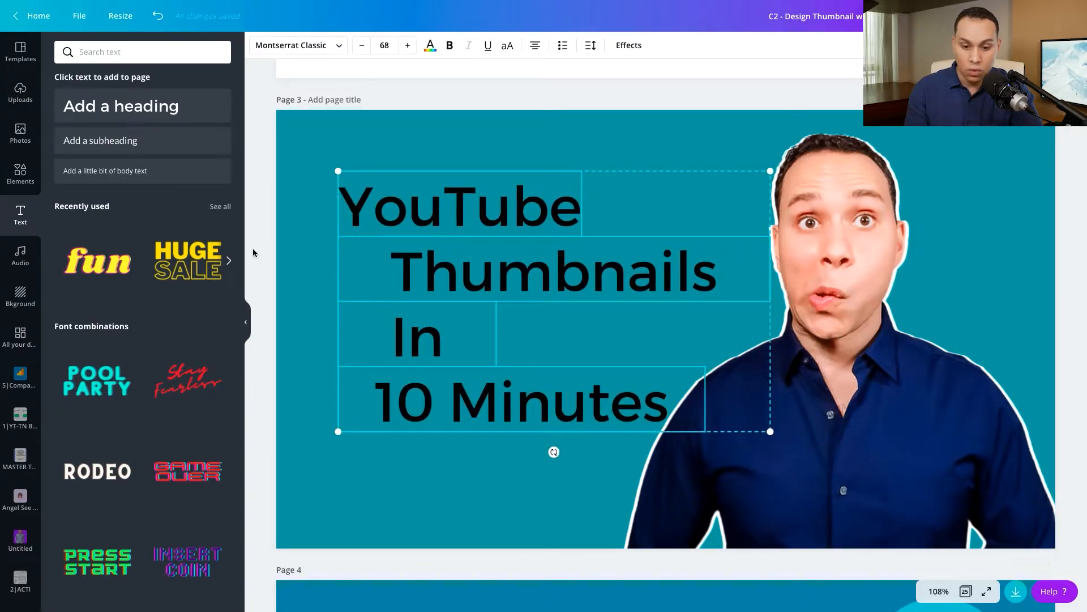
{"action": "left_click", "coordinate": [460, 205]}
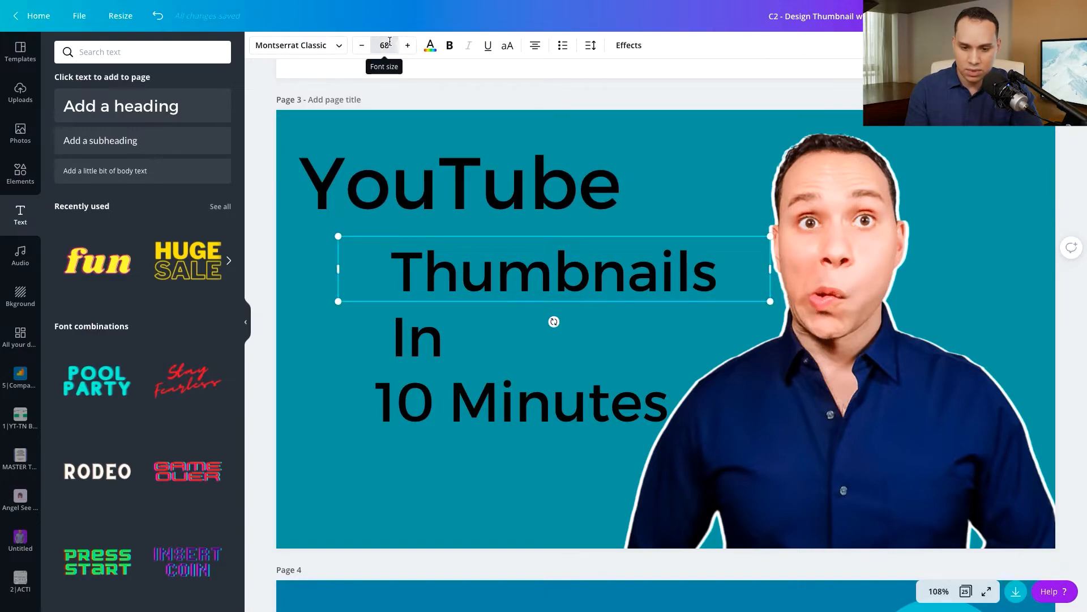
{"action": "left_click", "coordinate": [384, 45]}
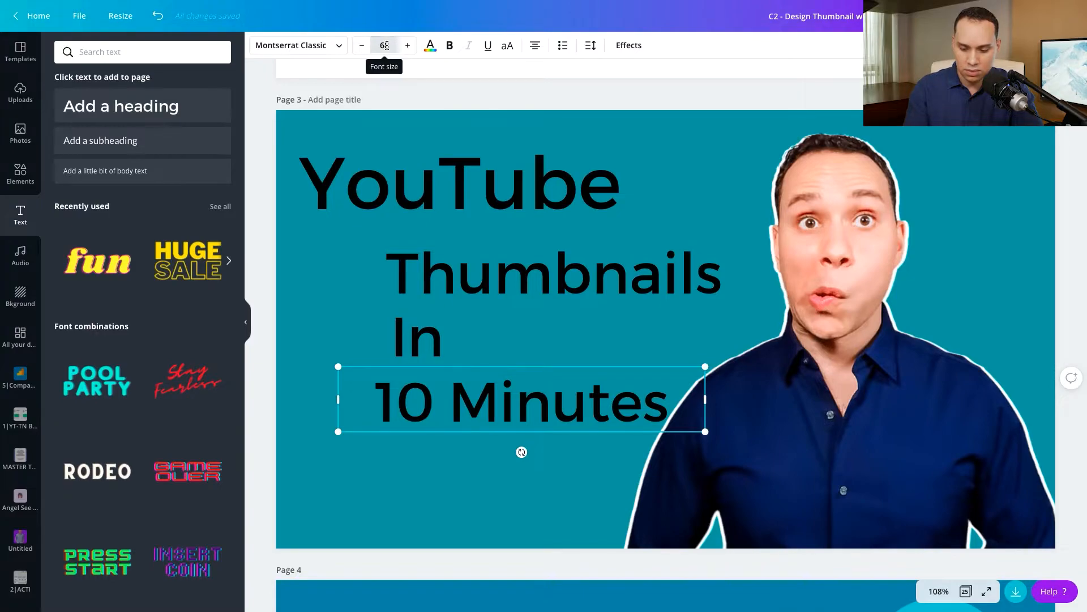
{"action": "type", "text": "90"}
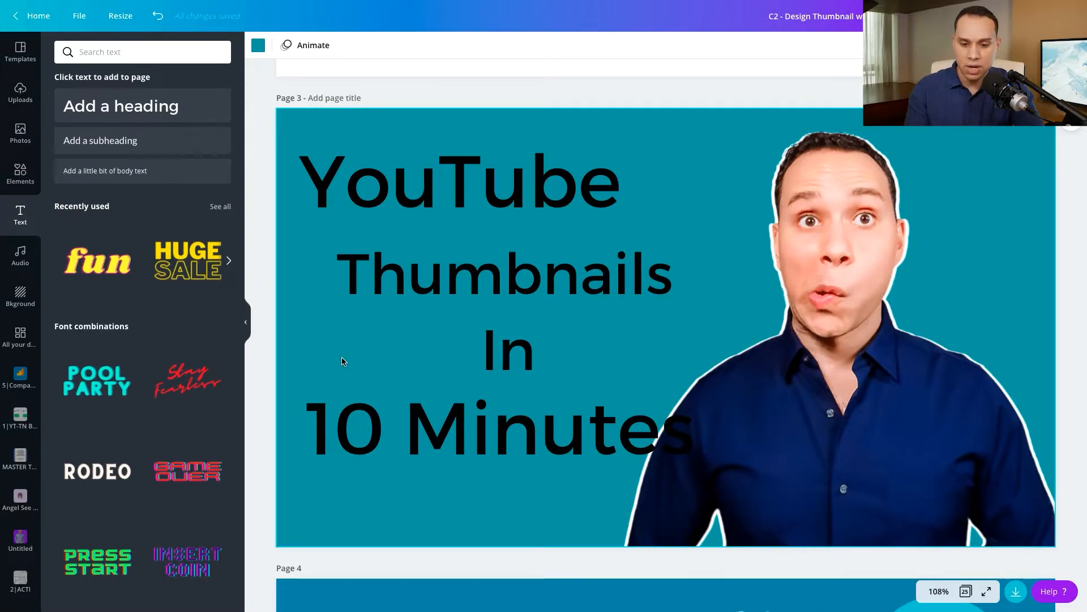
{"action": "left_click", "coordinate": [474, 180]}
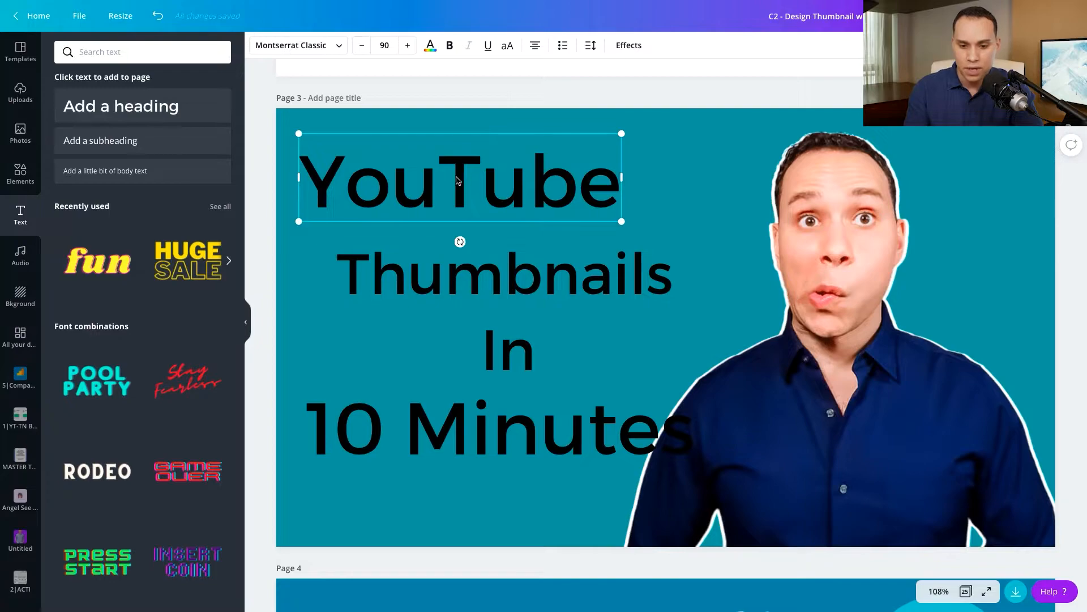
Colour the word YouTube red from the Document Colors swatches.
{"action": "left_click", "coordinate": [430, 46]}
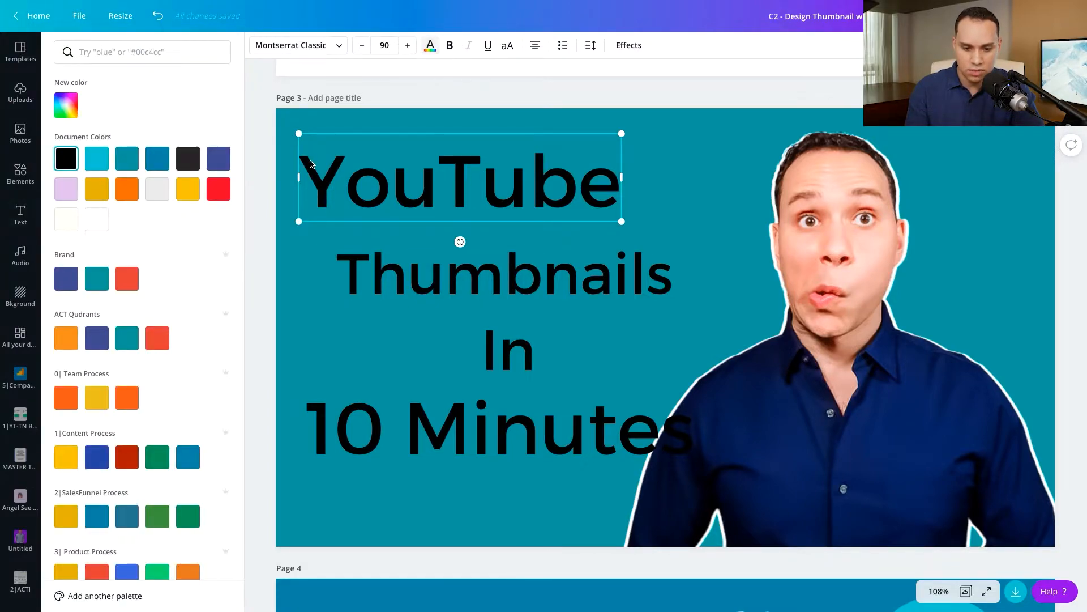
{"action": "left_click", "coordinate": [217, 188]}
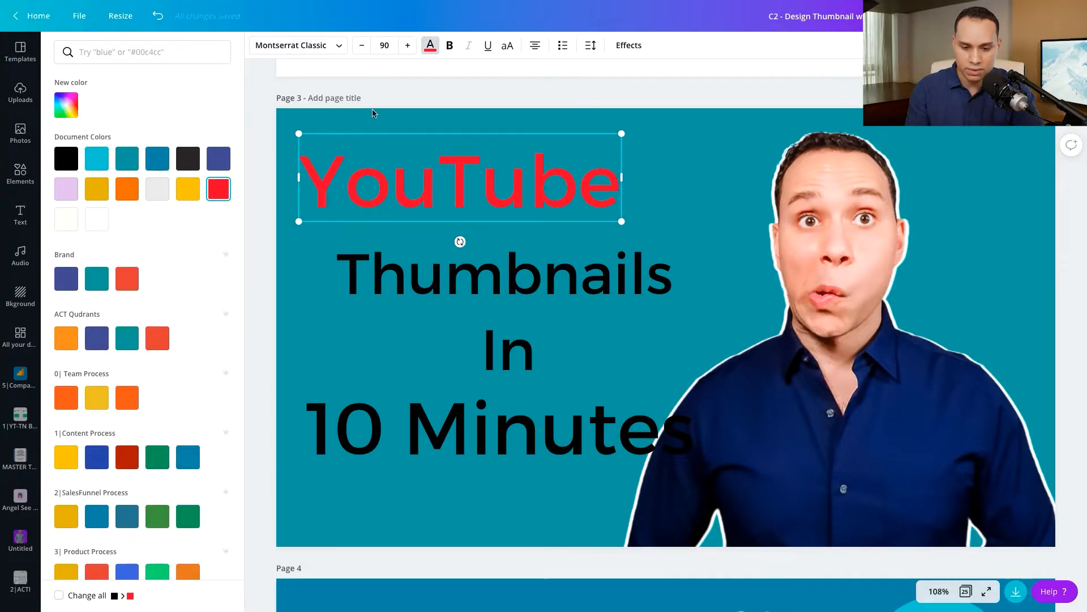
{"action": "left_click", "coordinate": [19, 214]}
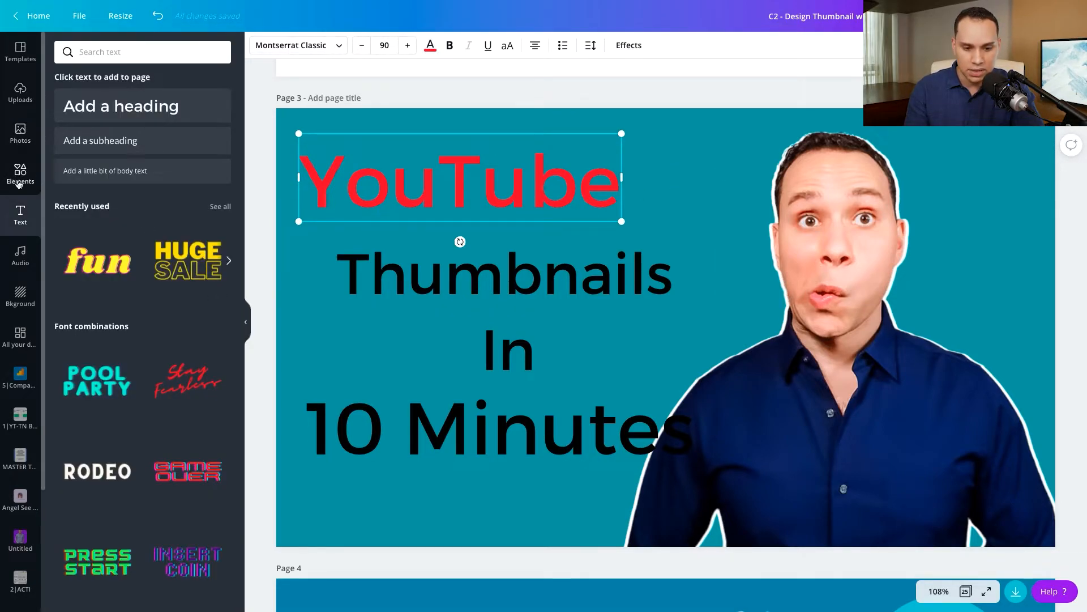
Add a square from Elements, shape it into a bar spanning the whole word YouTube.
{"action": "left_click", "coordinate": [20, 172]}
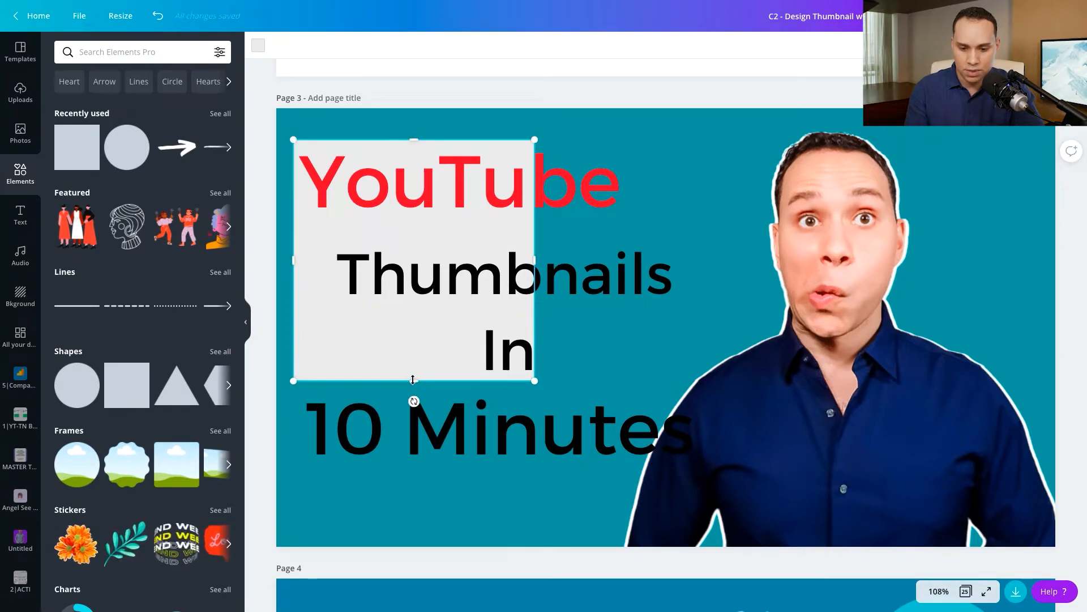
{"action": "left_click_drag", "start_coordinate": [414, 380], "coordinate": [414, 226]}
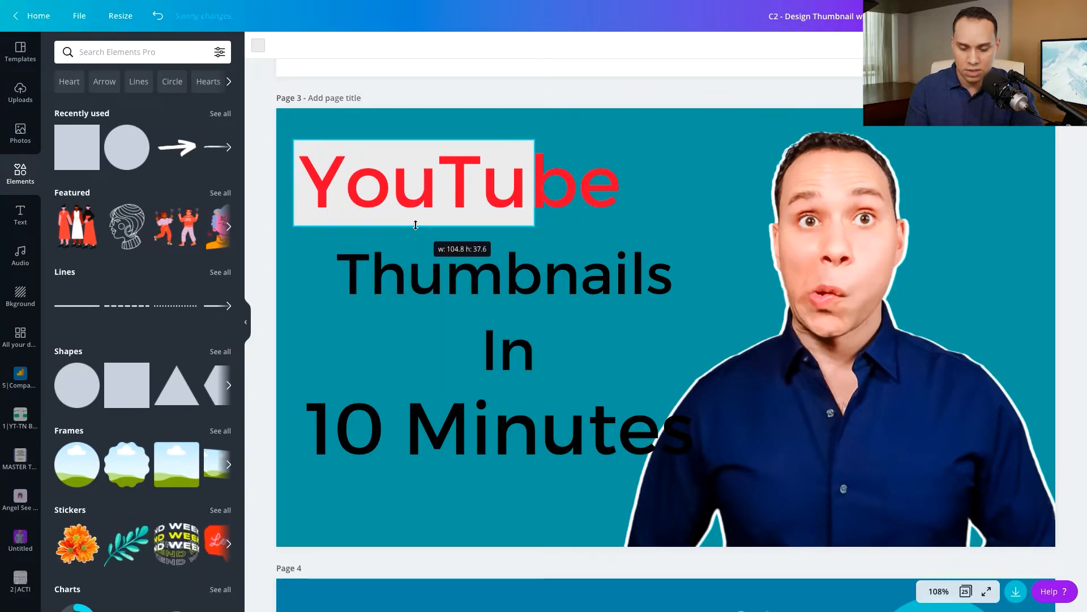
{"action": "left_click", "coordinate": [414, 182]}
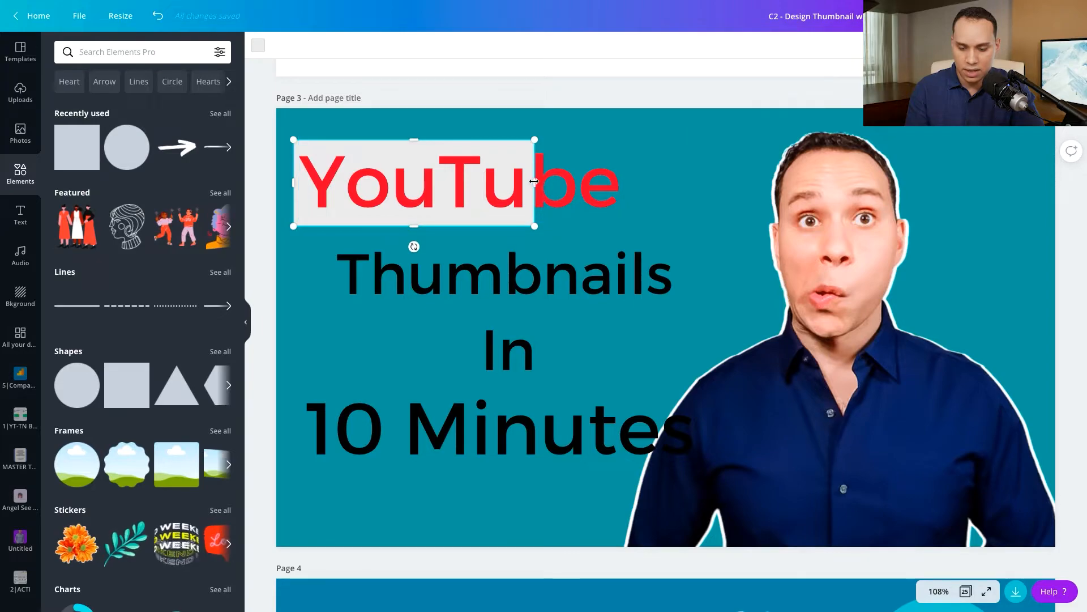
{"action": "left_click_drag", "start_coordinate": [533, 183], "coordinate": [631, 184]}
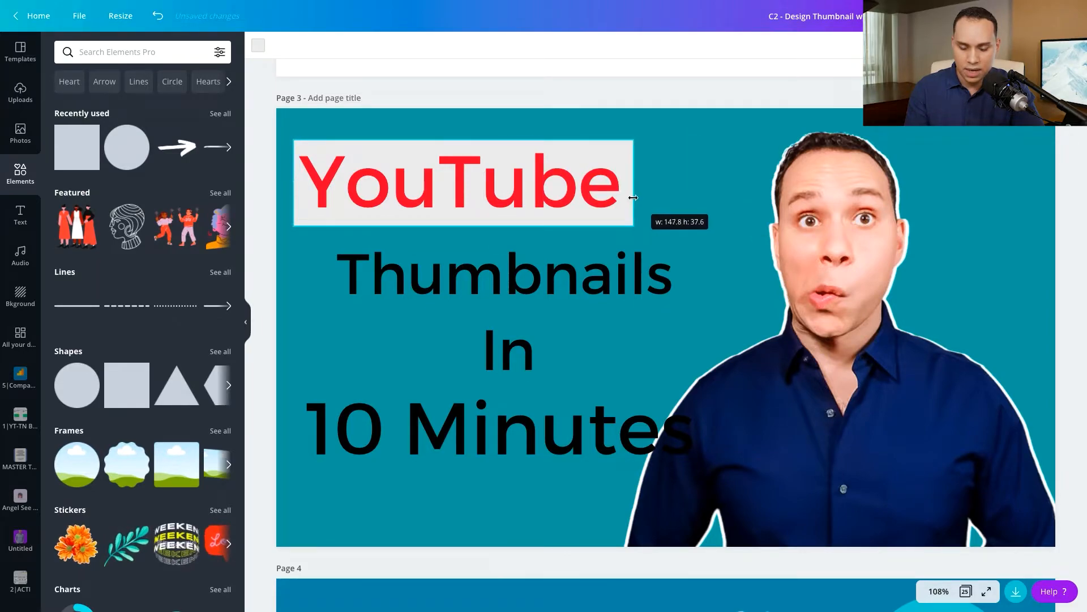
{"action": "scroll", "scroll_direction": "down", "scroll_amount": 3}
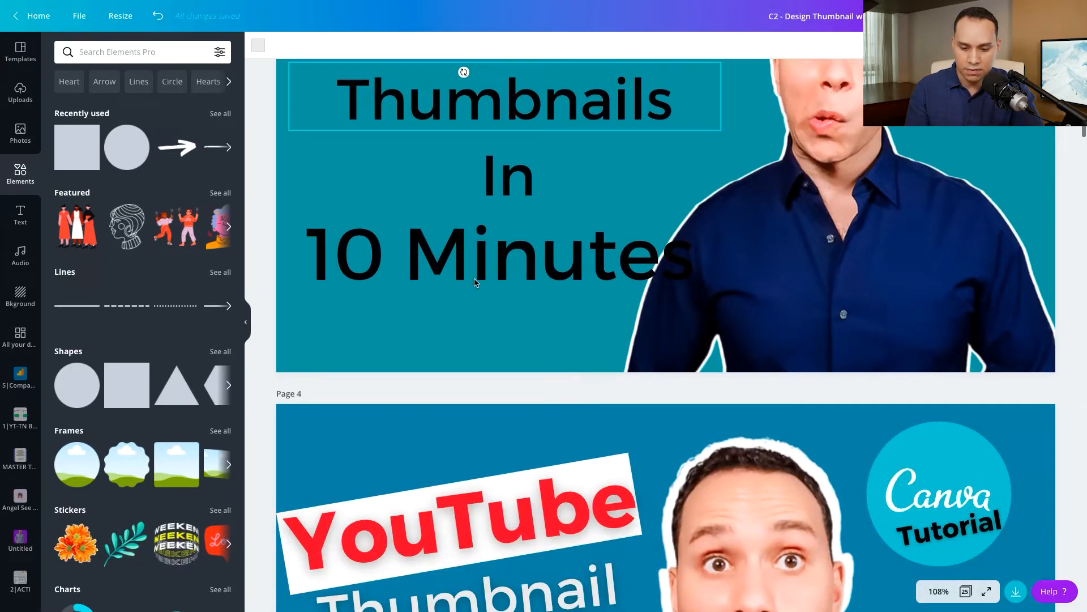
{"action": "scroll", "scroll_direction": "down", "scroll_amount": 3}
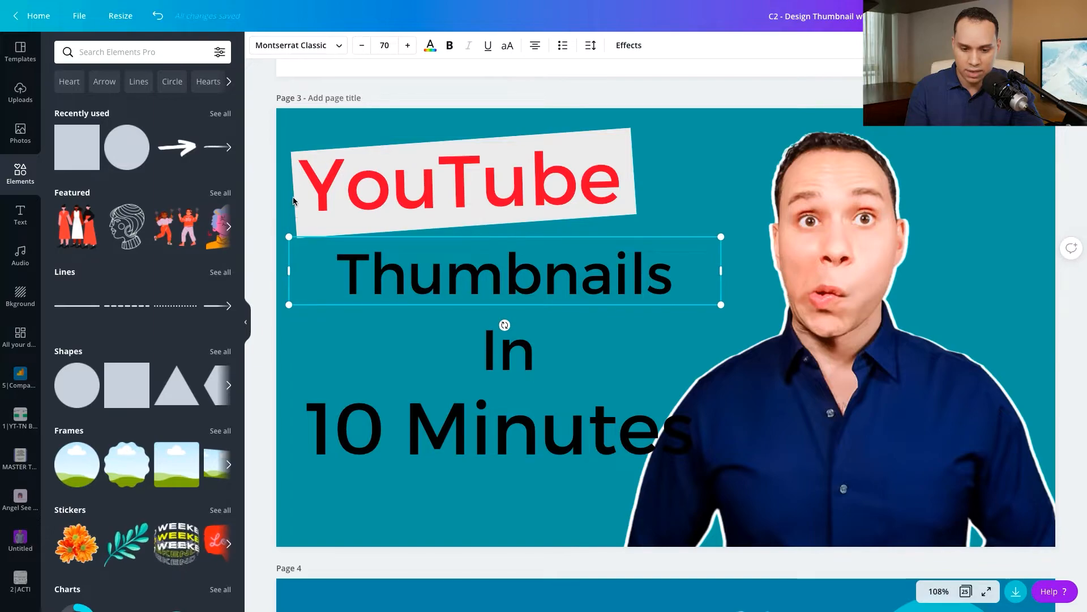
Recolour the tilted bar behind YouTube to White #ffffff.
{"action": "left_click", "coordinate": [461, 181]}
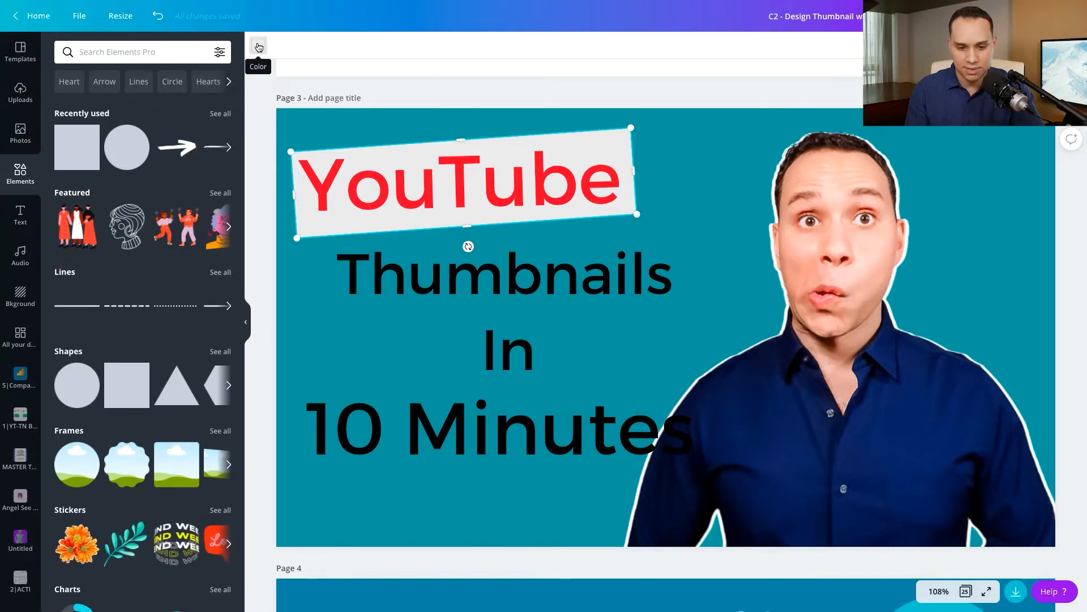
{"action": "left_click", "coordinate": [258, 45]}
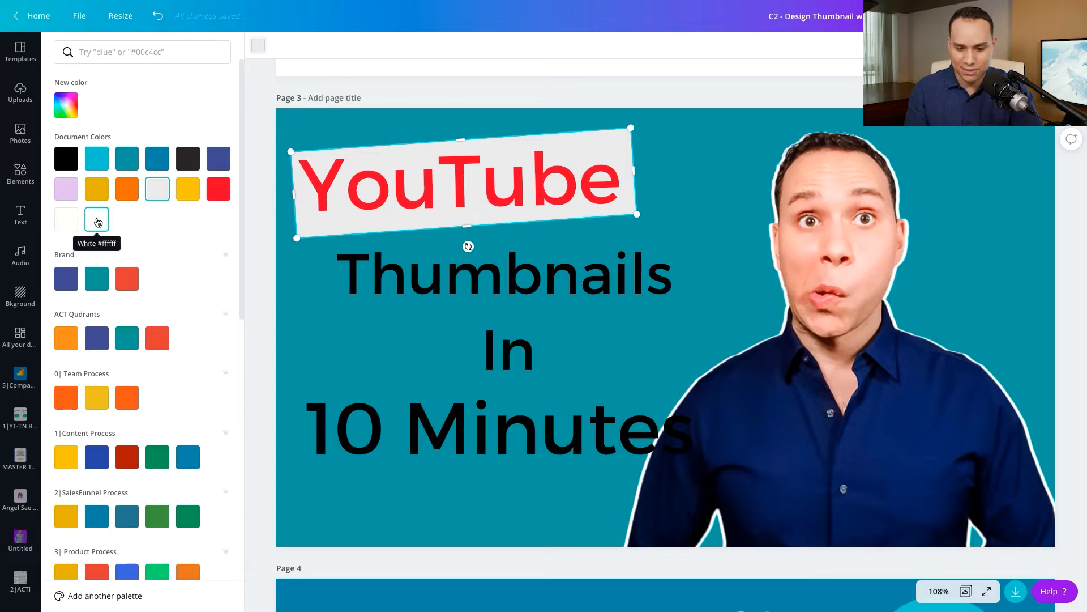
{"action": "left_click", "coordinate": [96, 219]}
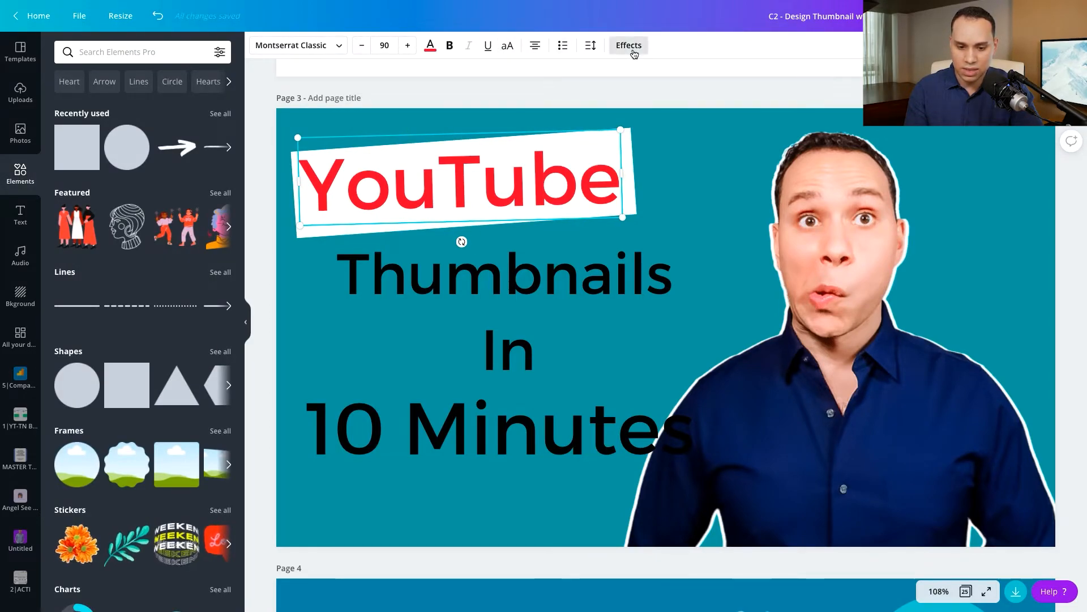
Give the red YouTube word a Lift shadow effect and make it bold and larger.
{"action": "left_click", "coordinate": [629, 46]}
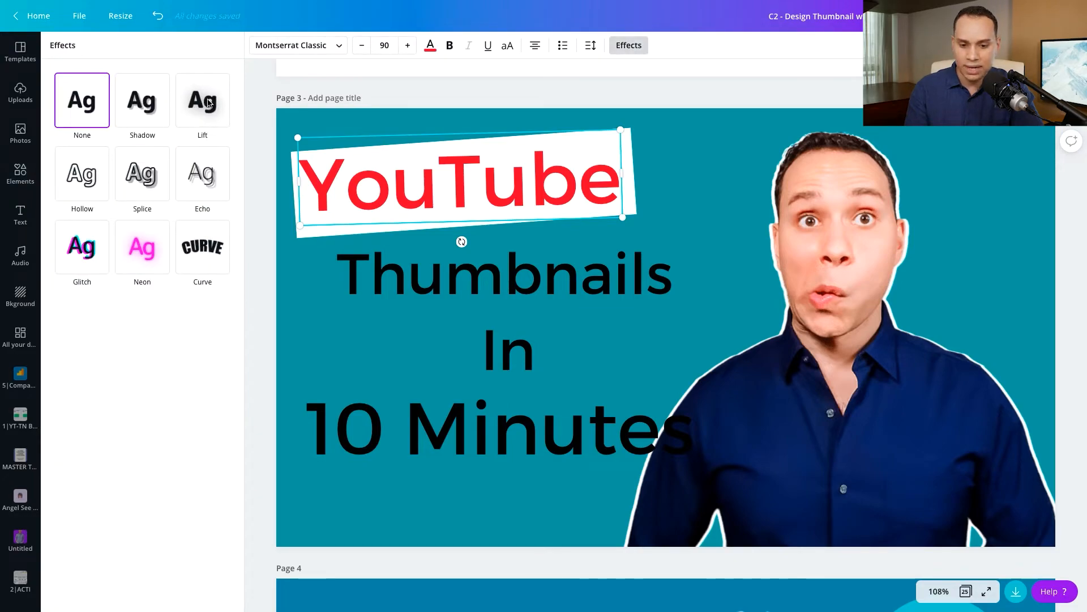
{"action": "left_click", "coordinate": [202, 100]}
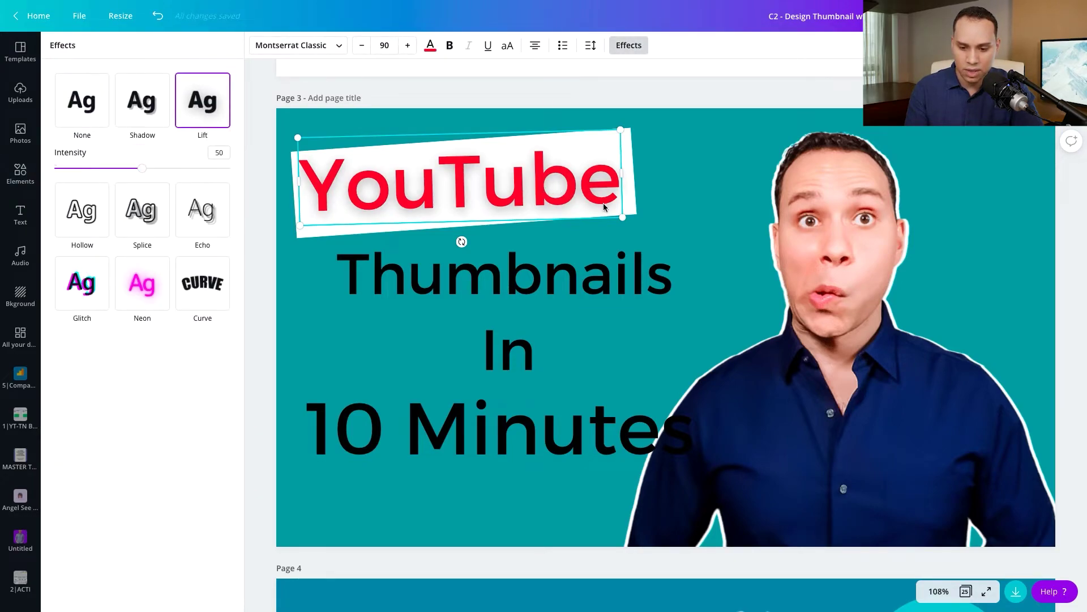
{"action": "mouse_move", "coordinate": [449, 46]}
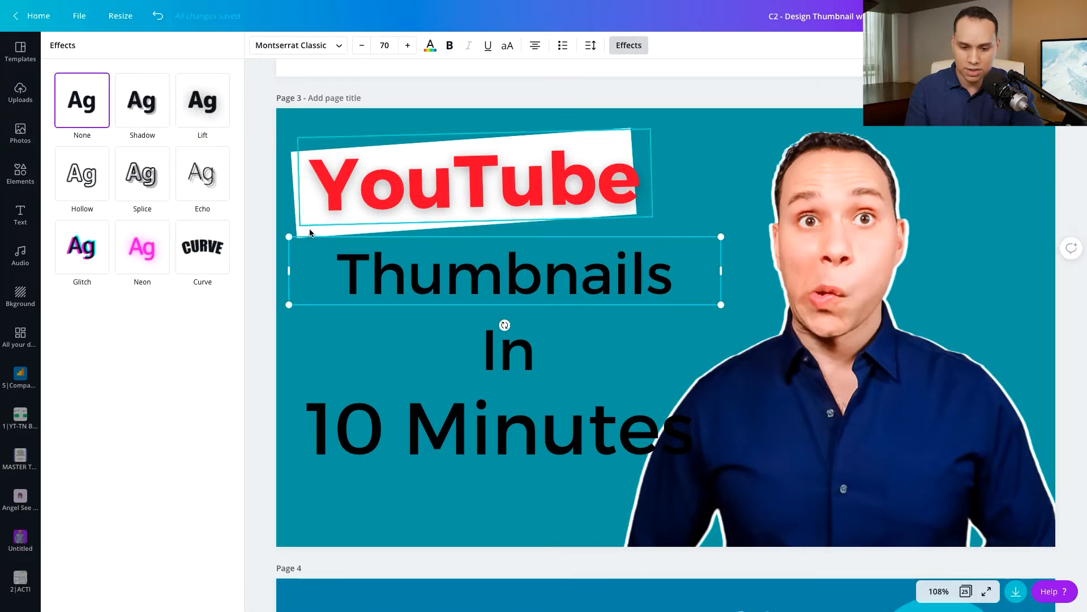
{"action": "left_click", "coordinate": [202, 99]}
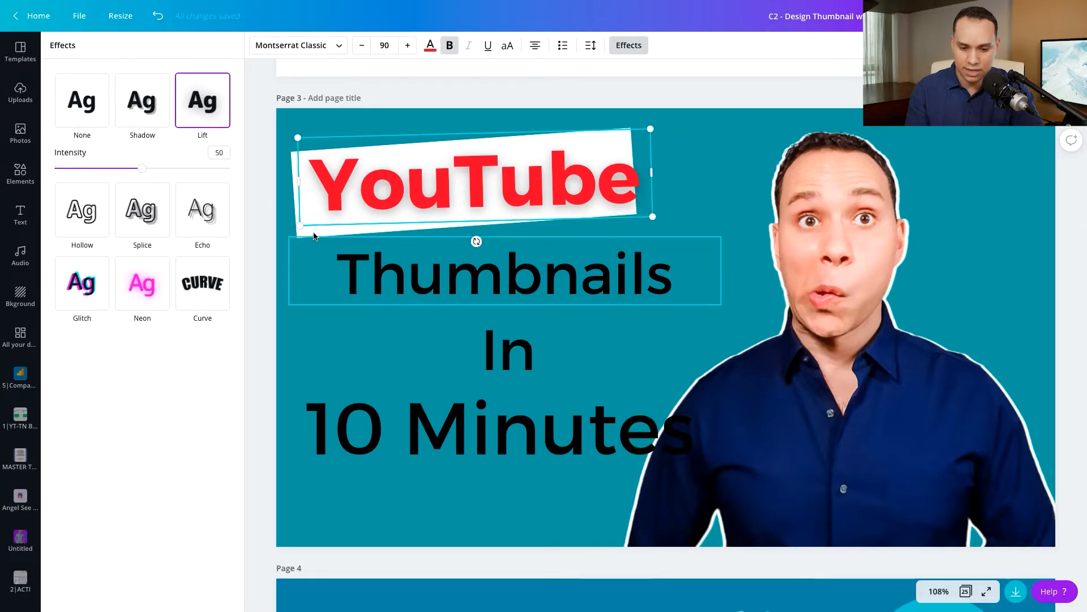
{"action": "left_click", "coordinate": [20, 172]}
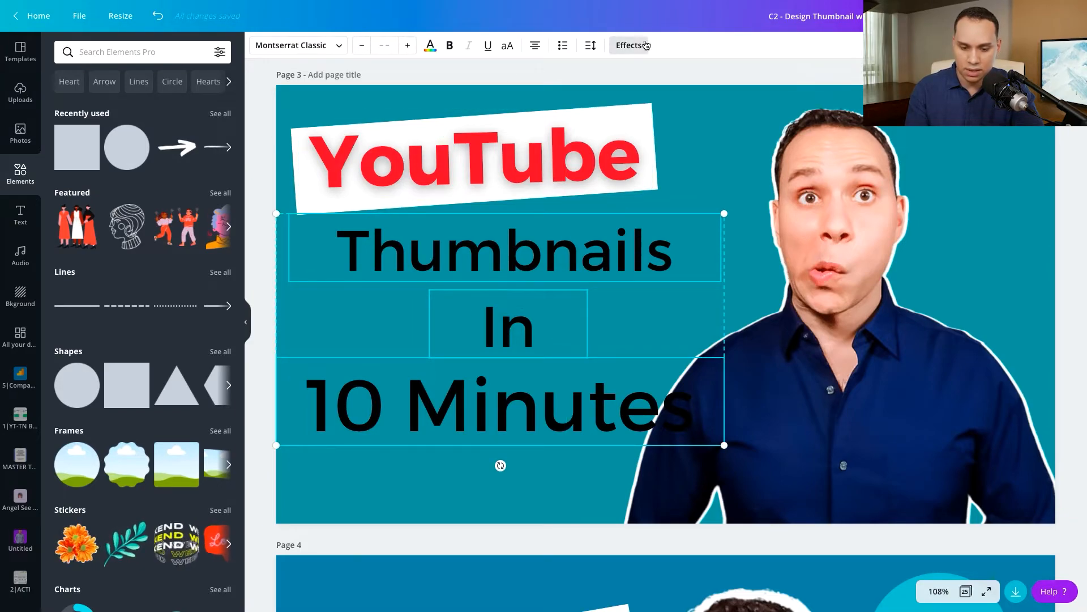
Apply the Lift shadow effect to the Thumbnails, In and 10 Minutes lines, after trying a drop shadow.
{"action": "left_click", "coordinate": [629, 45]}
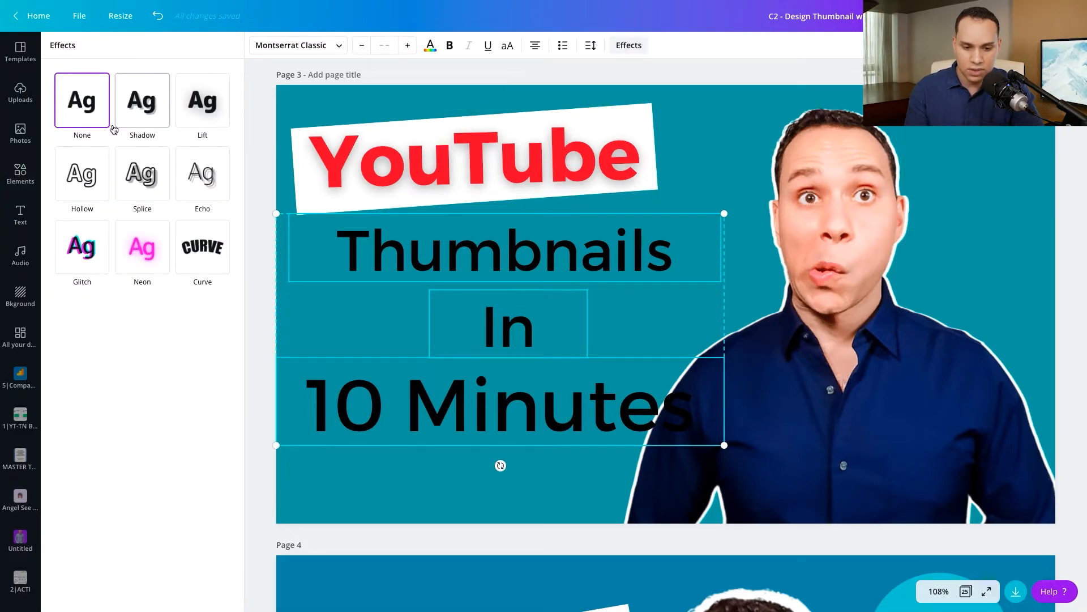
{"action": "left_click", "coordinate": [141, 99]}
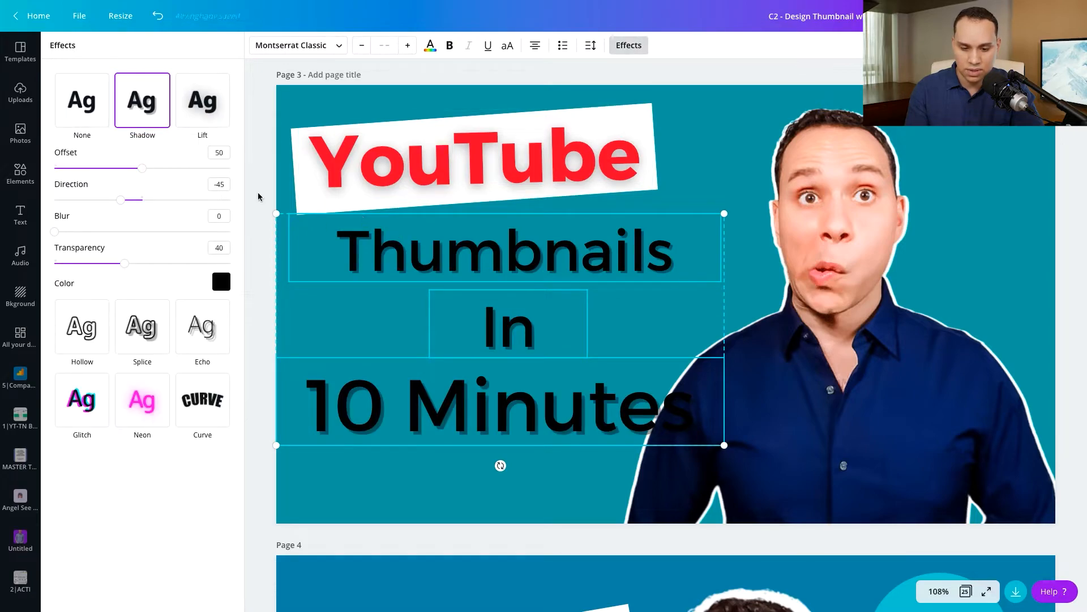
{"action": "left_click", "coordinate": [202, 100]}
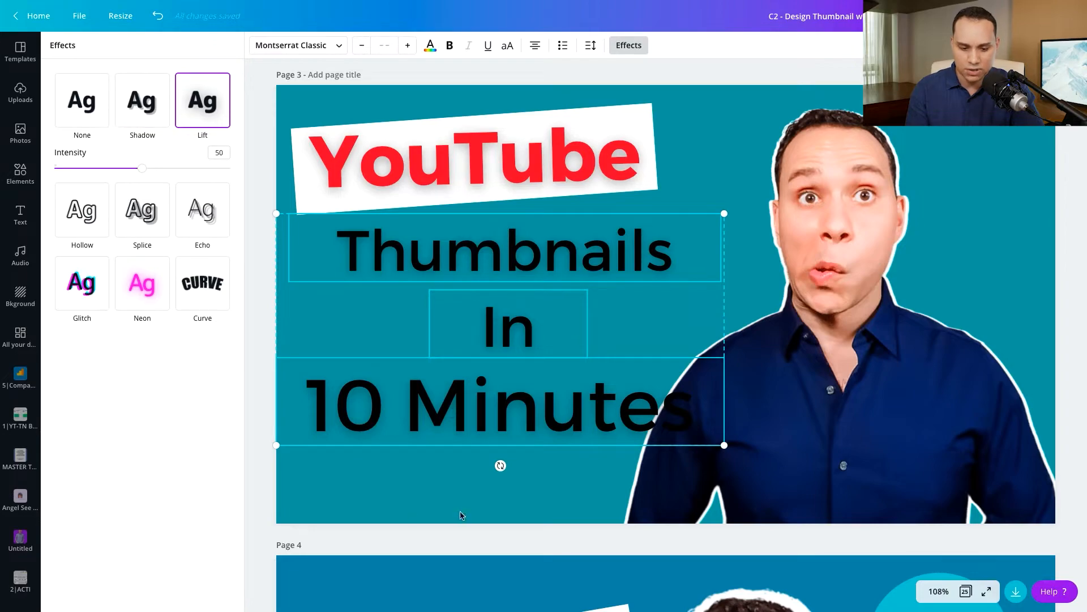
{"action": "left_click", "coordinate": [20, 173]}
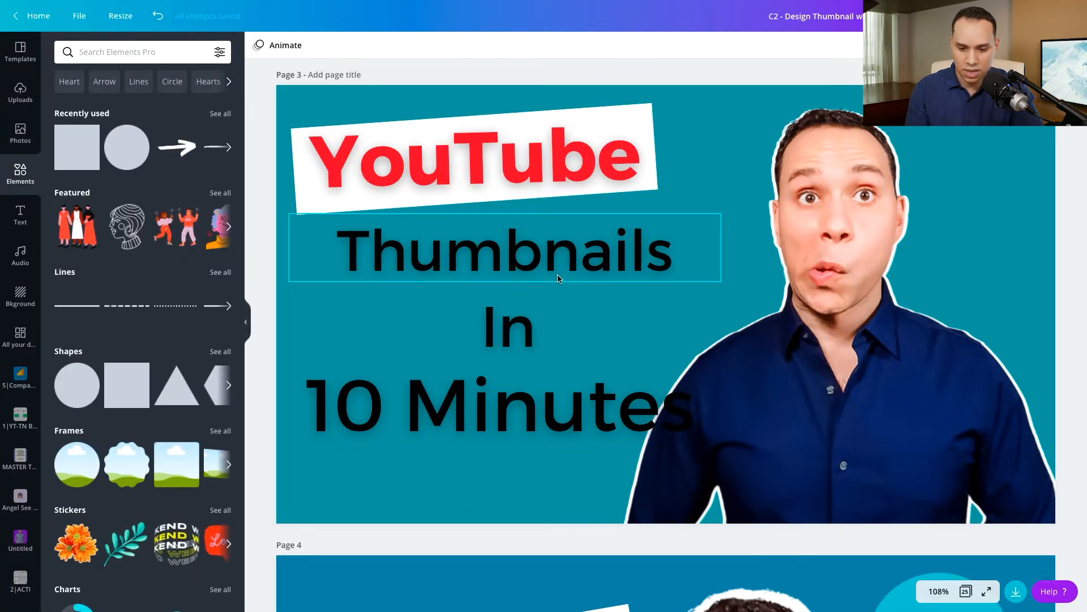
Recolour the Thumbnails and In lines white, leaving 10 Minutes black.
{"action": "left_click", "coordinate": [506, 333]}
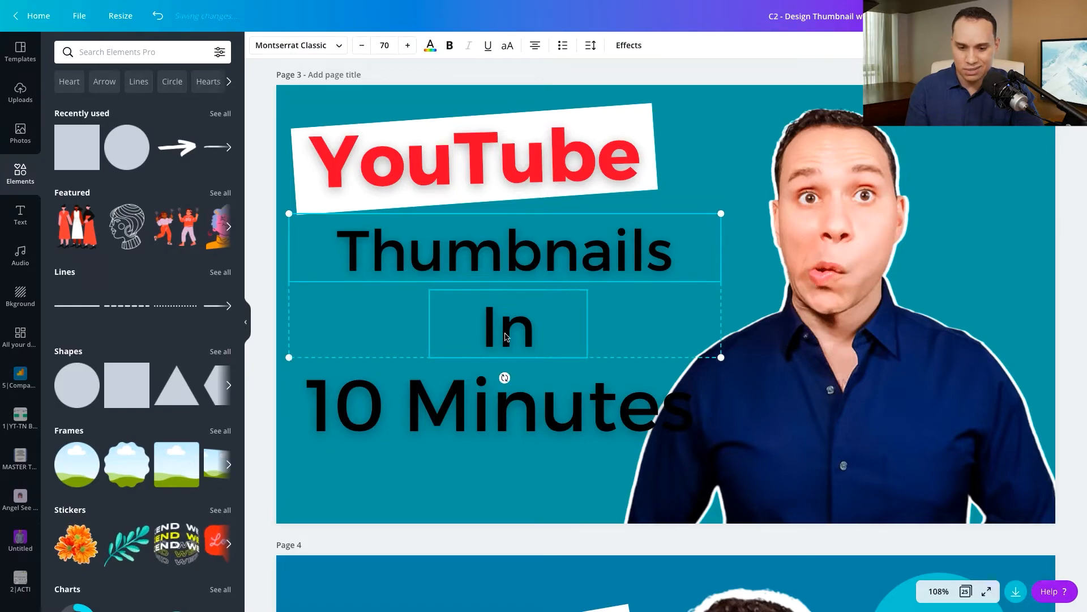
{"action": "left_click", "coordinate": [431, 46]}
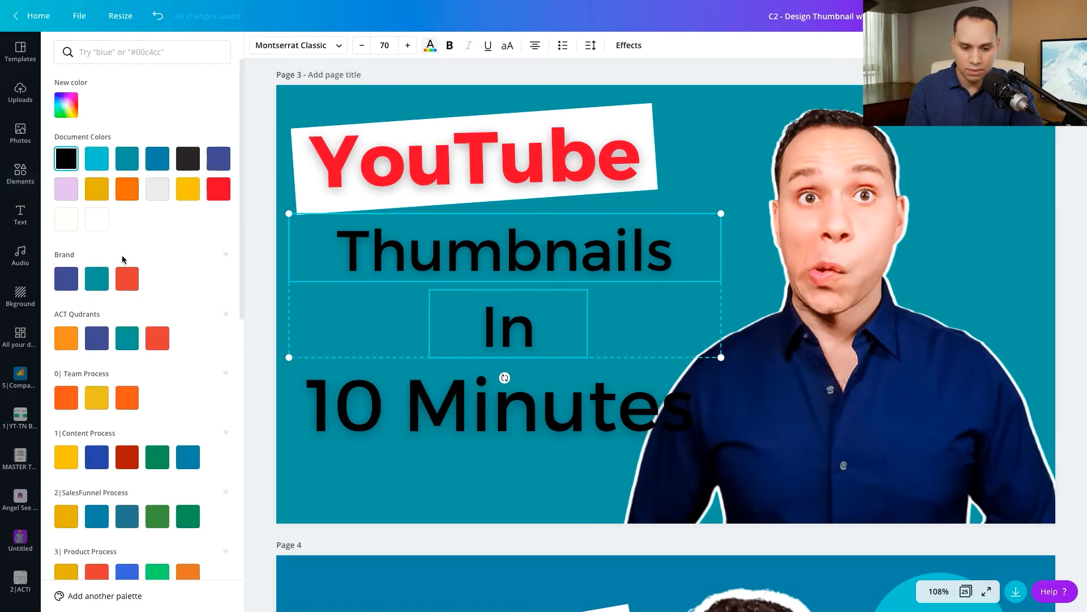
{"action": "left_click", "coordinate": [96, 220]}
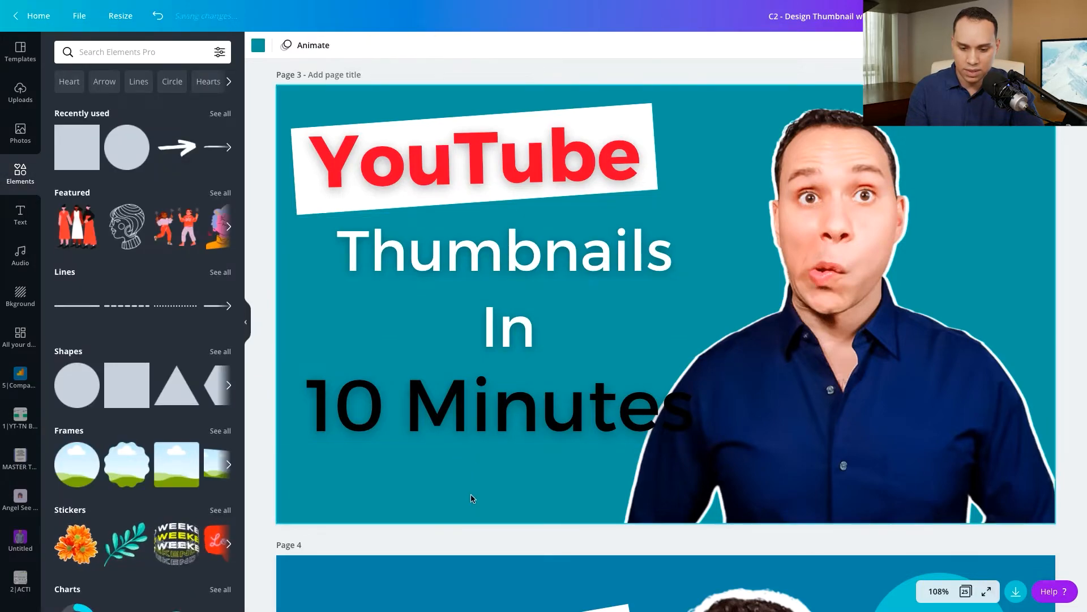
{"action": "left_click", "coordinate": [484, 411]}
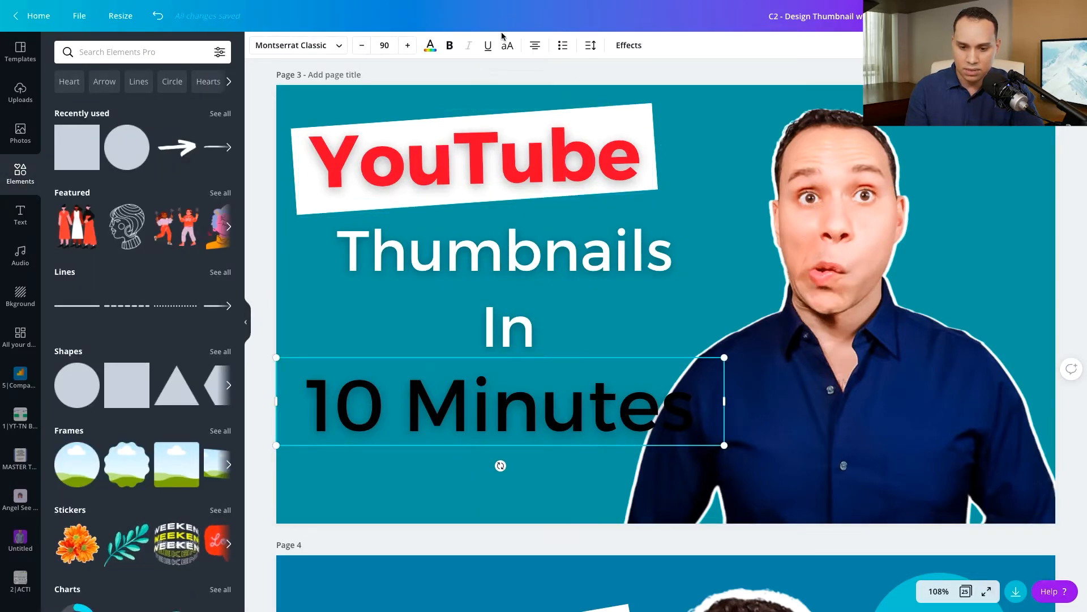
Give the 10 Minutes line a Neon effect in yellow, after trying orange.
{"action": "left_click", "coordinate": [629, 45]}
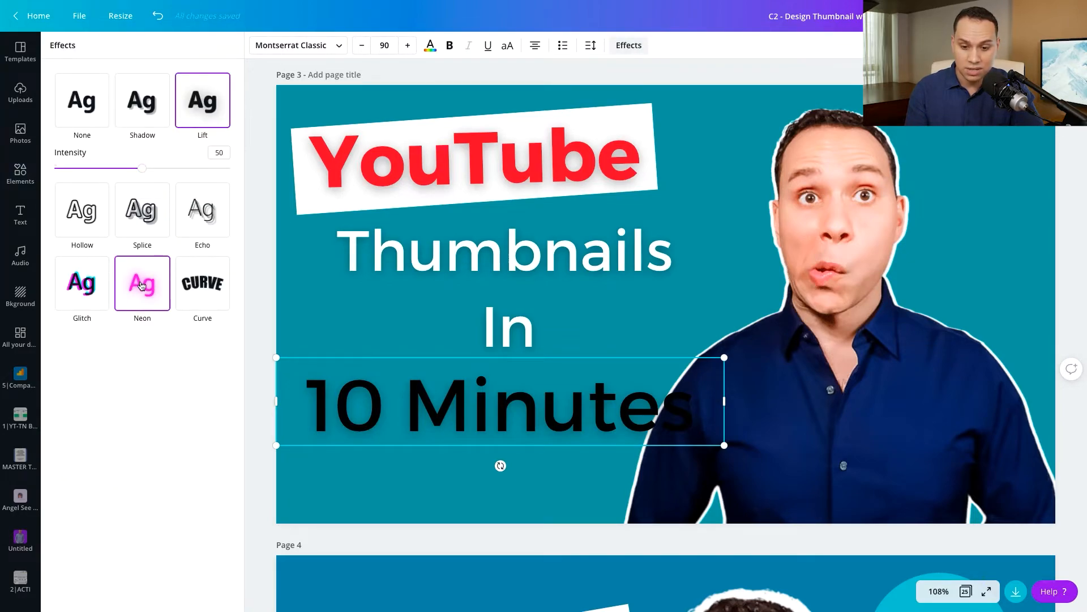
{"action": "left_click", "coordinate": [142, 283]}
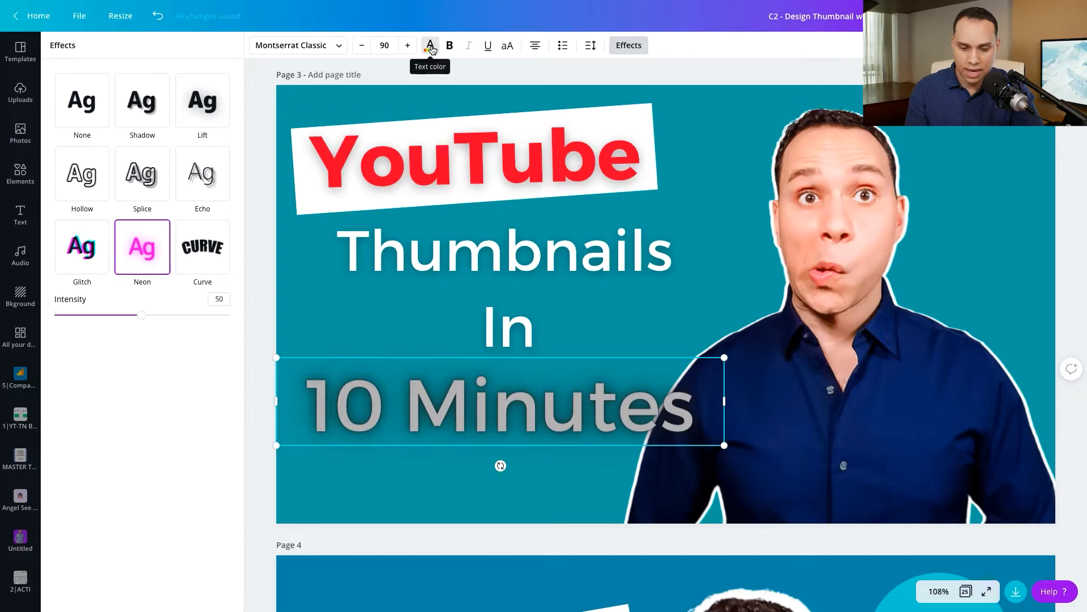
{"action": "left_click", "coordinate": [431, 45]}
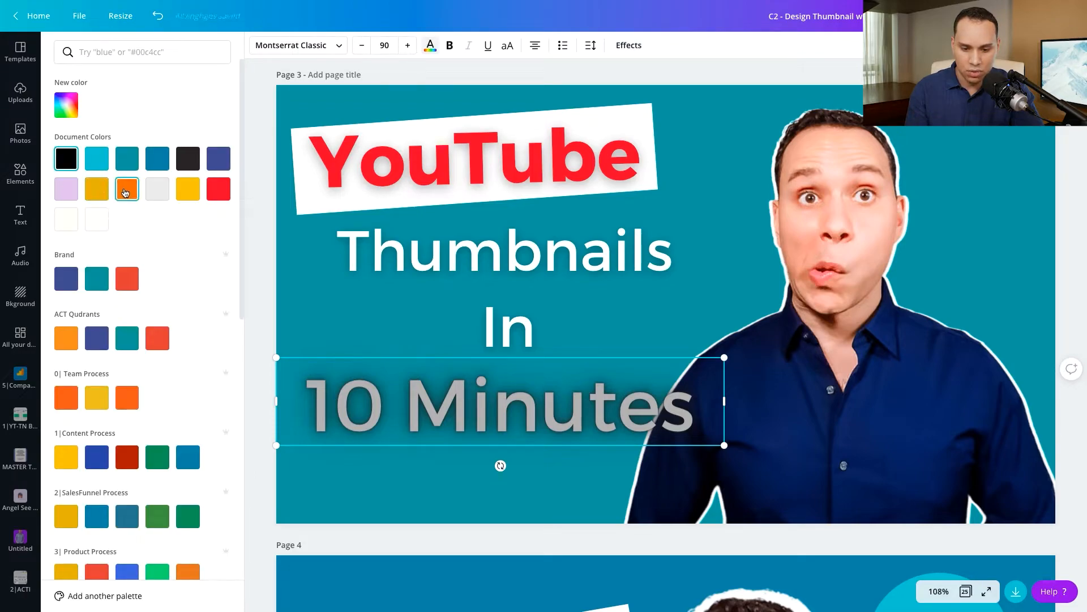
{"action": "left_click", "coordinate": [127, 188]}
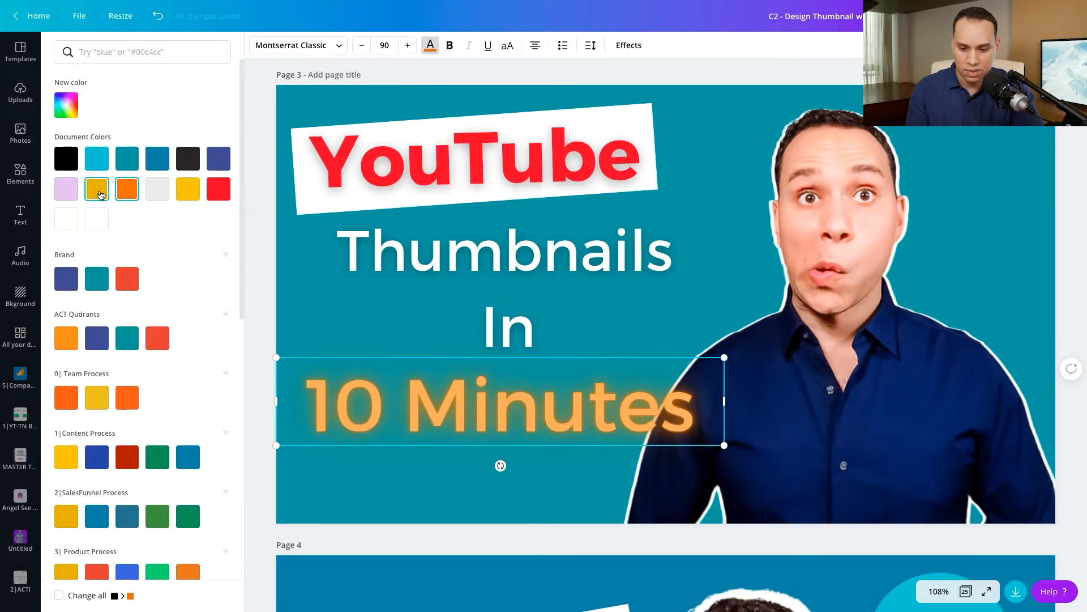
{"action": "left_click", "coordinate": [97, 188]}
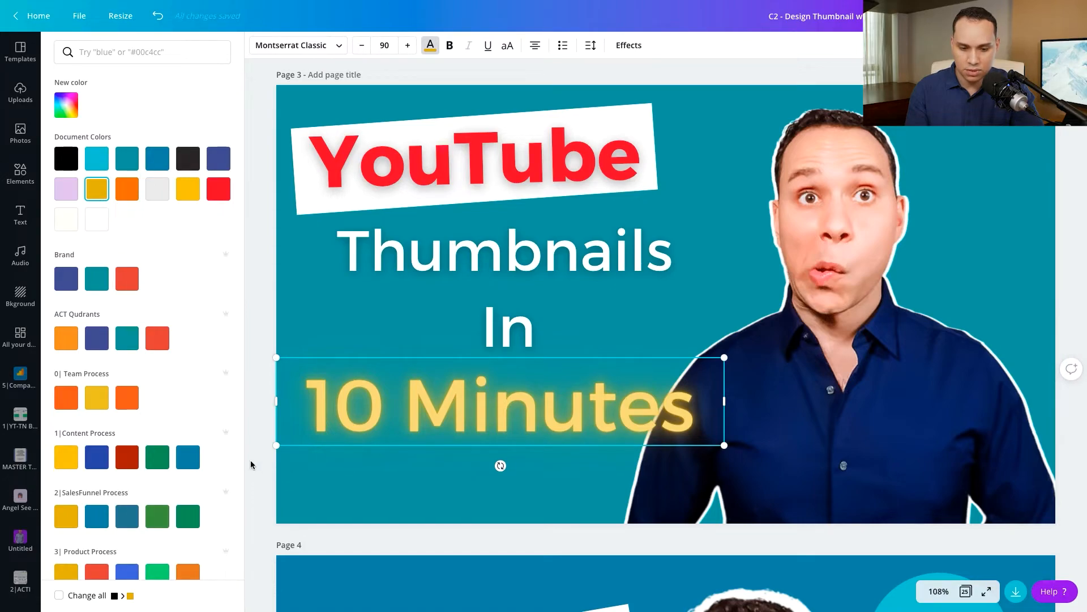
{"action": "left_click", "coordinate": [19, 172]}
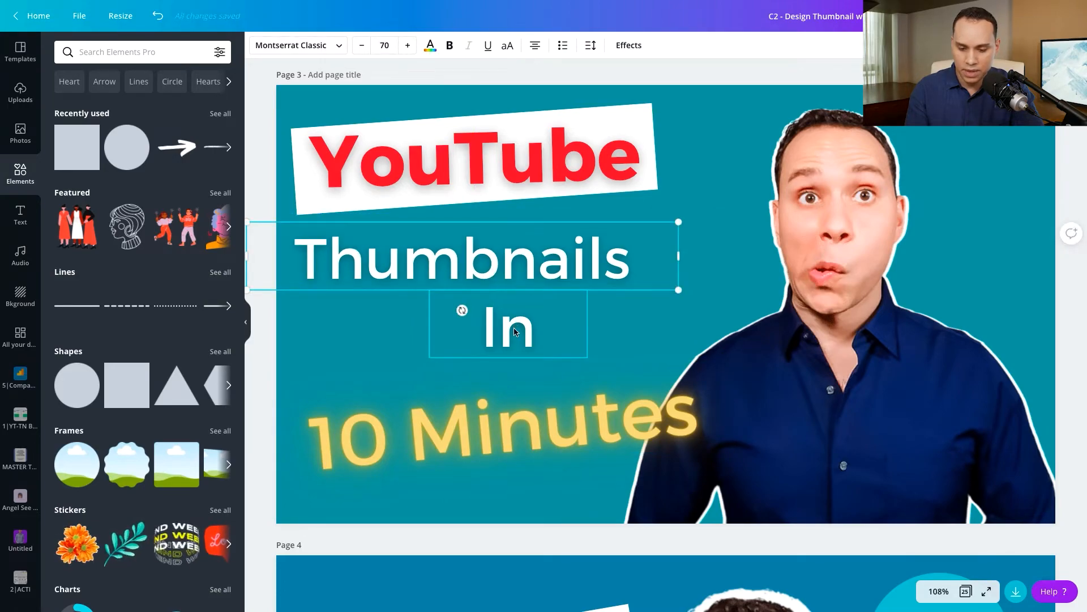
Enlarge the Thumbnails and In lines to font size 90 and deselect them.
{"action": "left_click", "coordinate": [384, 45]}
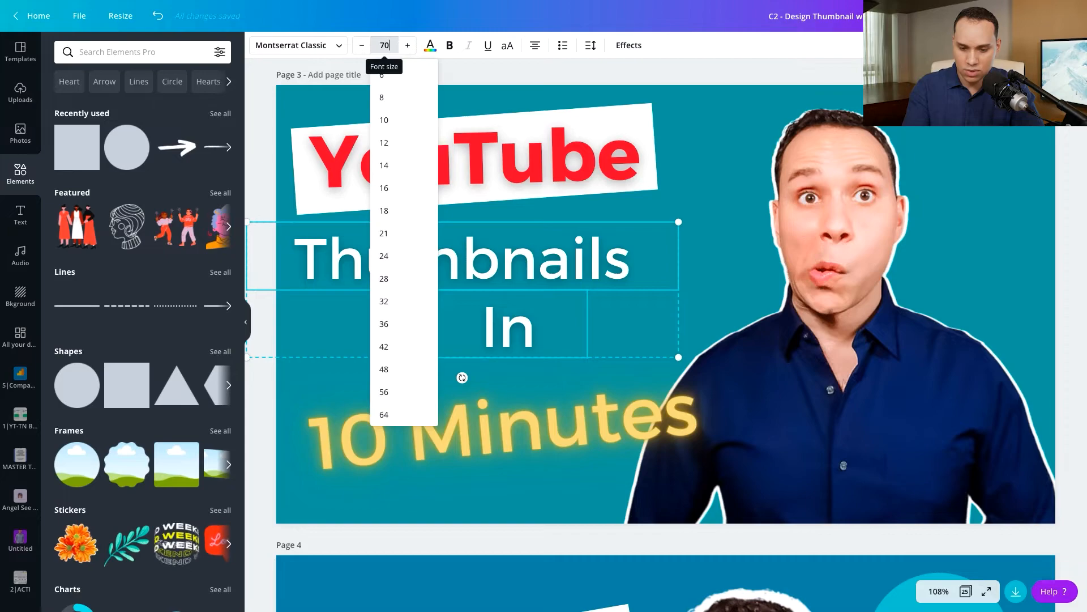
{"action": "type", "text": "909"}
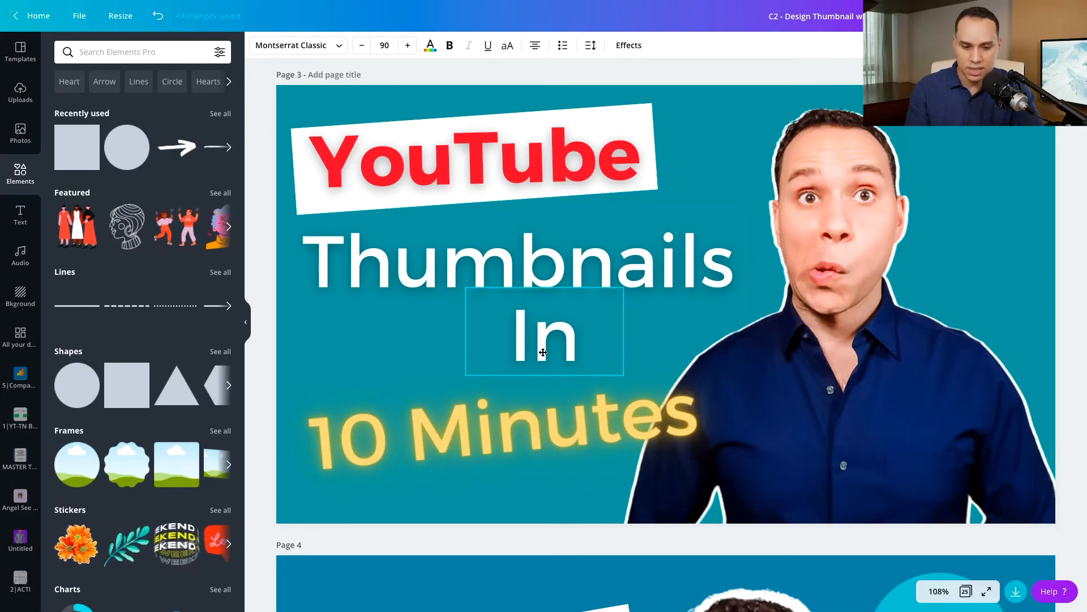
{"action": "left_click", "coordinate": [543, 337]}
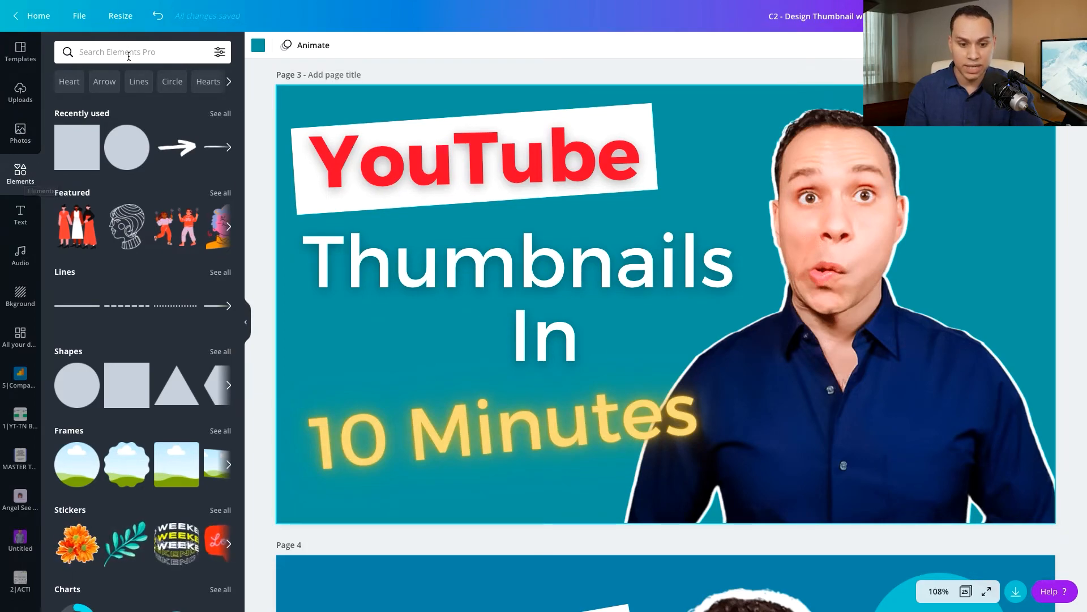
Filter the Elements library to Free and Pro availability and apply the filters.
{"action": "left_click", "coordinate": [130, 52]}
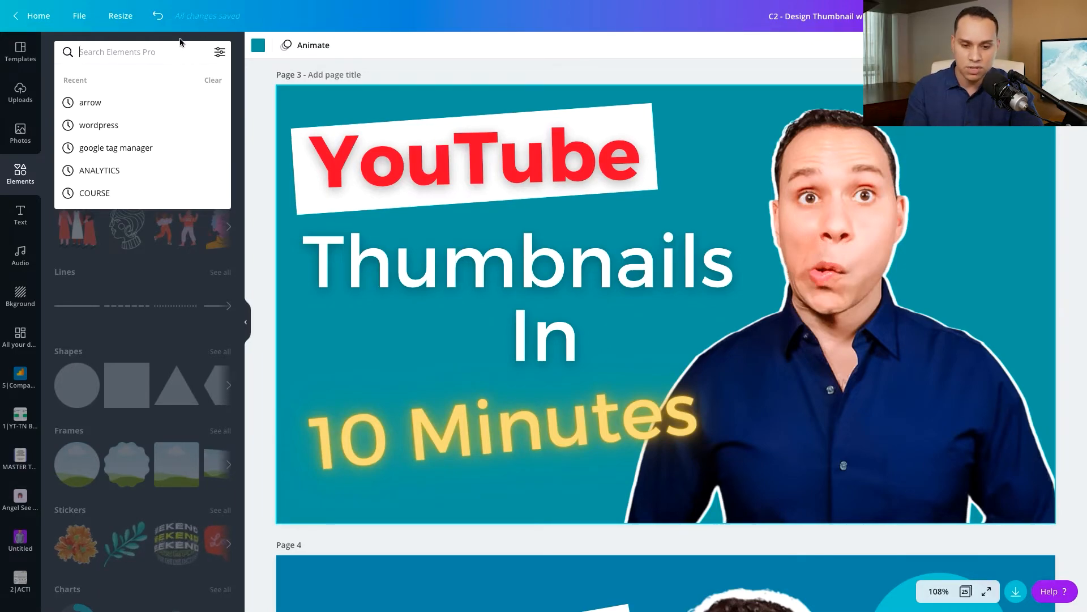
{"action": "left_click", "coordinate": [220, 52]}
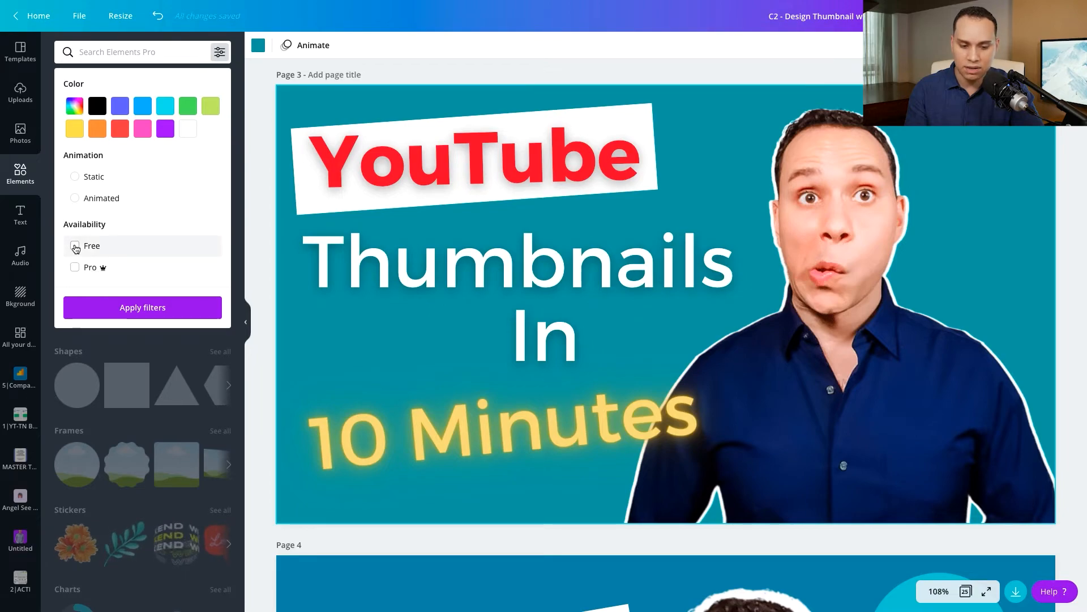
{"action": "left_click", "coordinate": [75, 246]}
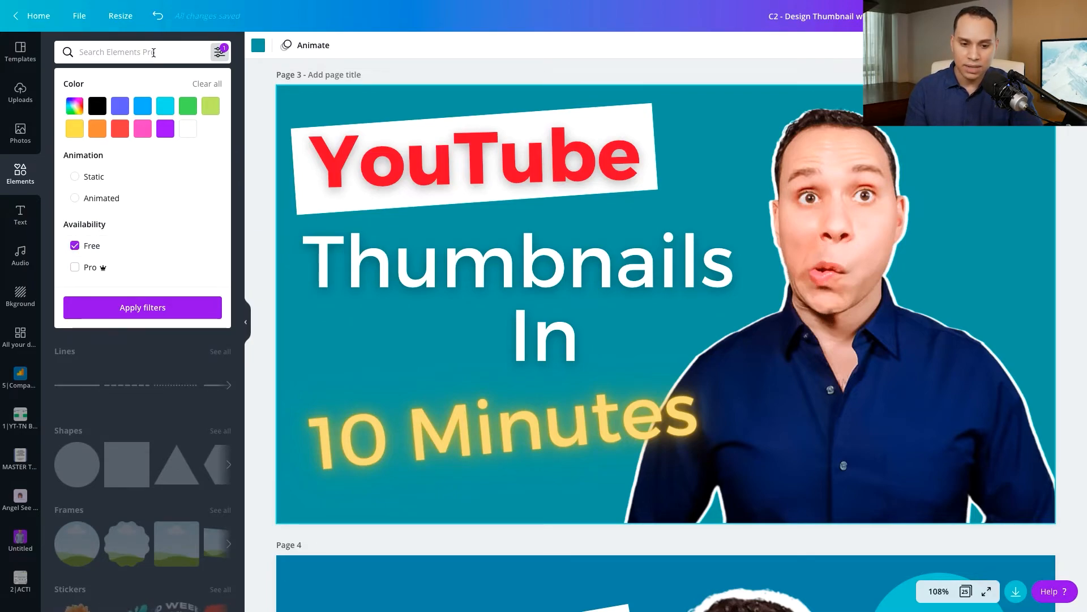
{"action": "left_click", "coordinate": [130, 52]}
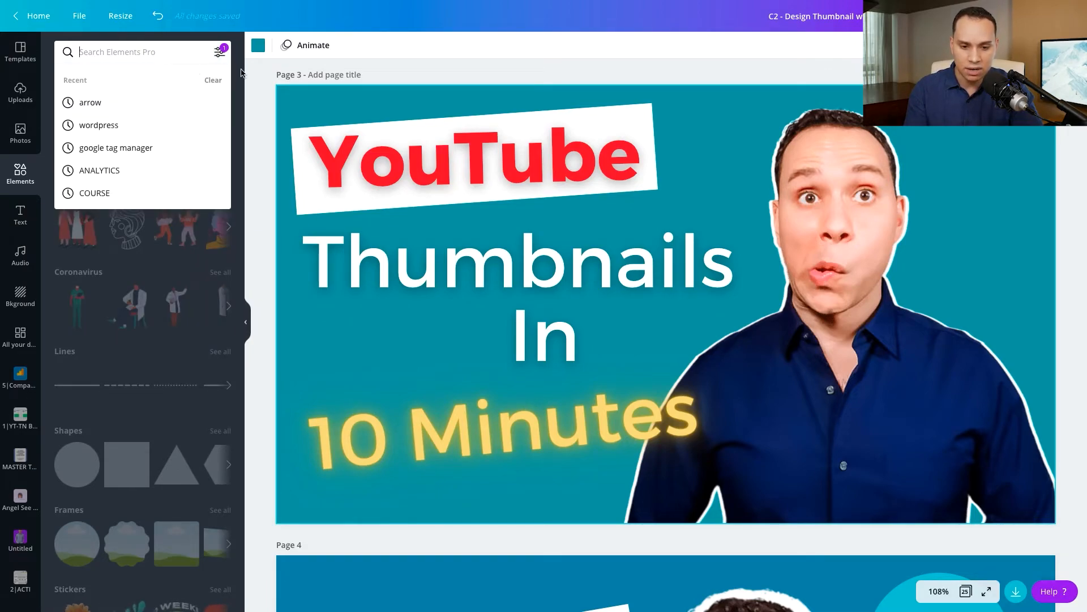
{"action": "left_click", "coordinate": [218, 52]}
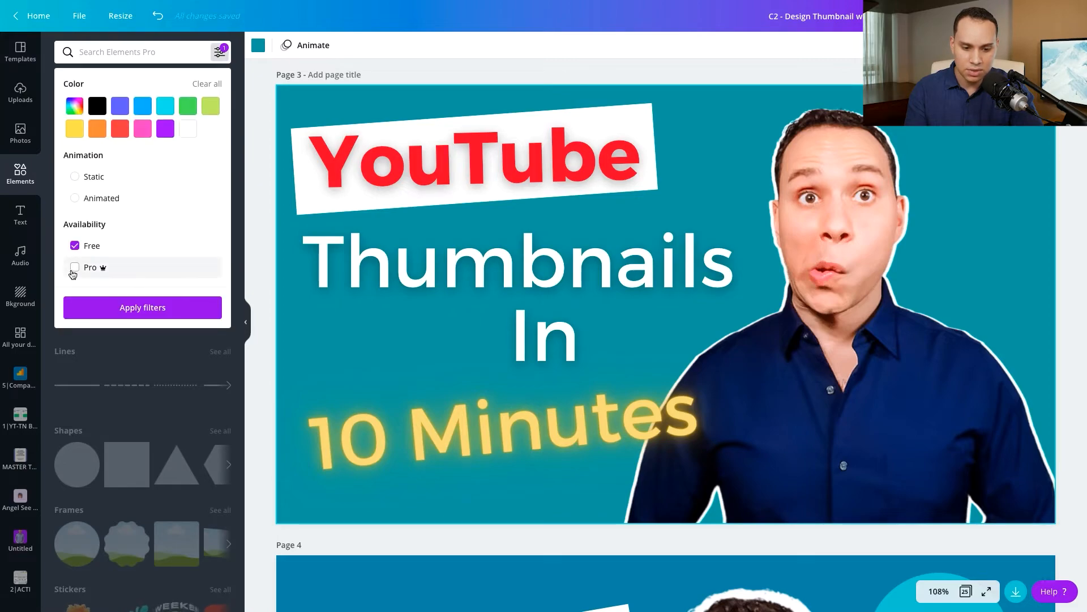
{"action": "left_click", "coordinate": [75, 267]}
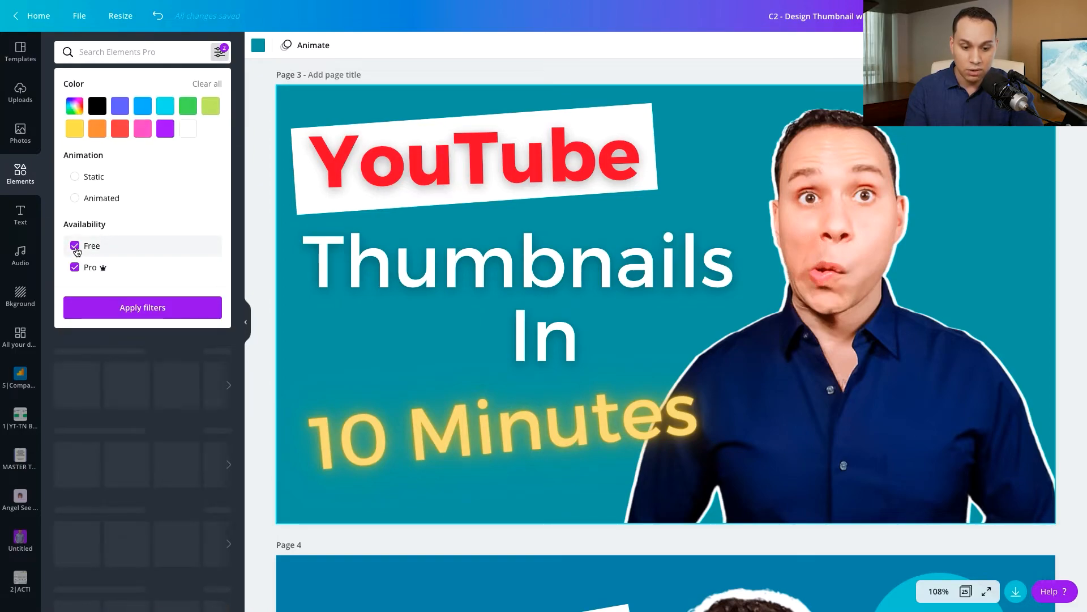
{"action": "left_click", "coordinate": [75, 245]}
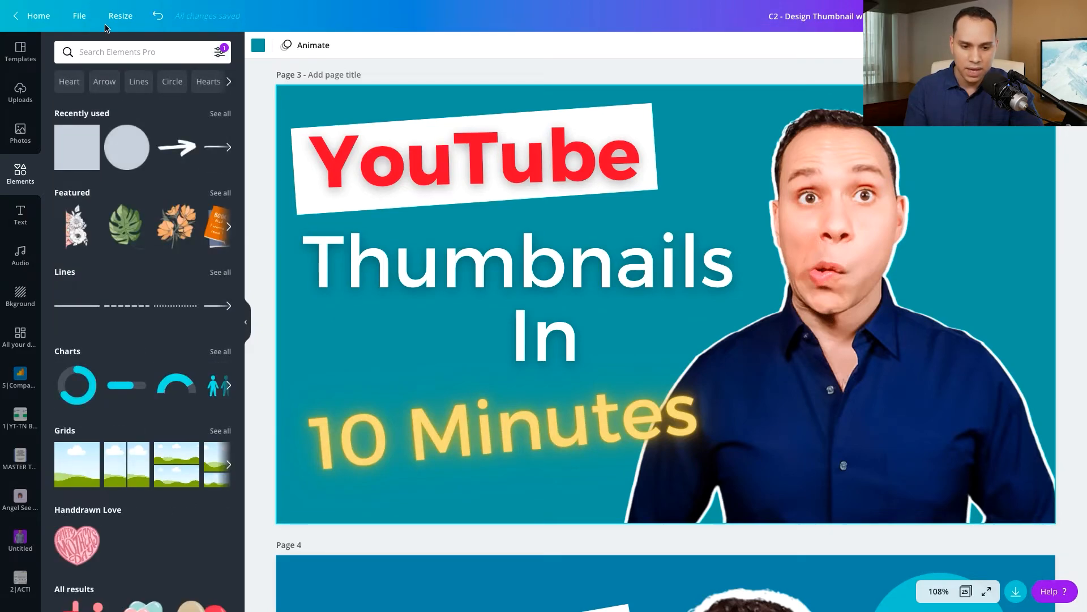
Search Elements for 'Time' and add the stopwatch-in-hand graphic to the thumbnail.
{"action": "type", "text": "Time"}
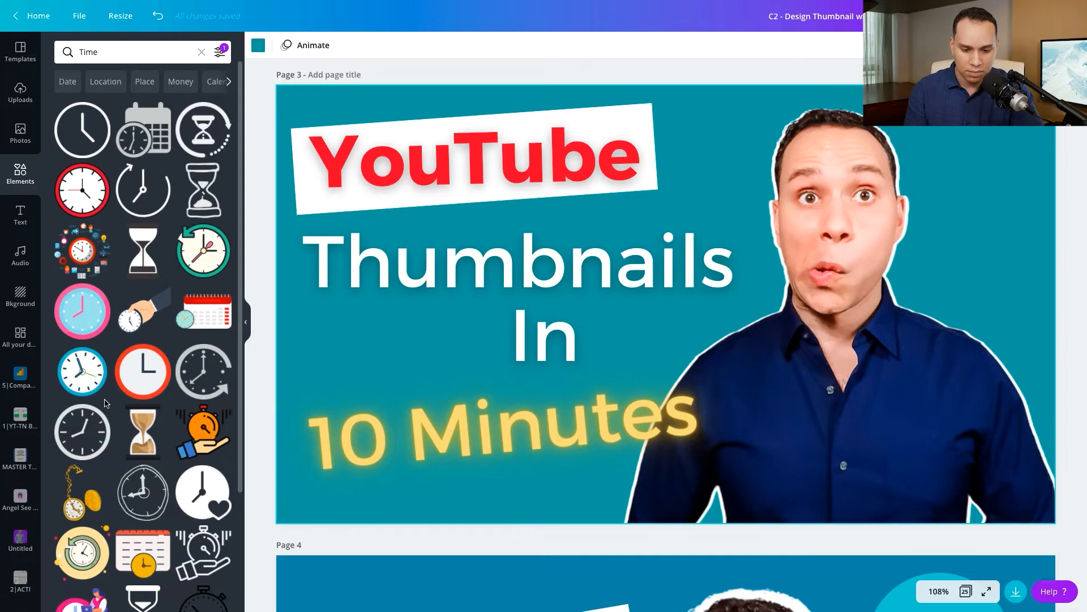
{"action": "scroll", "scroll_direction": "down", "scroll_amount": 3}
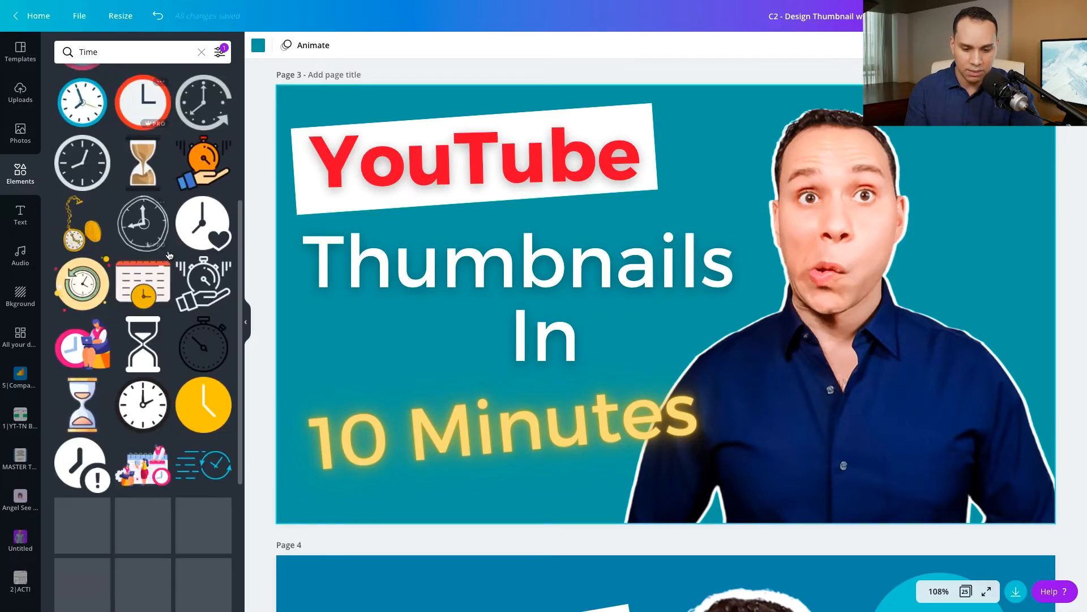
{"action": "scroll", "scroll_direction": "down", "scroll_amount": 3}
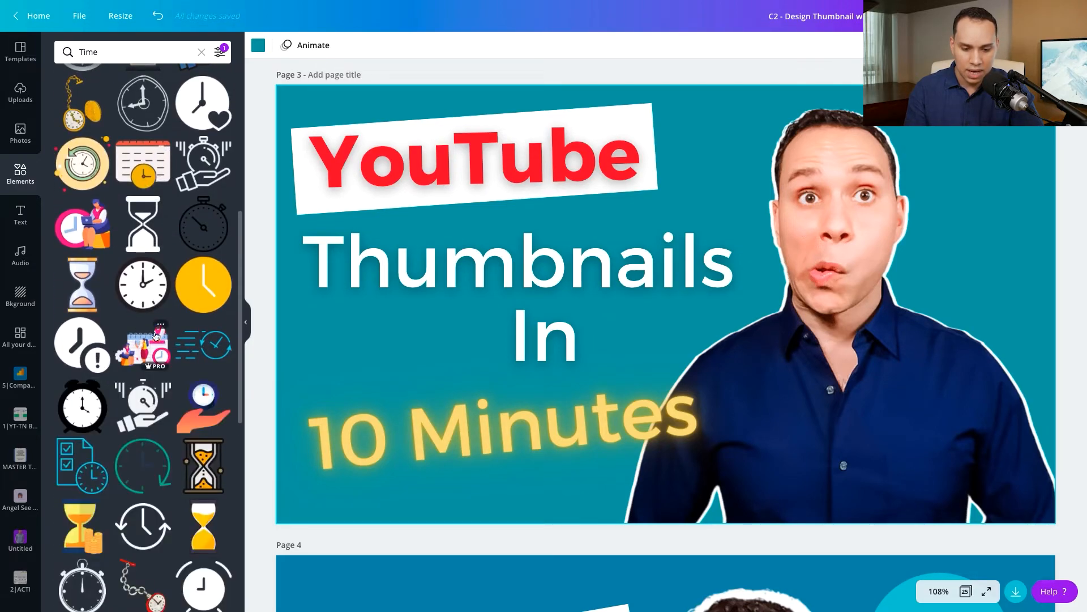
{"action": "scroll", "scroll_direction": "down", "scroll_amount": 3}
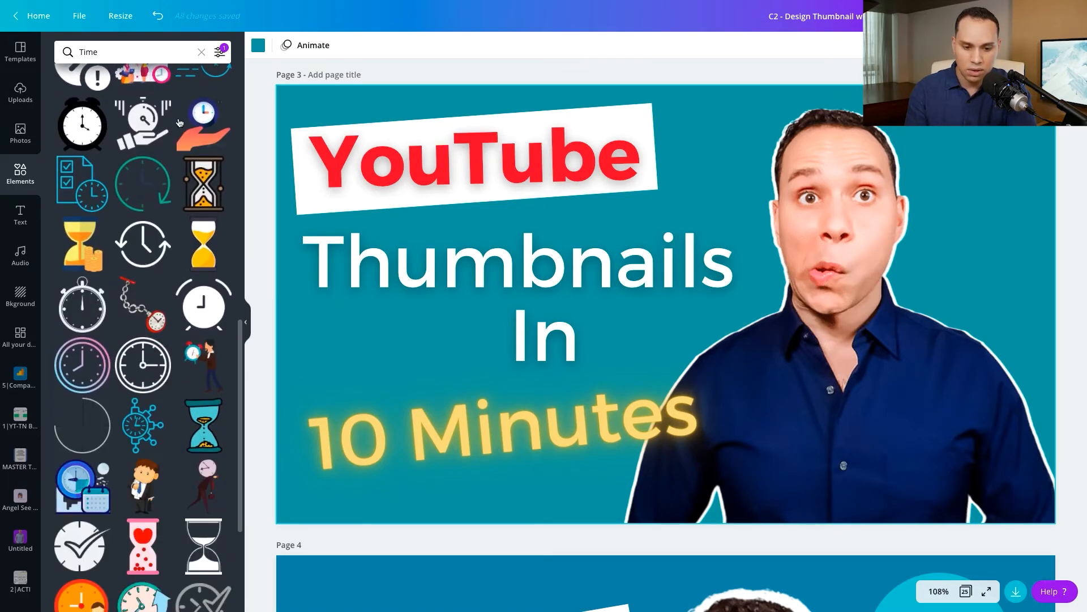
{"action": "left_click", "coordinate": [142, 120]}
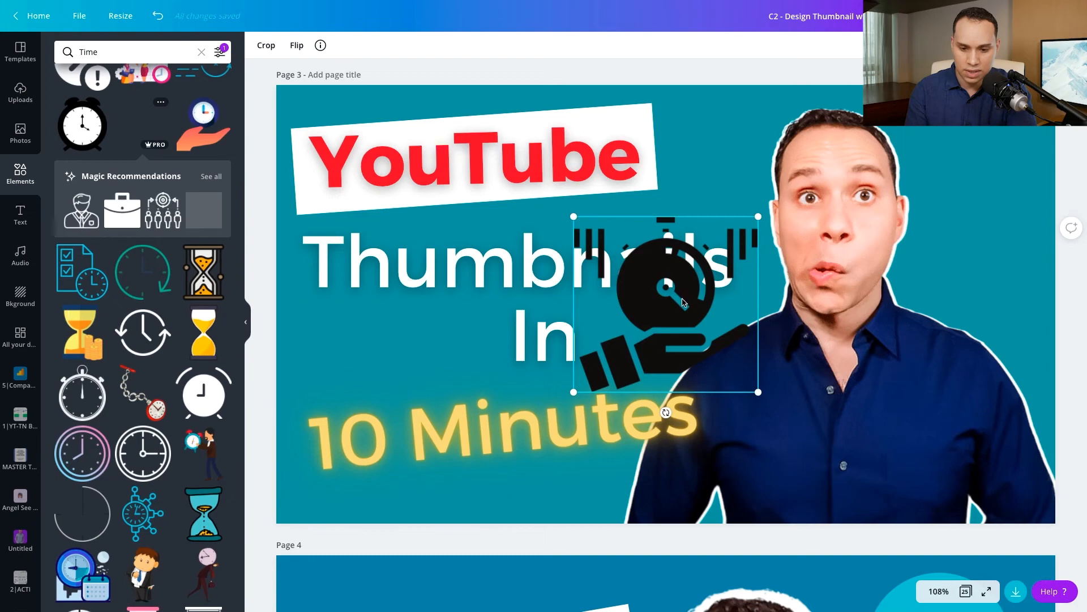
{"action": "mouse_move", "coordinate": [257, 45]}
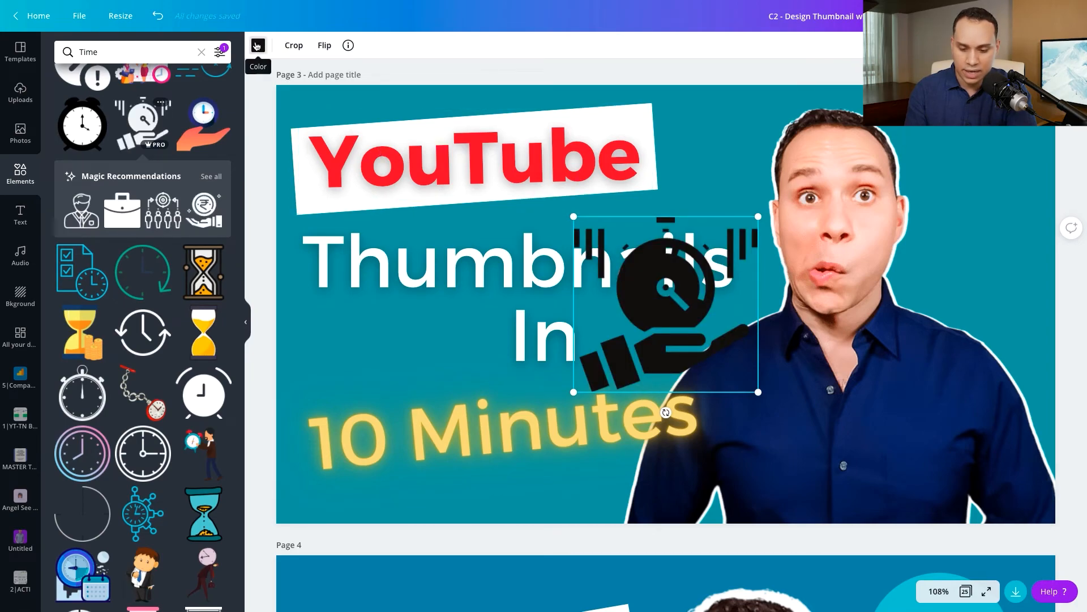
Recolour the trial stopwatch red then white and drag it off, leaving the thumbnail unchanged.
{"action": "left_click", "coordinate": [257, 45]}
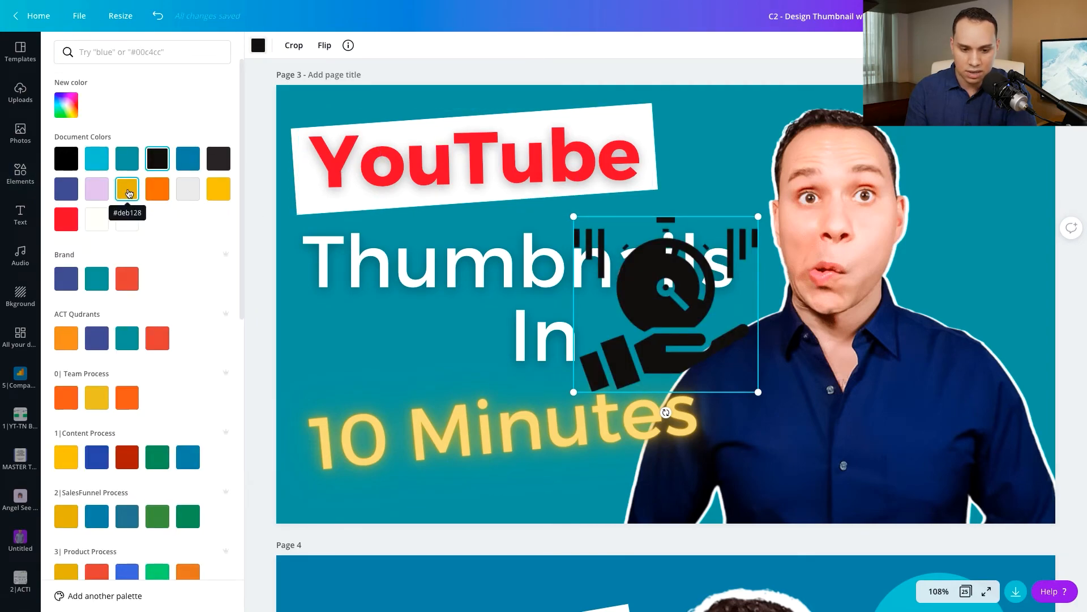
{"action": "left_click", "coordinate": [217, 188]}
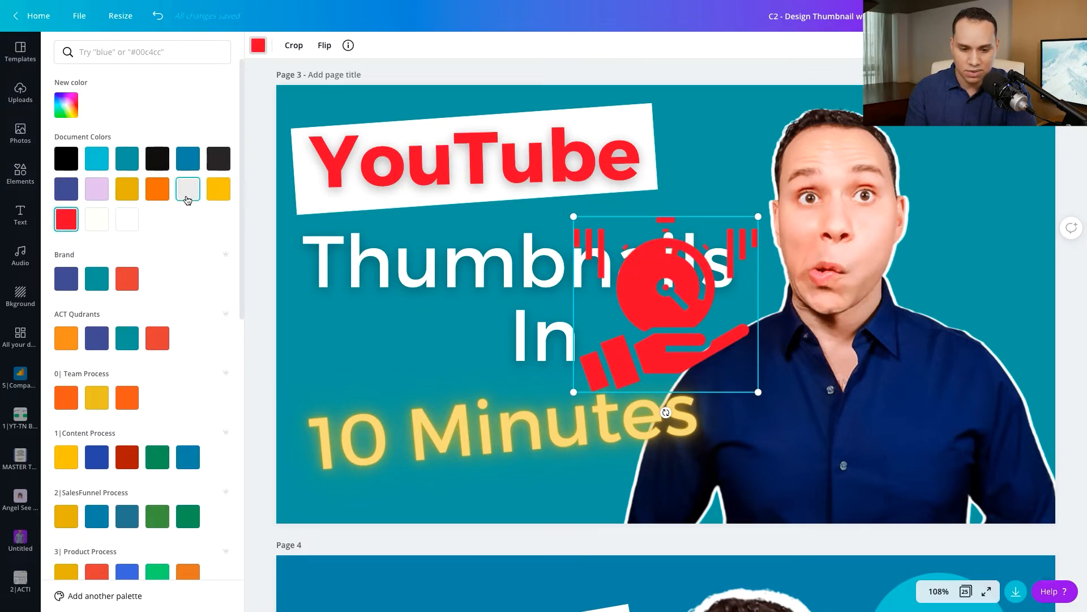
{"action": "left_click", "coordinate": [188, 188]}
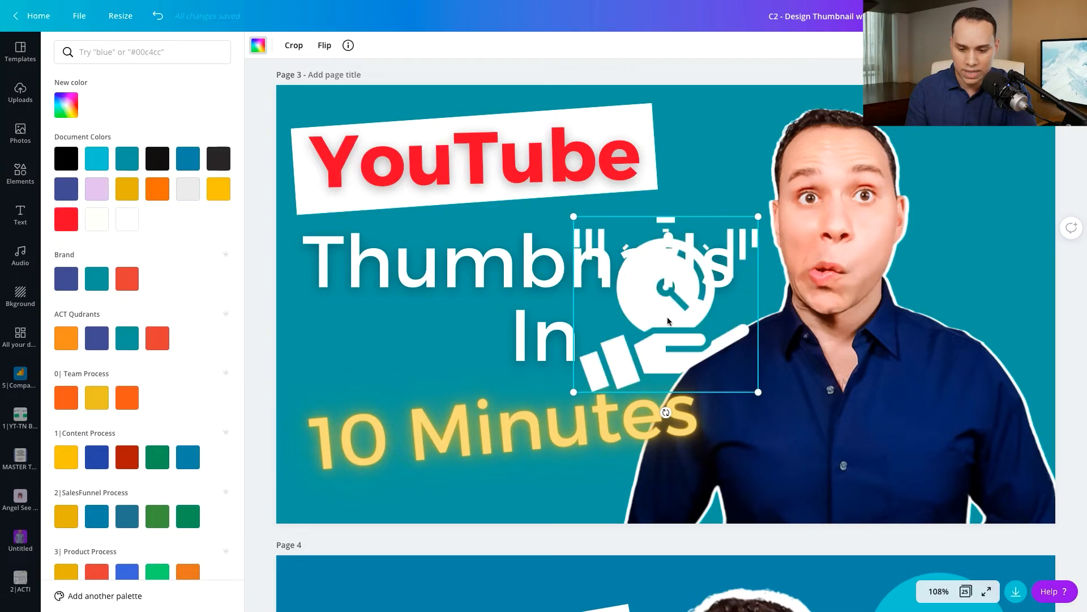
{"action": "left_click_drag", "start_coordinate": [665, 304], "coordinate": [407, 340]}
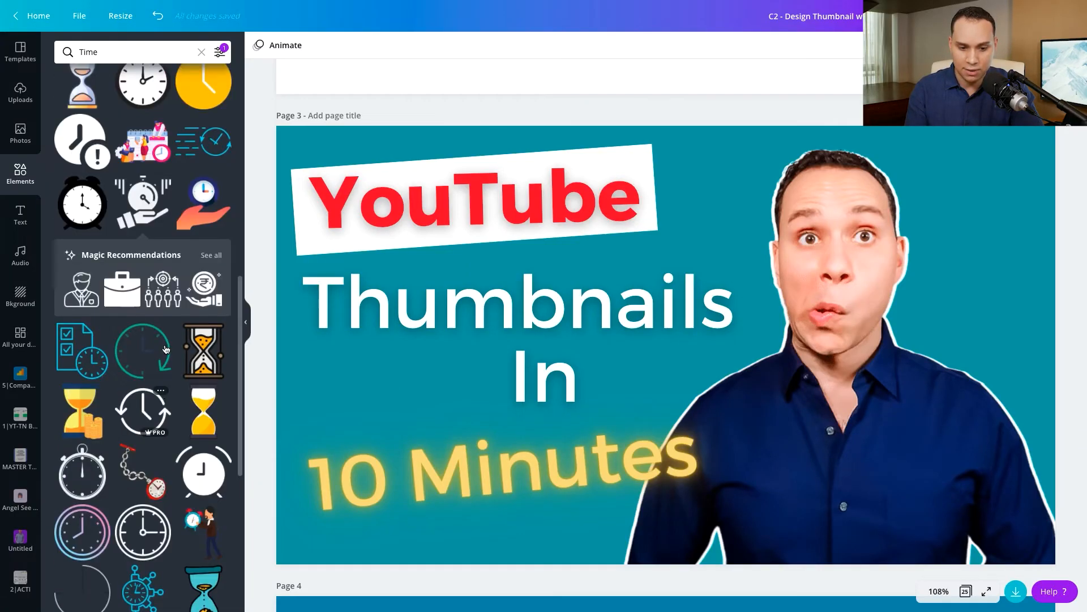
Add the clock-with-arrow graphic, make it white and move it left of In above 10 Minutes.
{"action": "scroll", "scroll_direction": "down", "scroll_amount": 3}
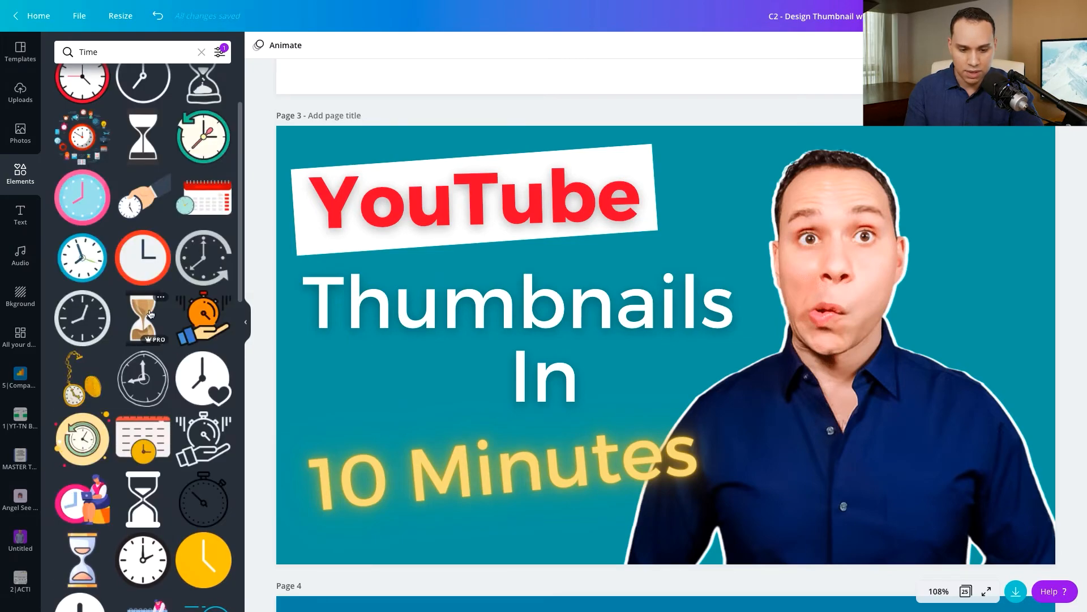
{"action": "left_click", "coordinate": [521, 484]}
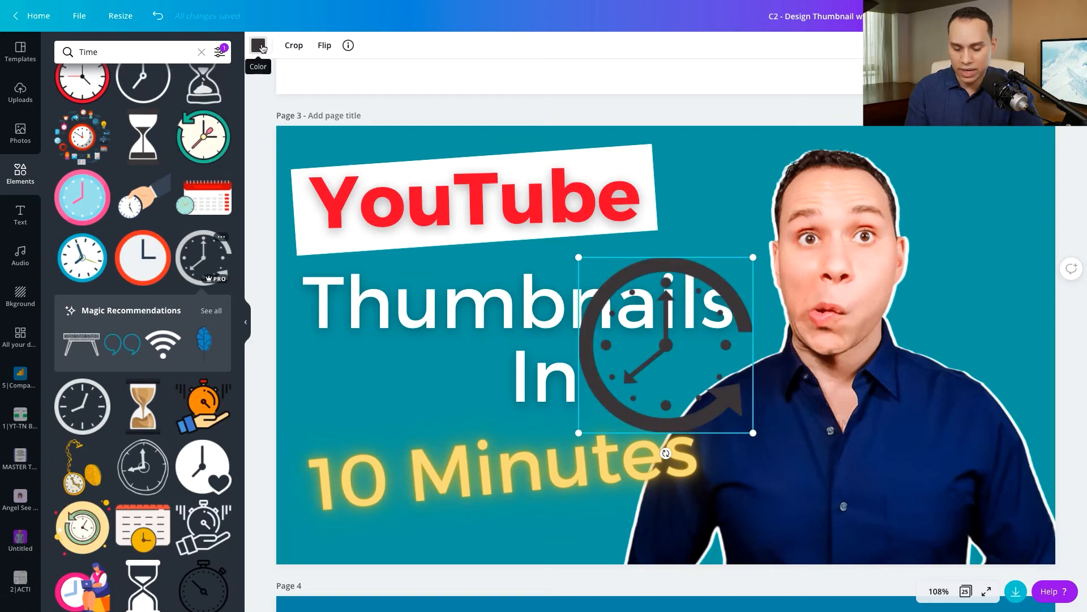
{"action": "left_click", "coordinate": [258, 45]}
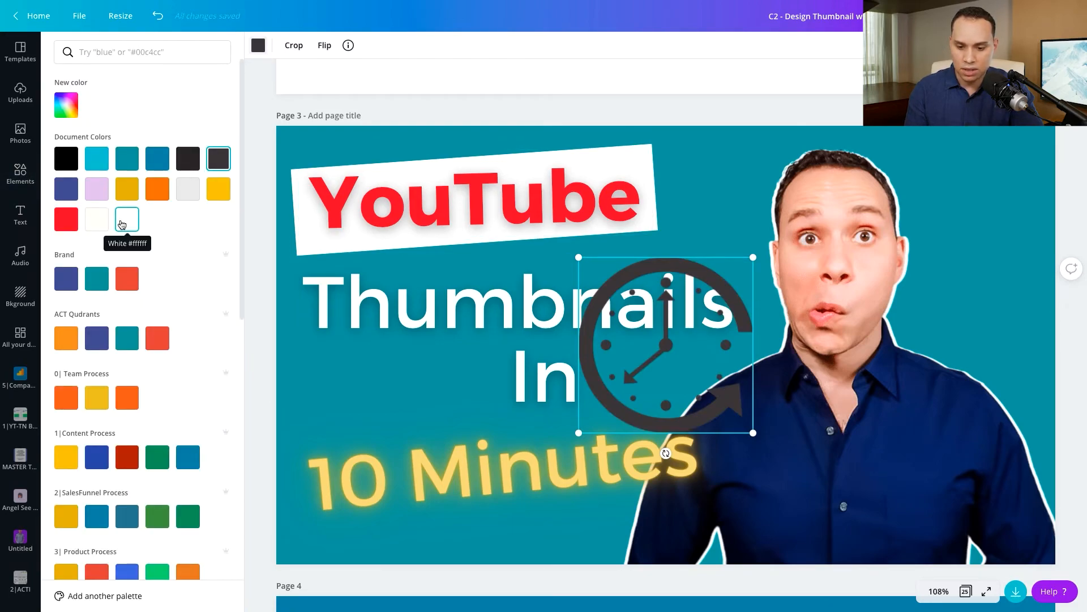
{"action": "left_click", "coordinate": [127, 218]}
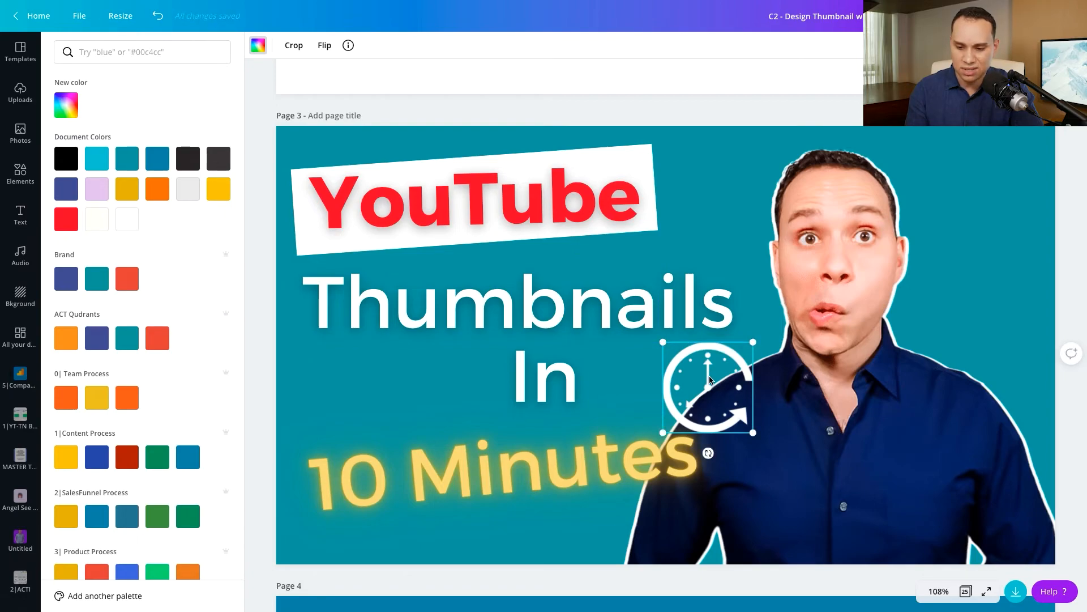
{"action": "left_click_drag", "start_coordinate": [707, 386], "coordinate": [402, 386]}
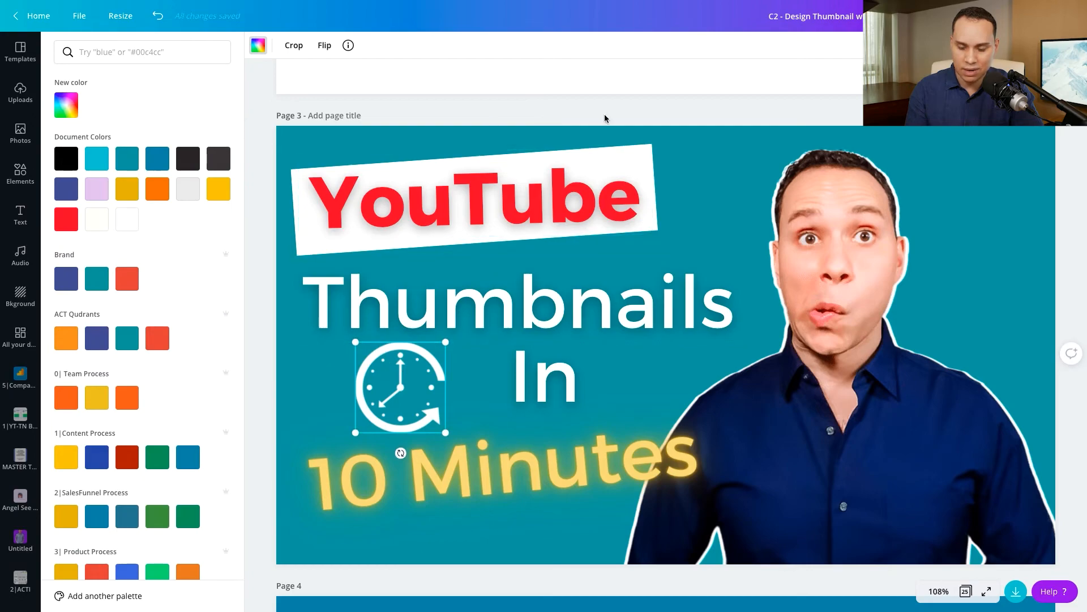
Return to the search results, adjust the clock's placement and bring up the Download options.
{"action": "left_click", "coordinate": [19, 172]}
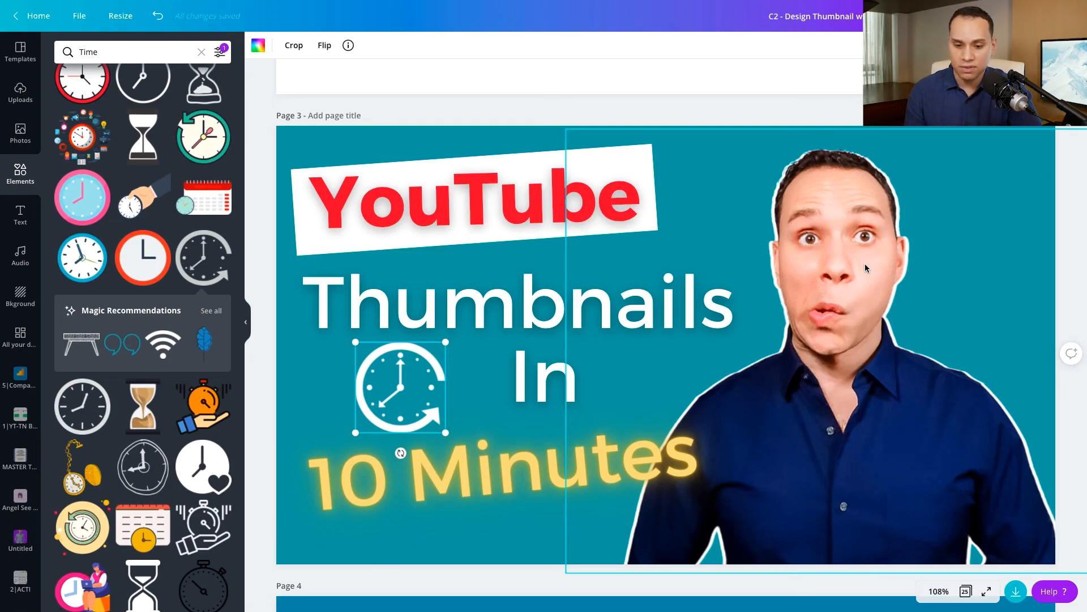
{"action": "left_click", "coordinate": [454, 286]}
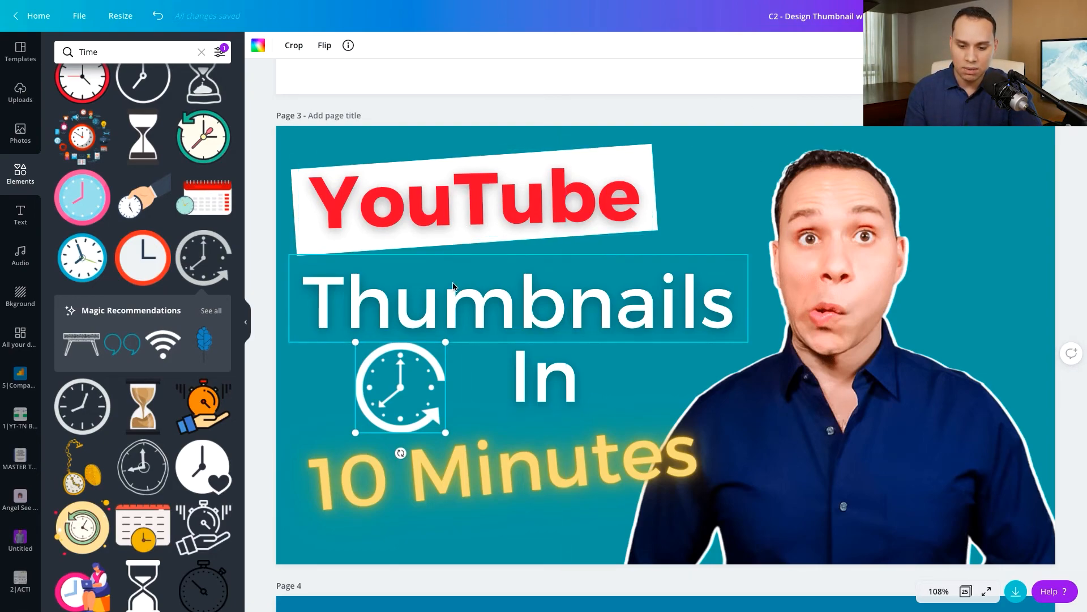
{"action": "left_click", "coordinate": [473, 539]}
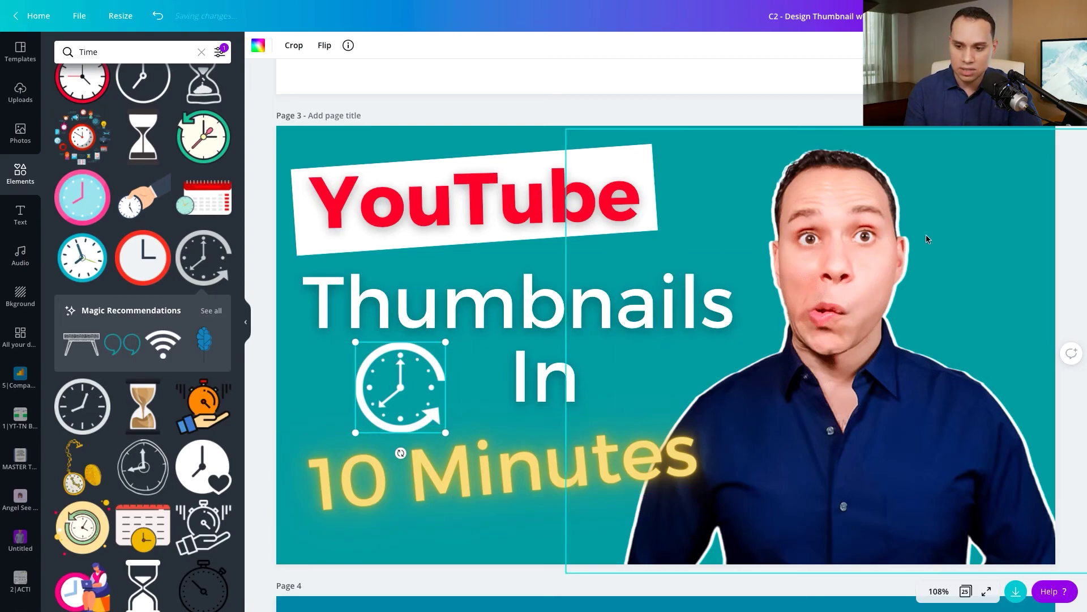
{"action": "left_click", "coordinate": [1015, 591]}
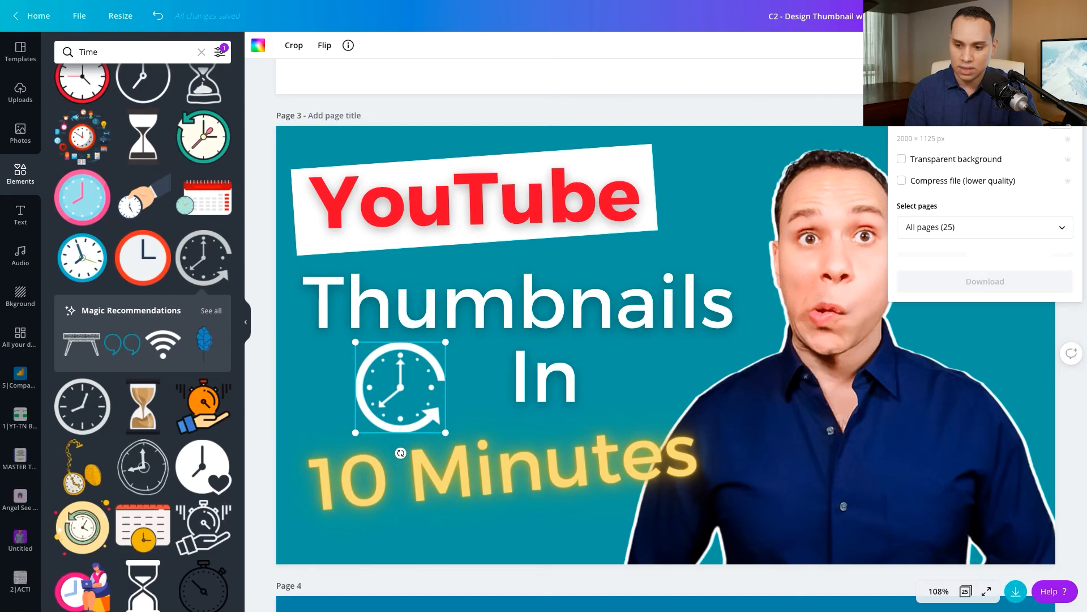